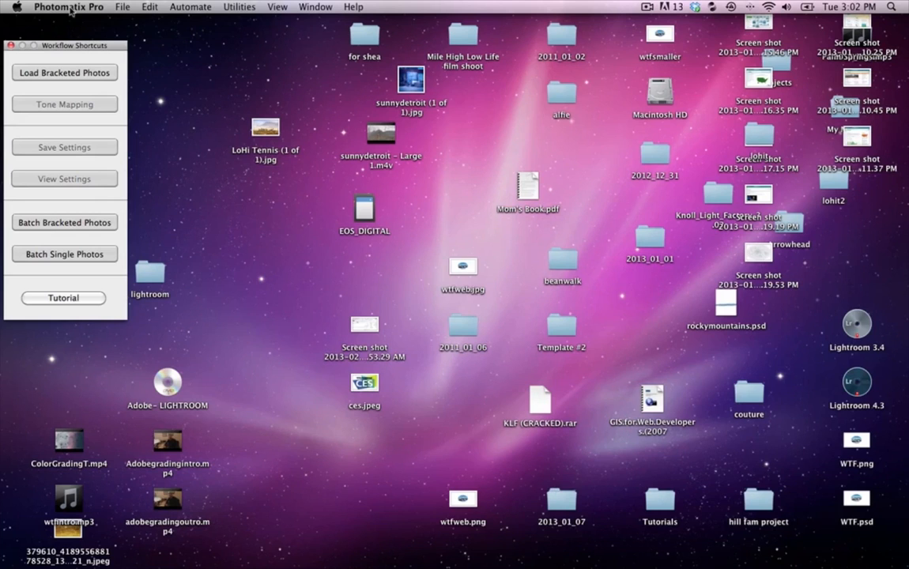
mouse_move(120, 54)
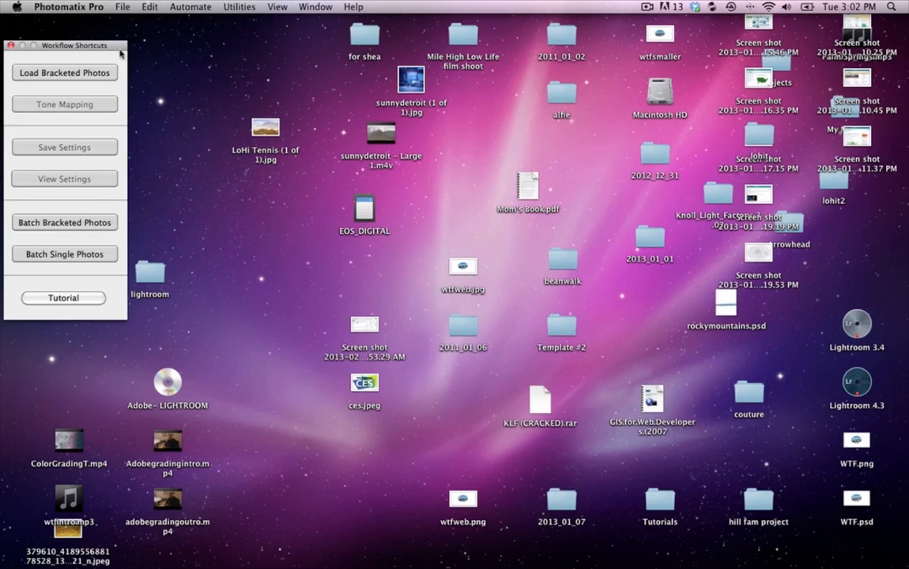
Step: Drag the Workflow Shortcuts palette from the corner toward the centre of the desktop
left_click_drag(71, 44, 269, 59)
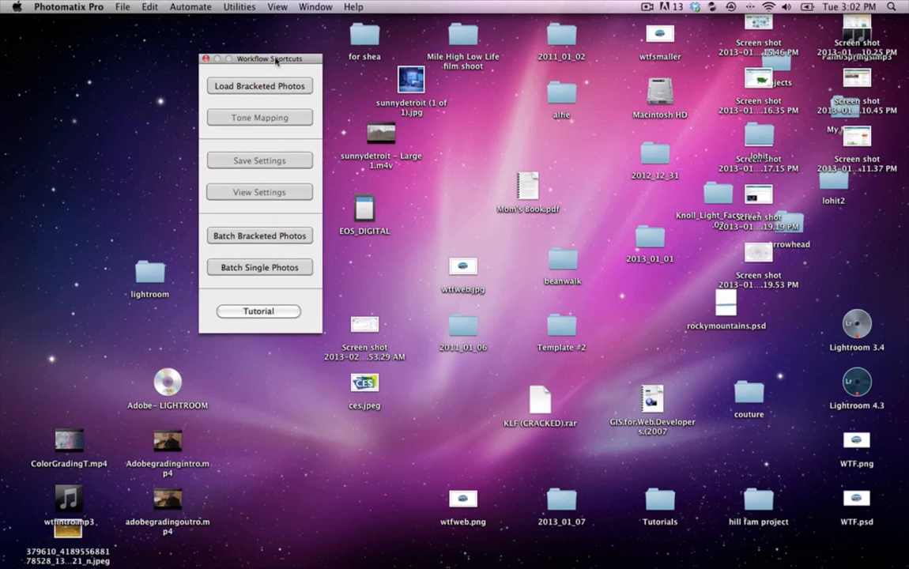
left_click_drag(272, 58, 405, 49)
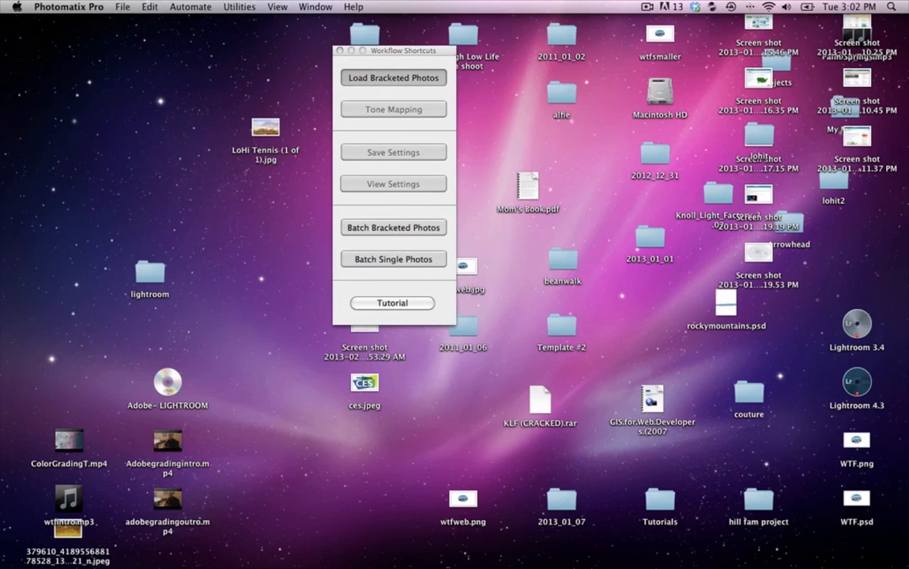
Step: Load bracketed exposures IMG_4004, IMG_4005 and IMG_4006 from EOS_DIGITAL and confirm the selection
left_click(392, 78)
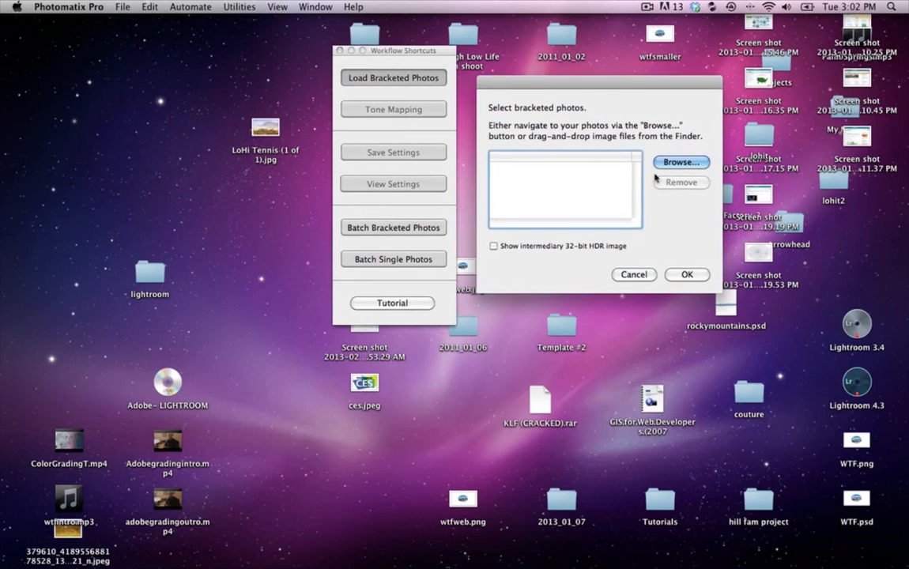
left_click(682, 161)
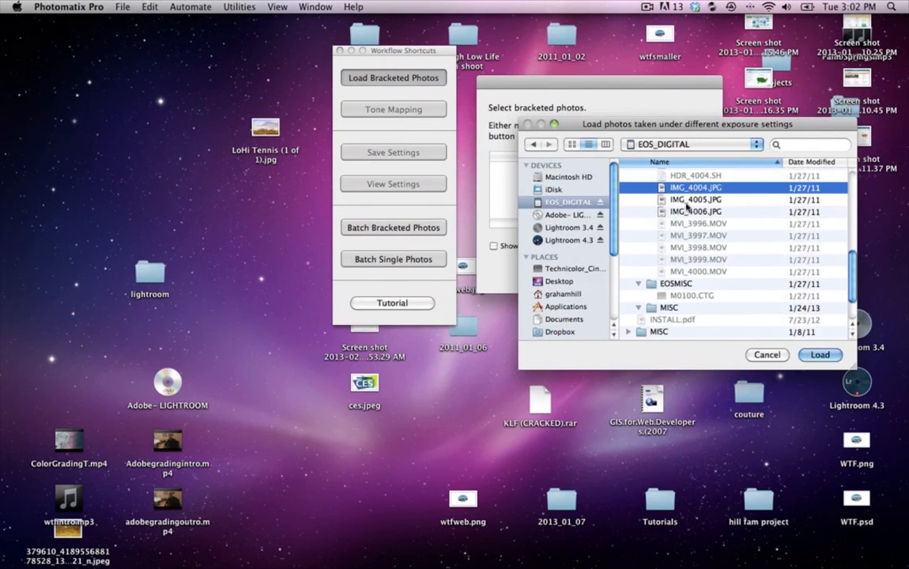
left_click(819, 354)
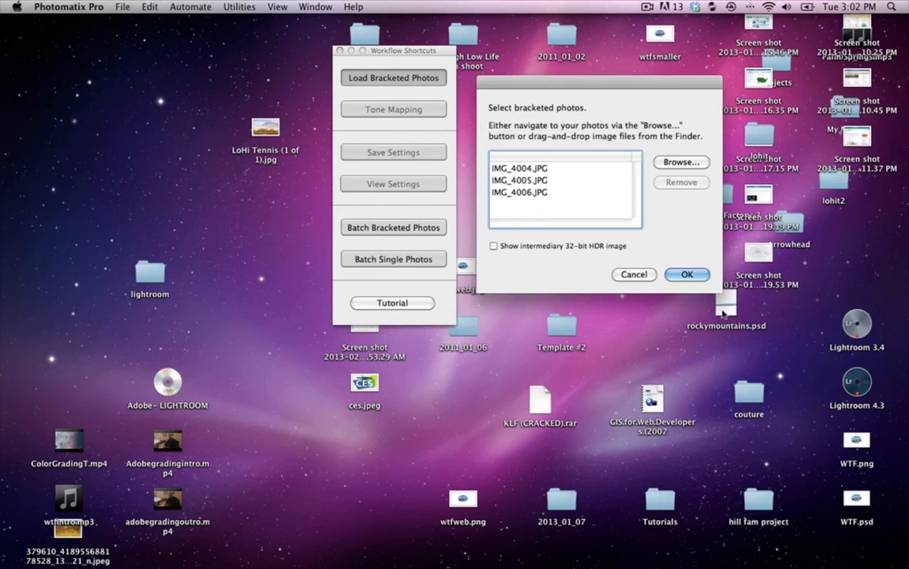
left_click(687, 275)
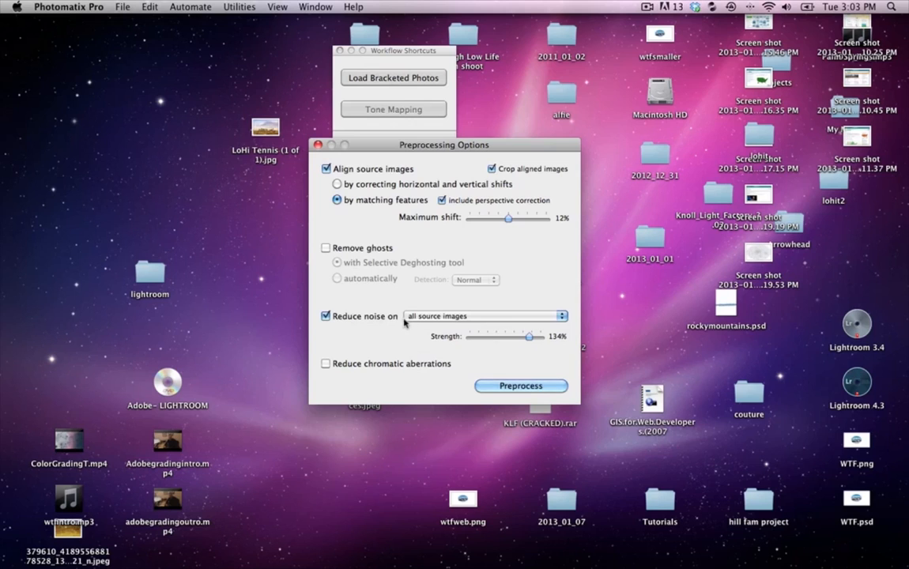
Step: Set noise reduction on all source images with strength at 133%, keeping alignment on
left_click_drag(528, 336, 528, 337)
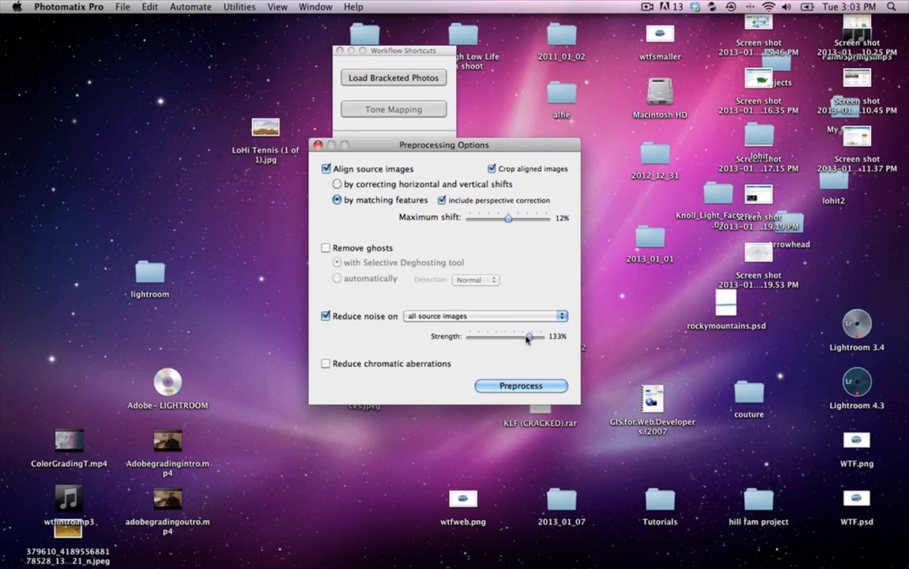
left_click_drag(528, 336, 538, 337)
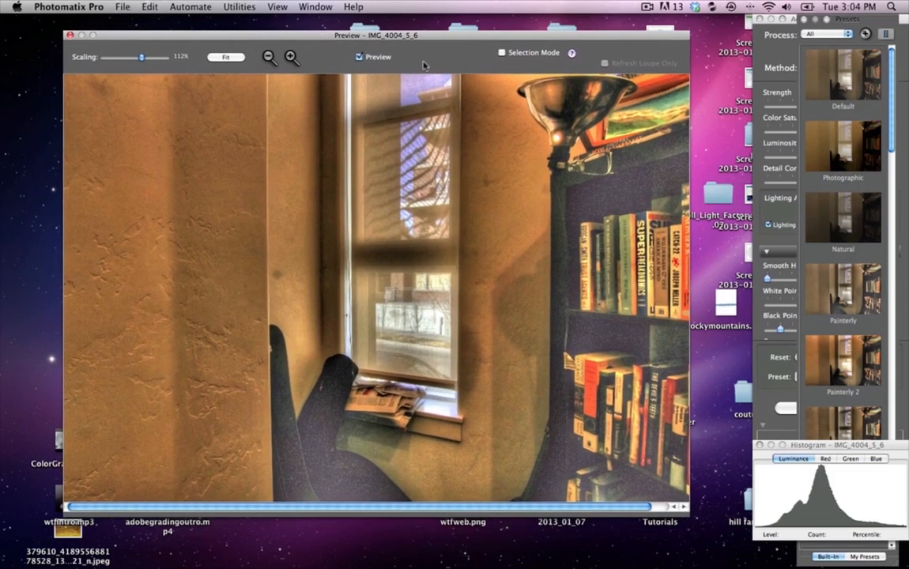
mouse_move(846, 29)
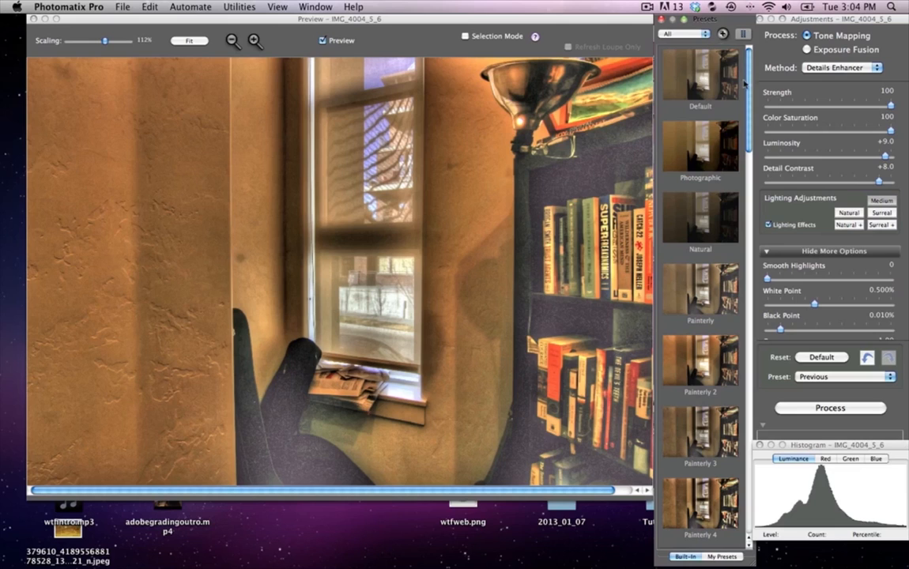
Step: Try the Painterly 2 preset, then apply the grittier Painterly 3 tone-mapping look
scroll("down", 3)
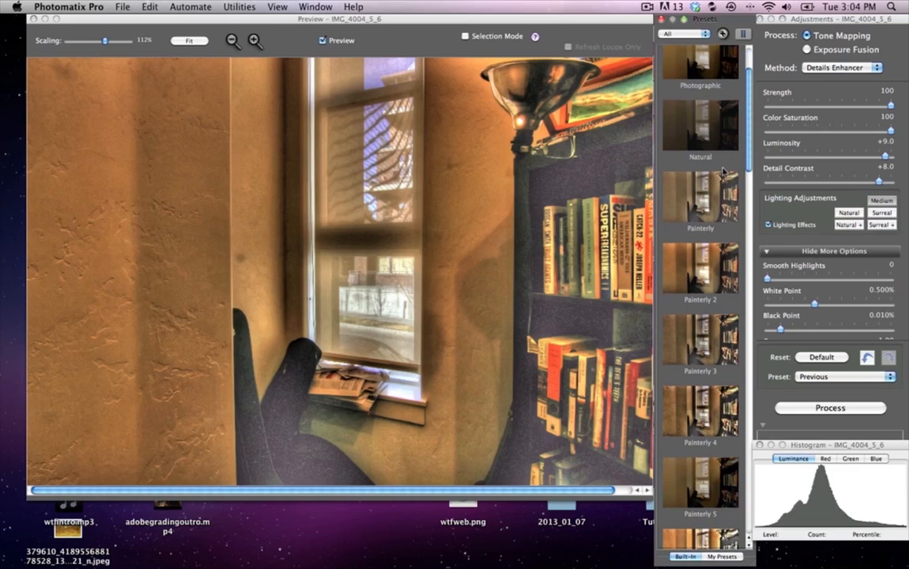
left_click(699, 269)
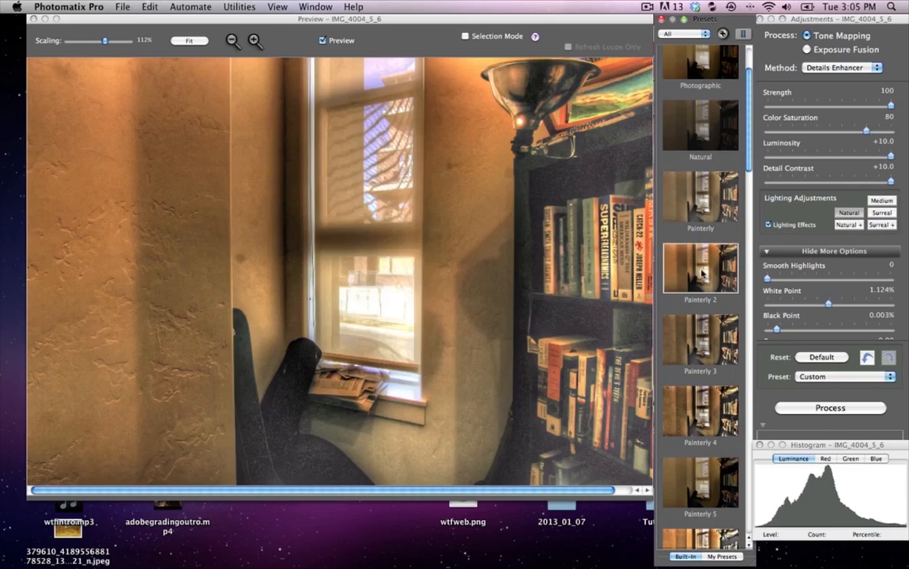
mouse_move(831, 32)
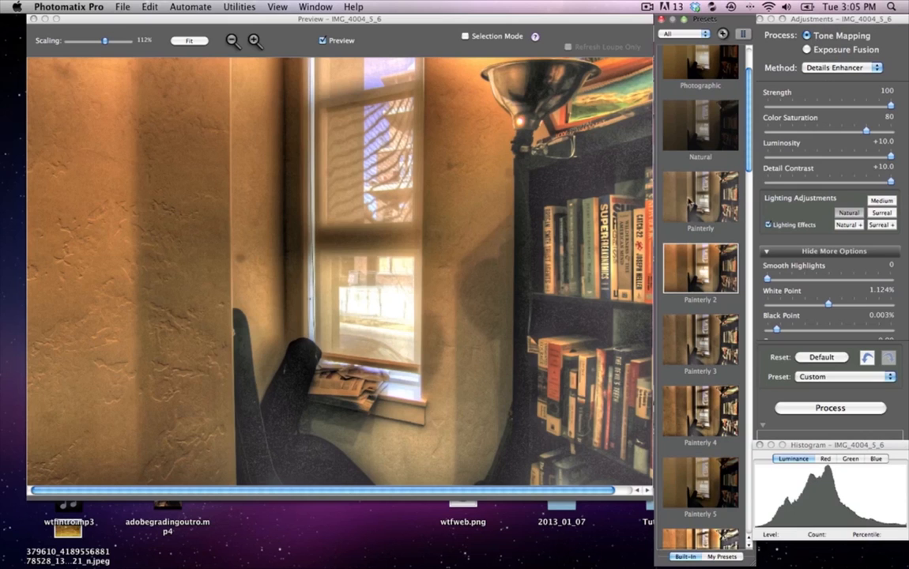
scroll("down", 3)
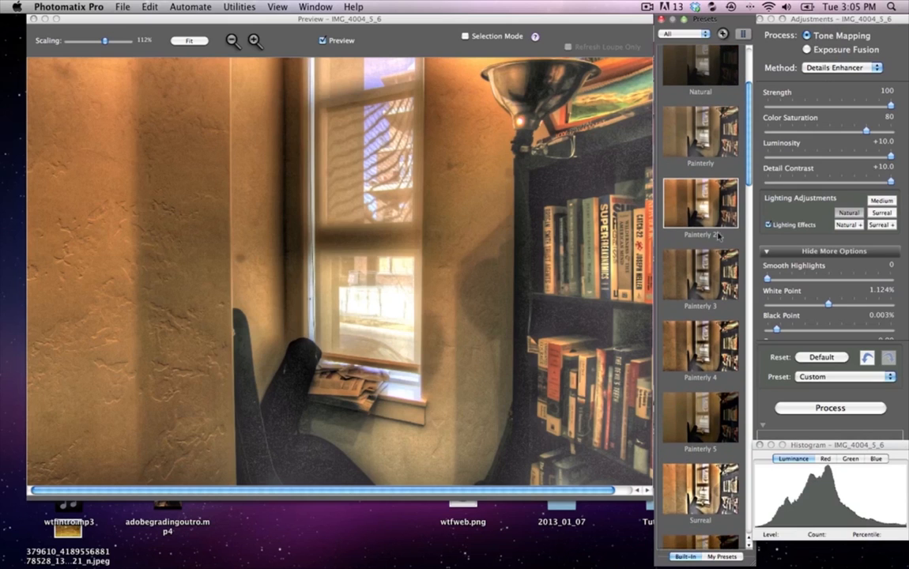
left_click(699, 272)
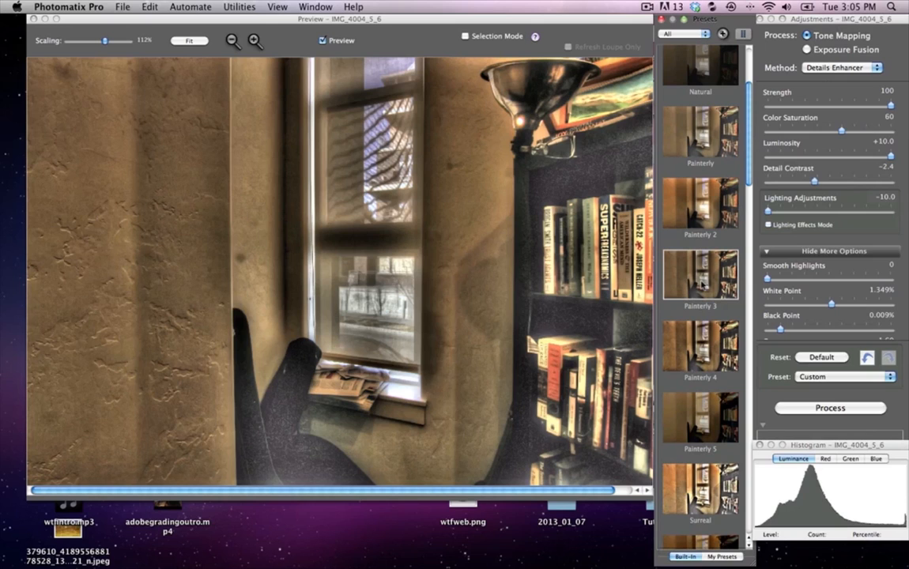
mouse_move(704, 285)
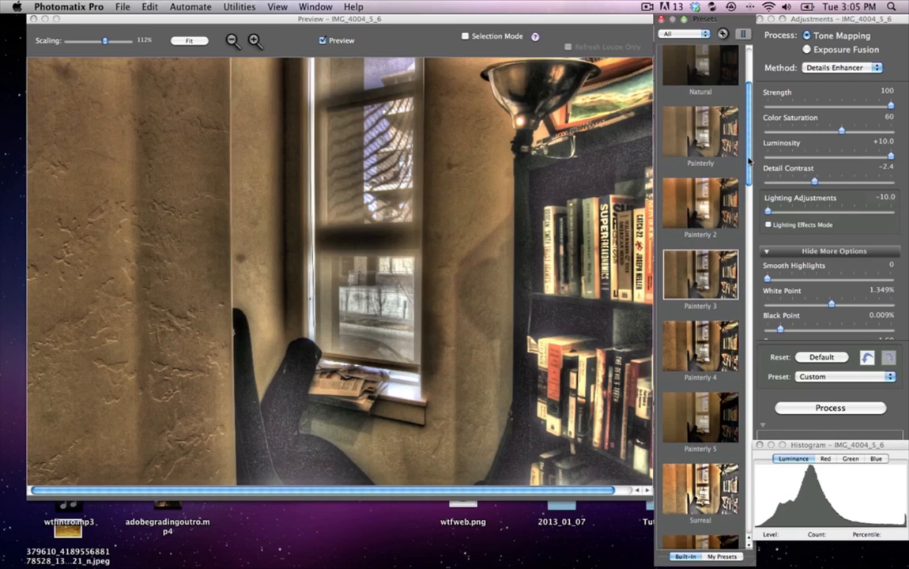
Step: Apply the Painterly preset and sweep Strength from 0 to 100, settling at 87
left_click(699, 130)
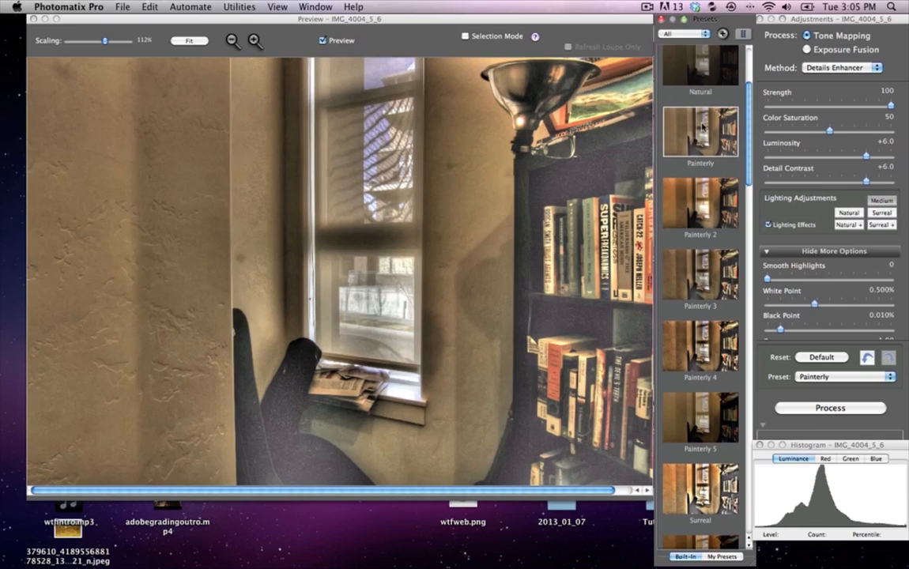
left_click_drag(884, 104, 873, 104)
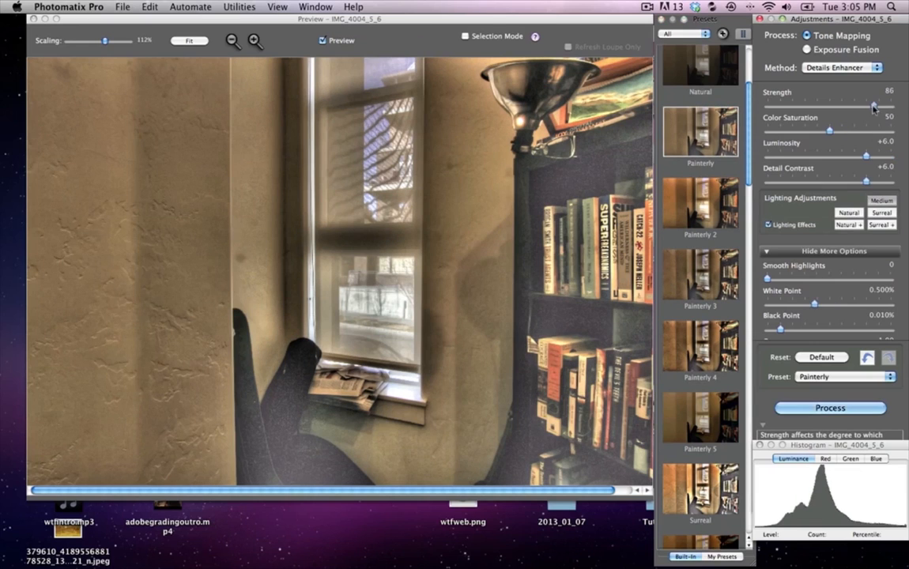
left_click_drag(872, 105, 816, 105)
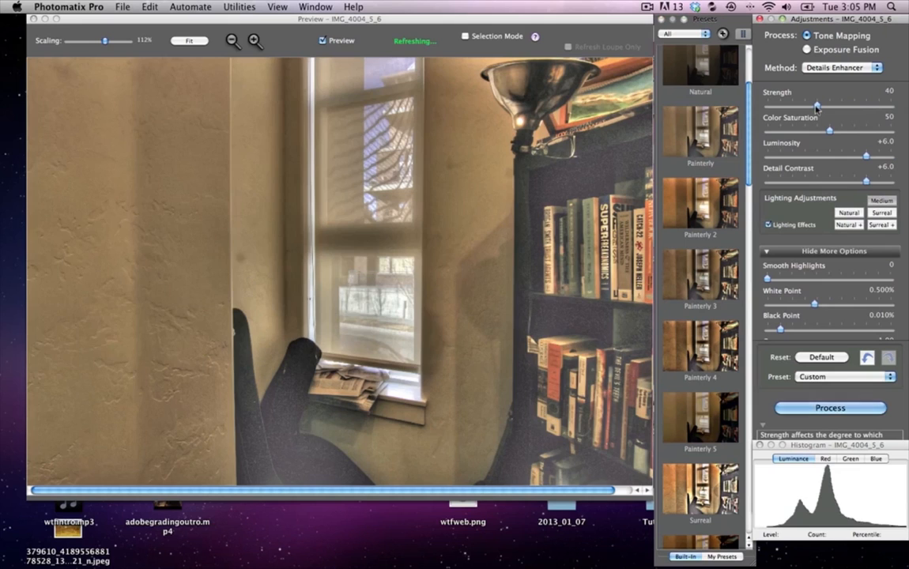
left_click_drag(816, 104, 765, 105)
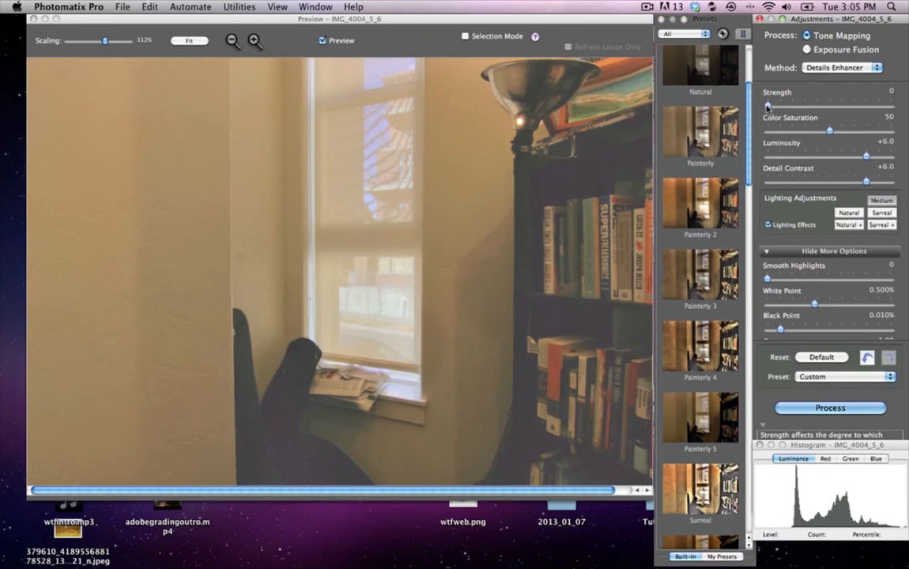
left_click_drag(767, 104, 873, 104)
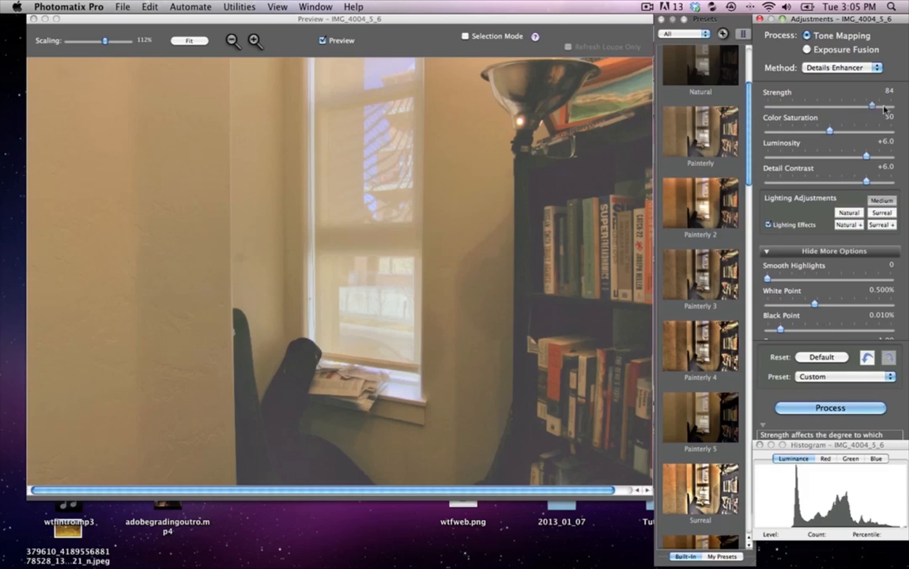
left_click_drag(873, 104, 892, 104)
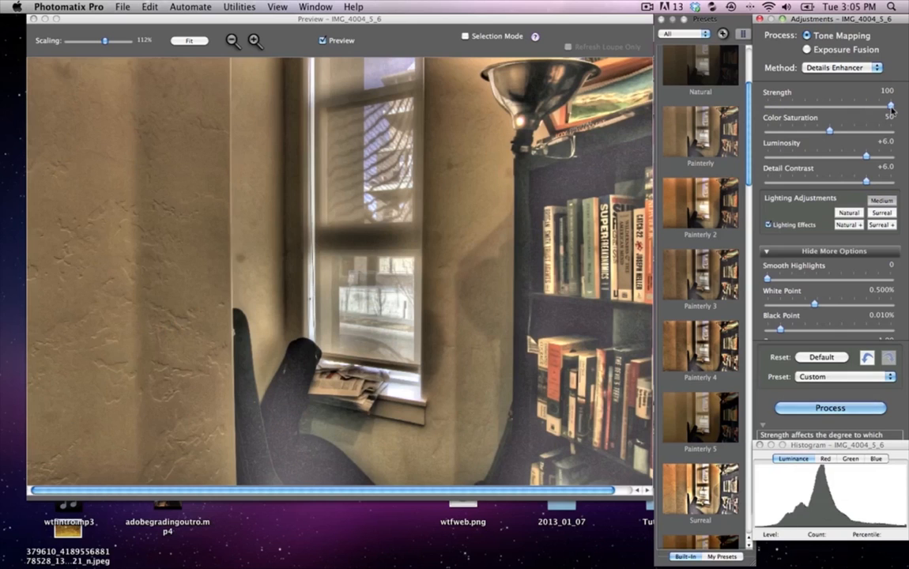
left_click_drag(892, 106, 870, 106)
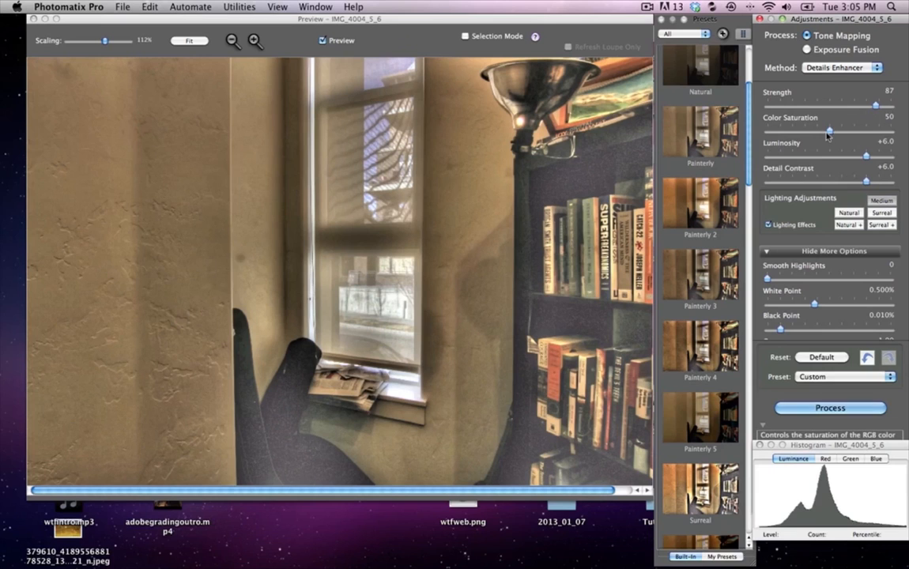
Step: Raise Color Saturation through 74 and 81 to 86
left_click_drag(803, 130, 861, 130)
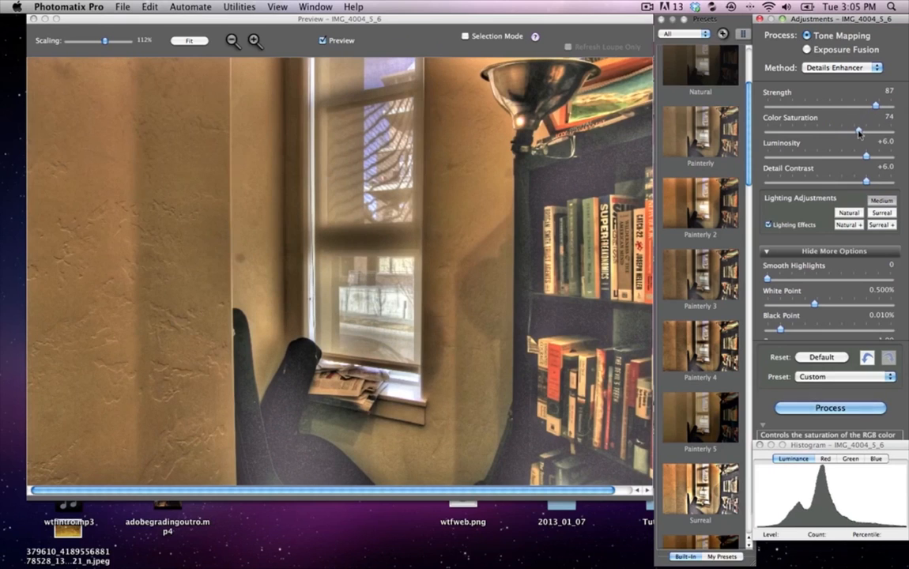
left_click_drag(857, 130, 870, 130)
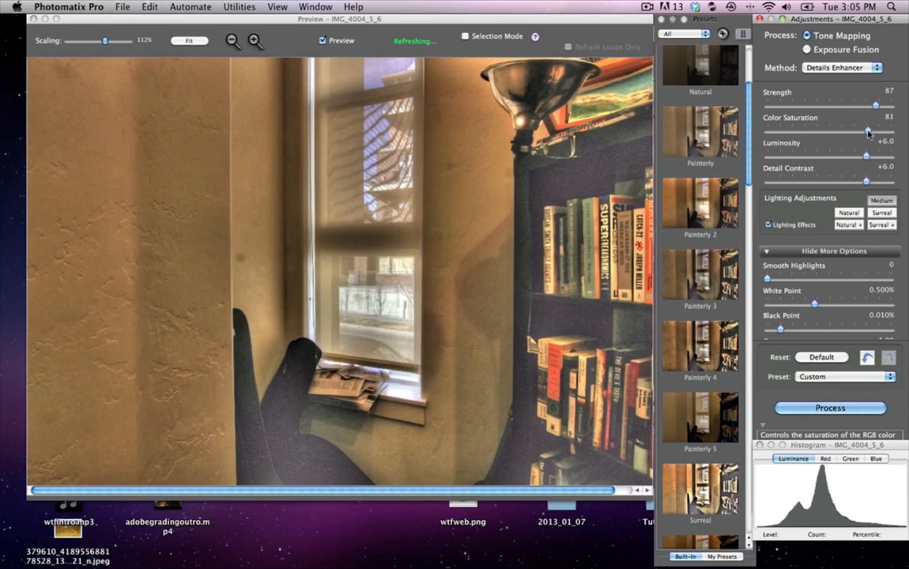
left_click_drag(867, 132, 873, 131)
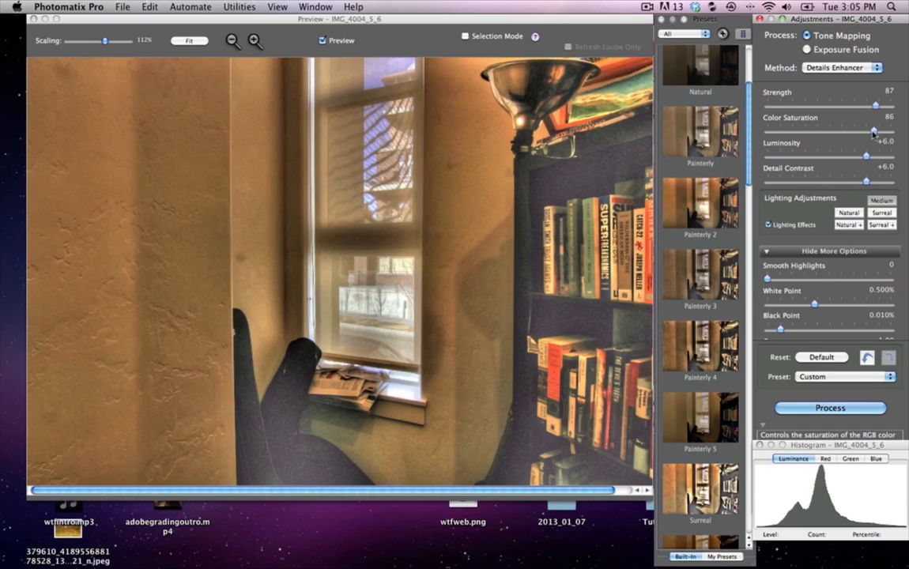
mouse_move(867, 156)
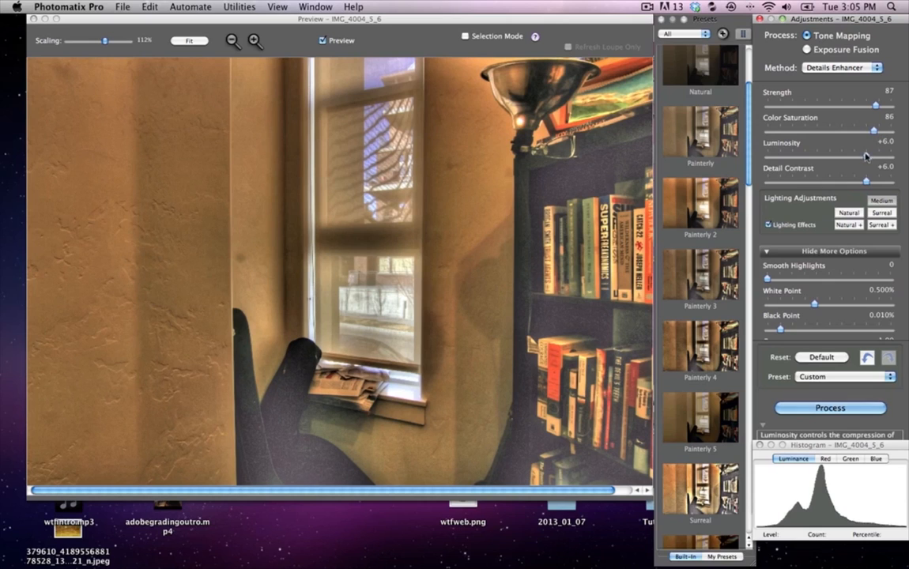
Step: Sweep Luminosity darker then brighter, settling it at about +8.4
left_click_drag(867, 158, 825, 158)
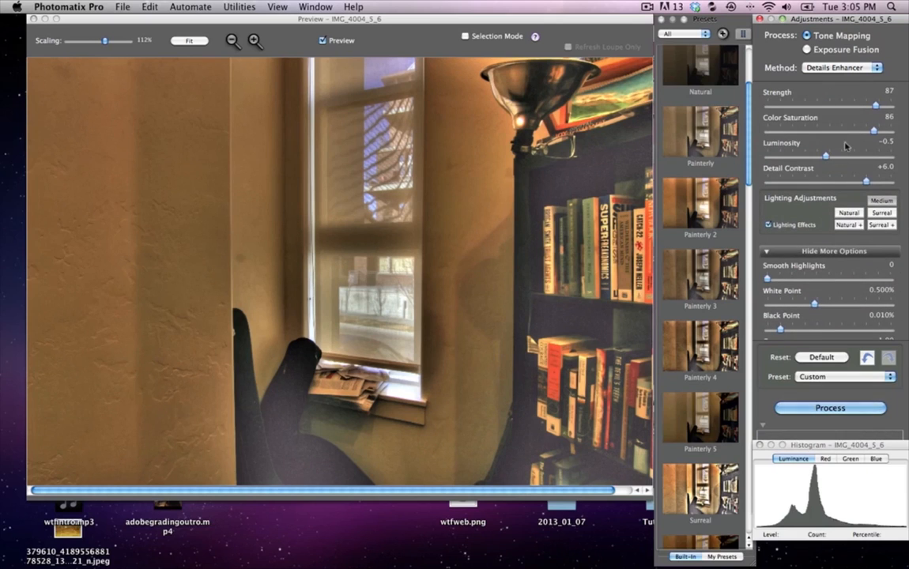
left_click_drag(827, 155, 805, 155)
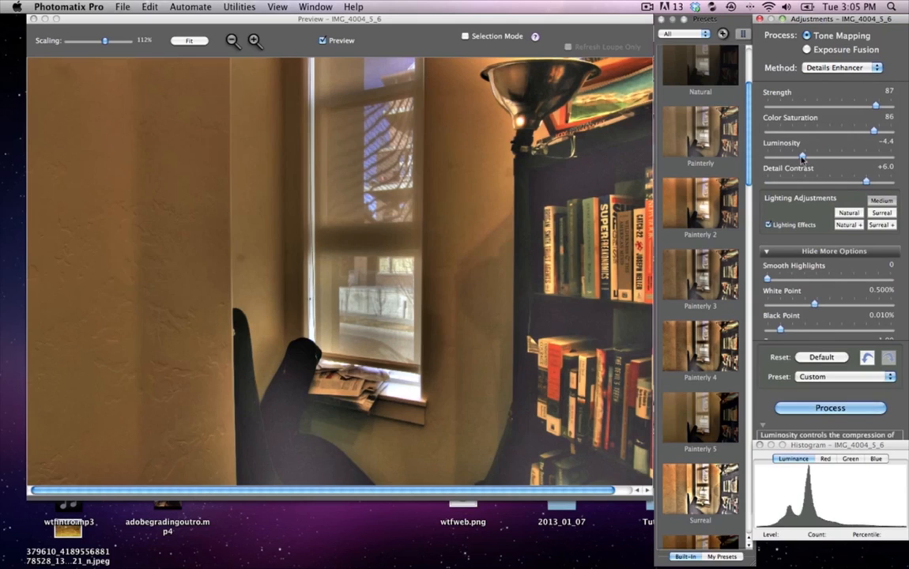
left_click_drag(805, 155, 787, 155)
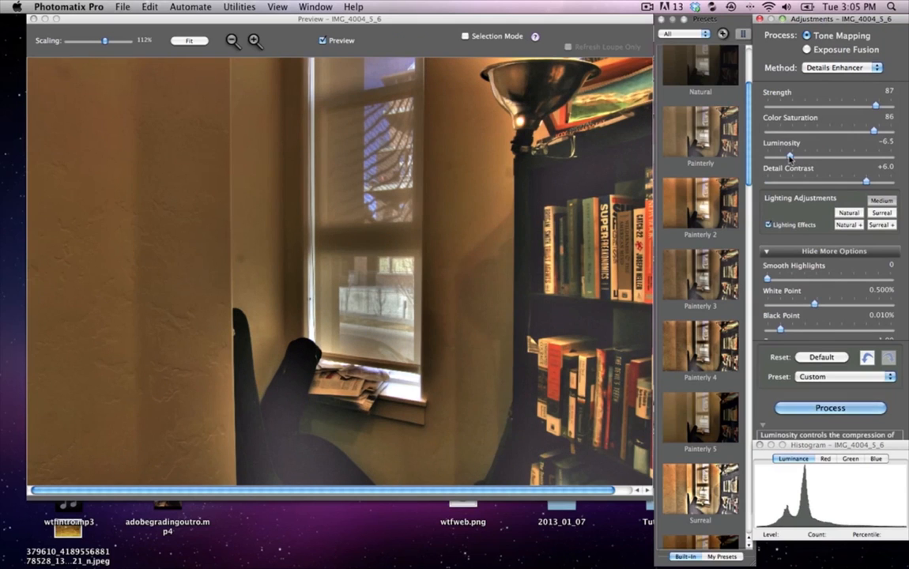
left_click_drag(789, 155, 806, 155)
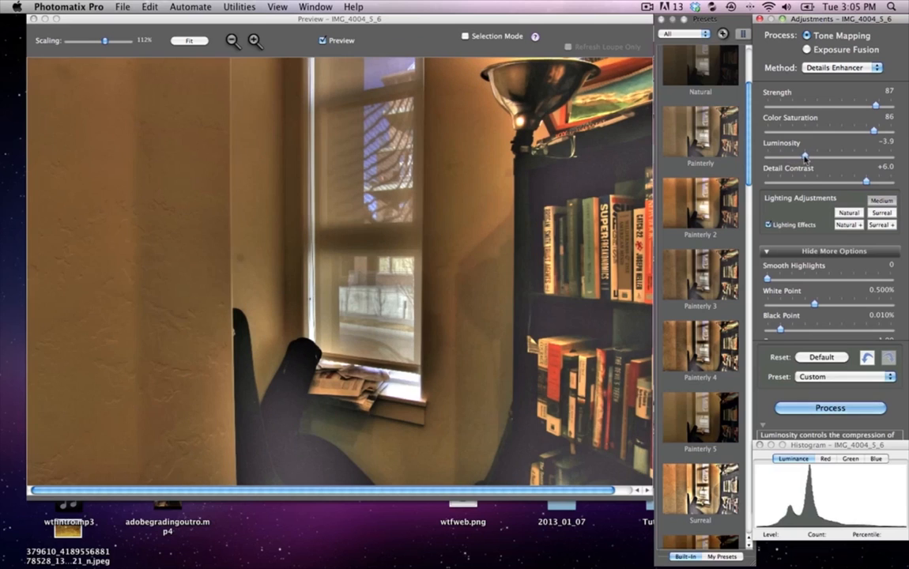
left_click_drag(803, 156, 860, 156)
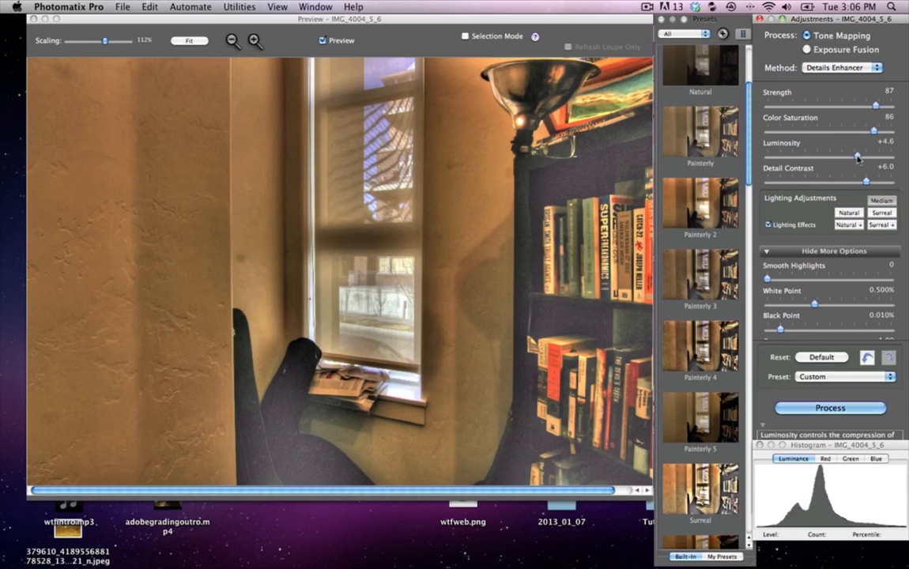
left_click_drag(857, 157, 870, 156)
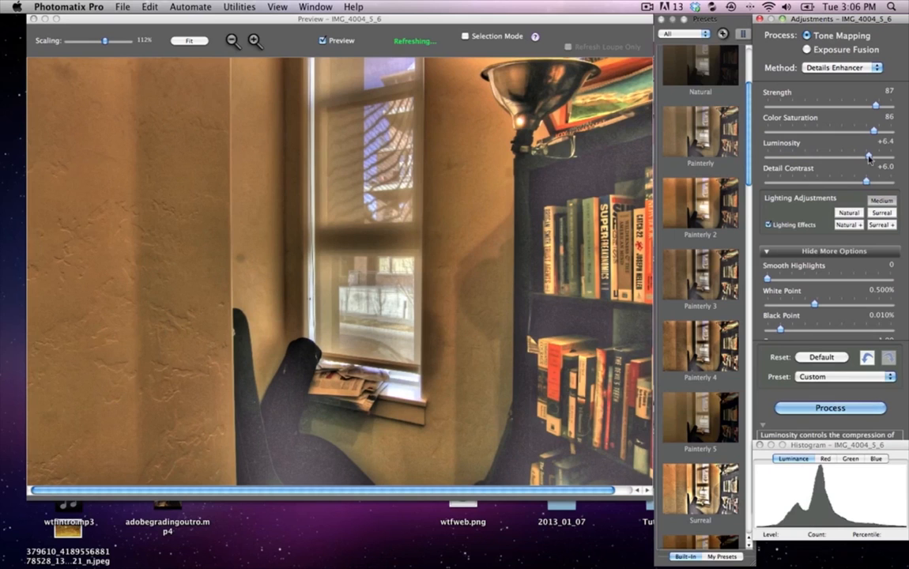
left_click_drag(869, 157, 873, 156)
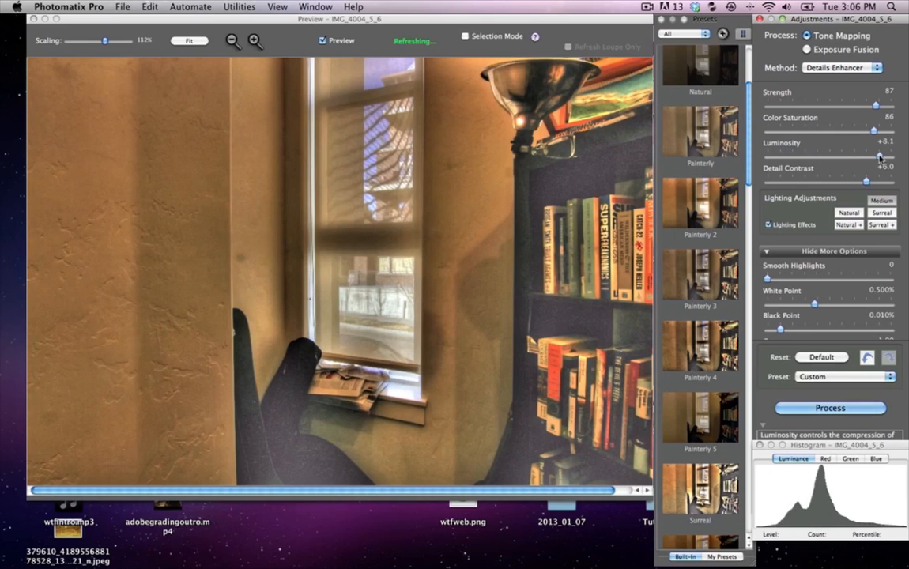
left_click_drag(883, 155, 866, 155)
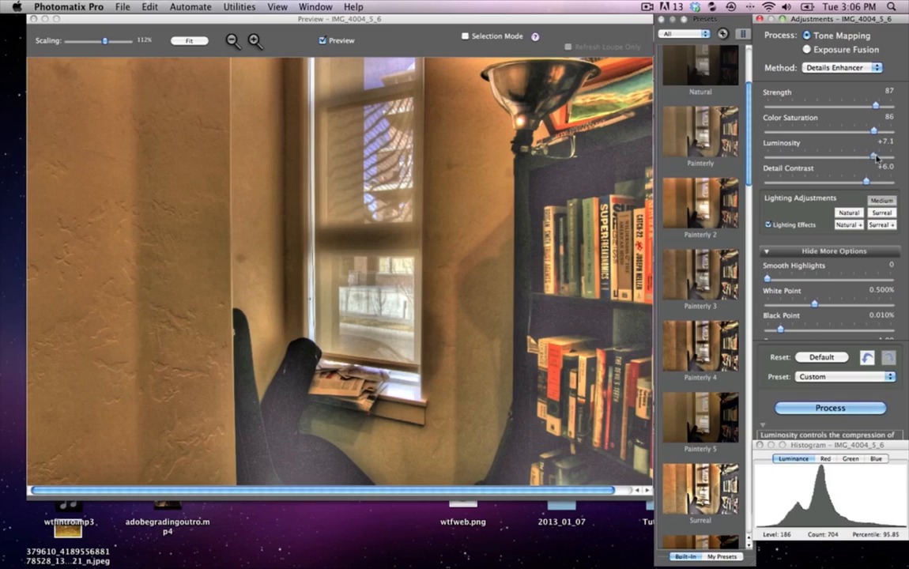
left_click_drag(866, 155, 869, 155)
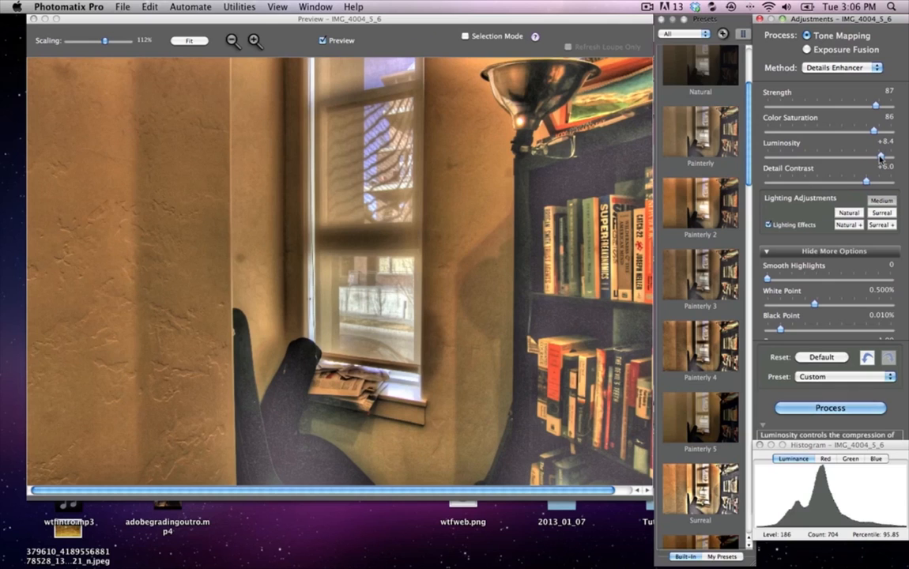
left_click_drag(867, 179, 877, 179)
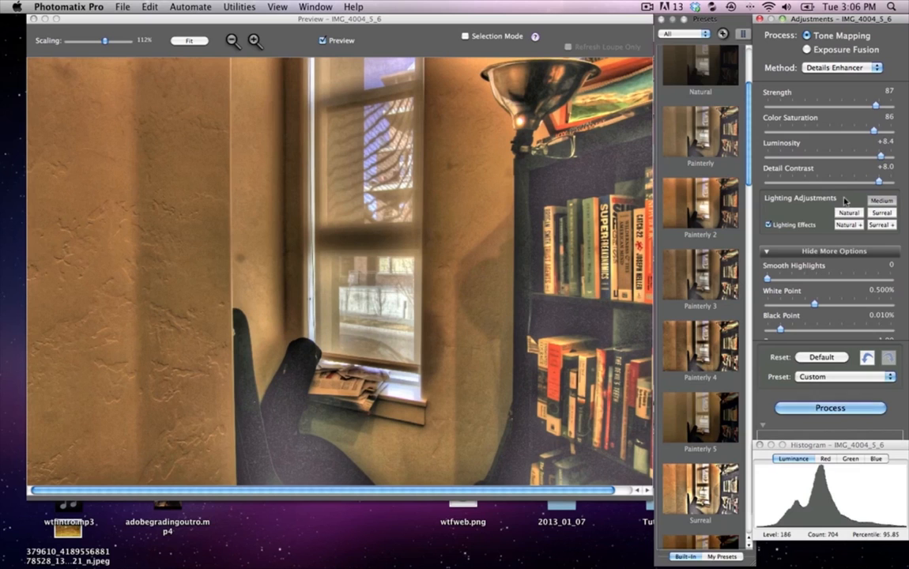
Step: Ease Detail Contrast to +5.7, try Lighting Adjustments presets and set Smooth Highlights to 20
left_click_drag(870, 180, 841, 180)
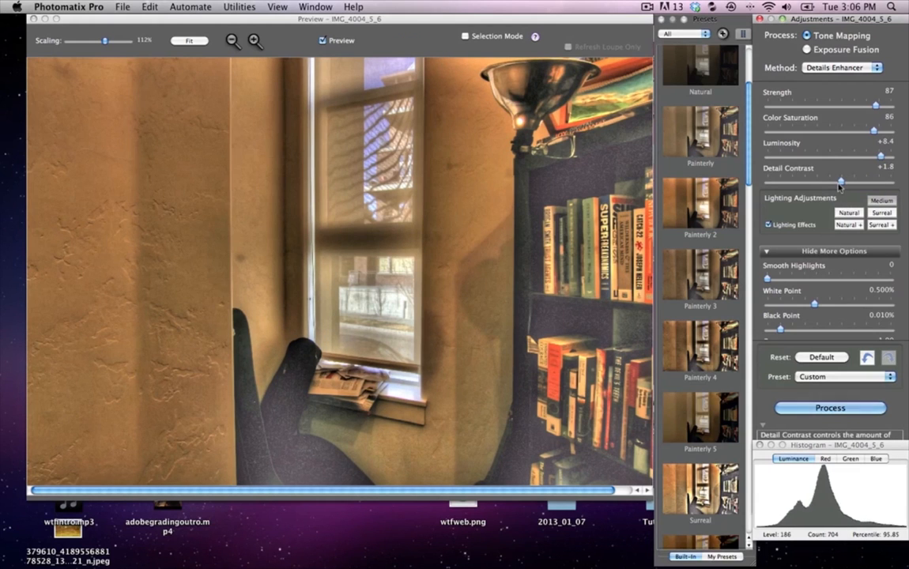
left_click_drag(841, 180, 867, 180)
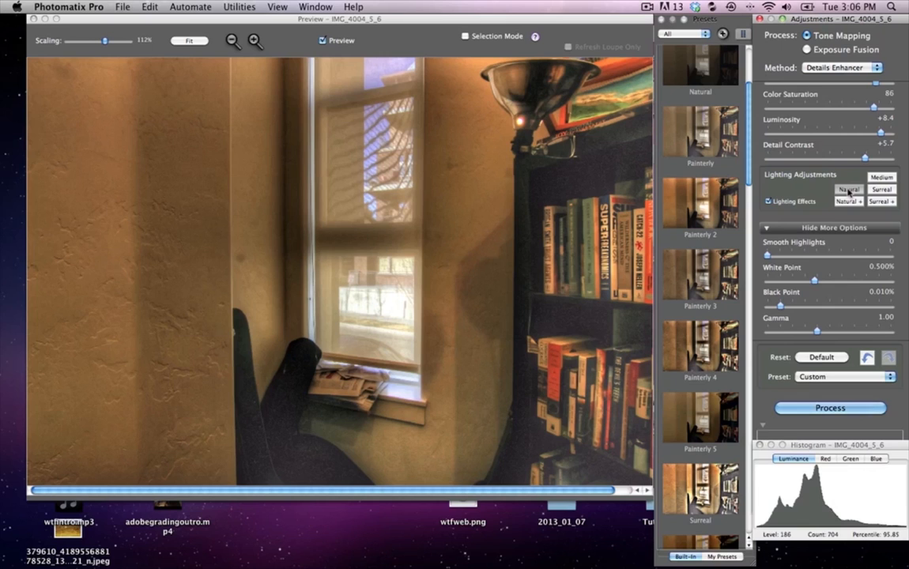
left_click(882, 177)
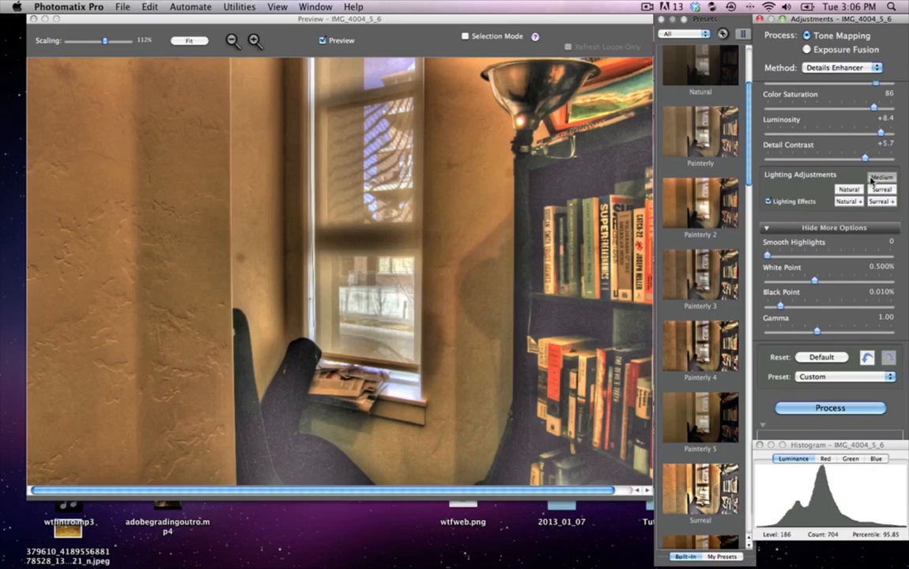
left_click(847, 190)
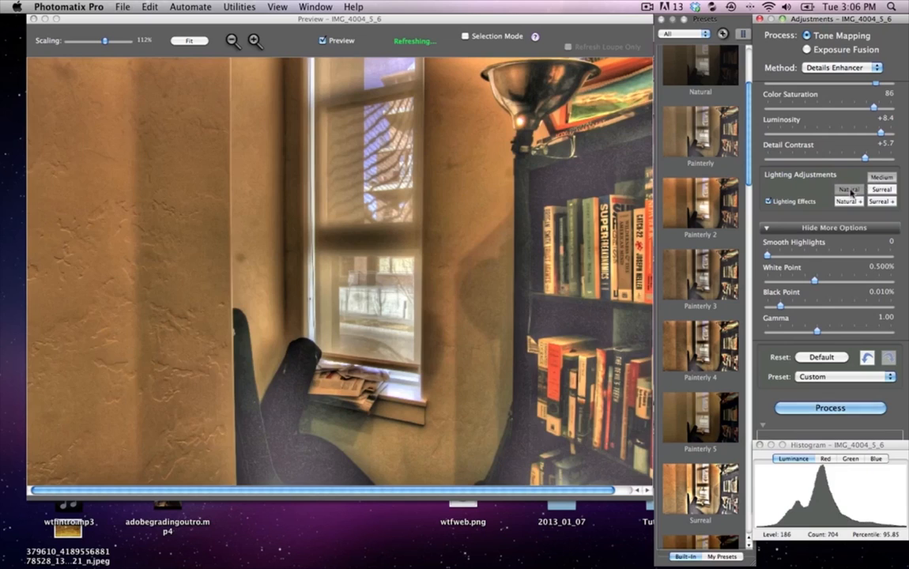
left_click_drag(769, 254, 791, 255)
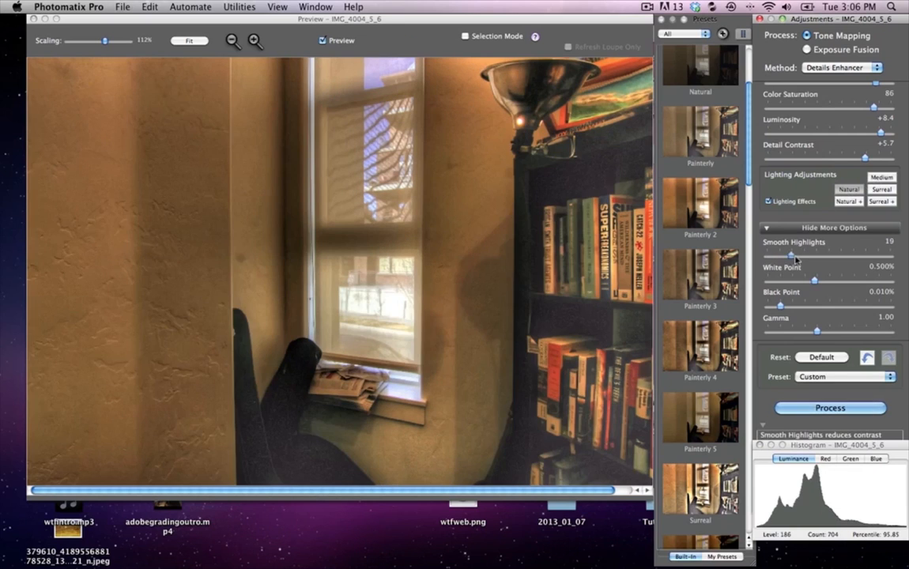
left_click_drag(791, 257, 788, 256)
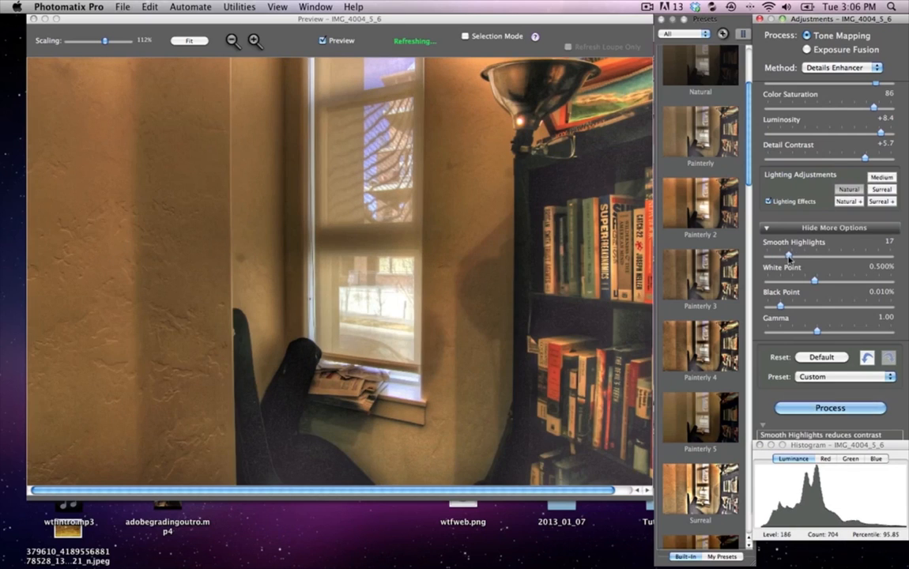
left_click_drag(788, 256, 792, 256)
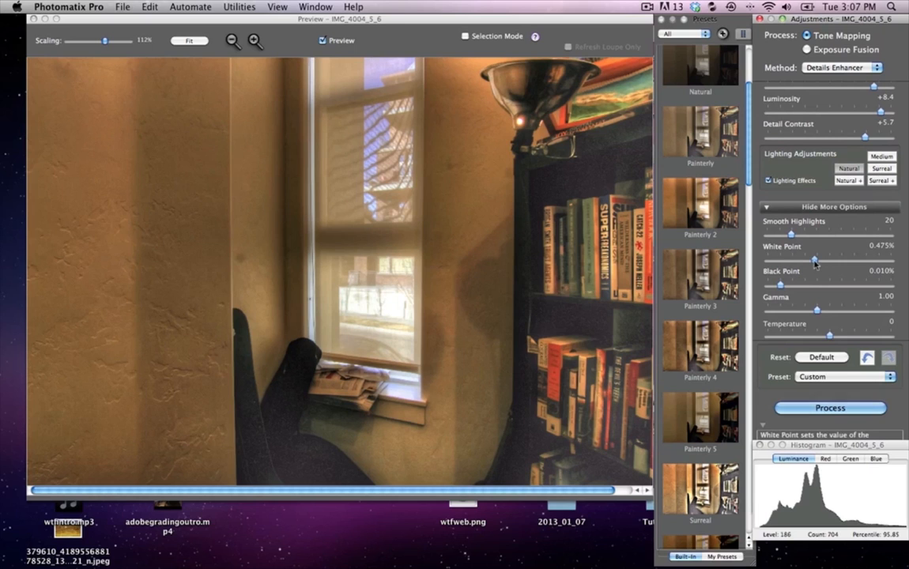
Step: Raise Black Point to 0.161% and bring White Point down near 0.02%
left_click_drag(815, 261, 835, 261)
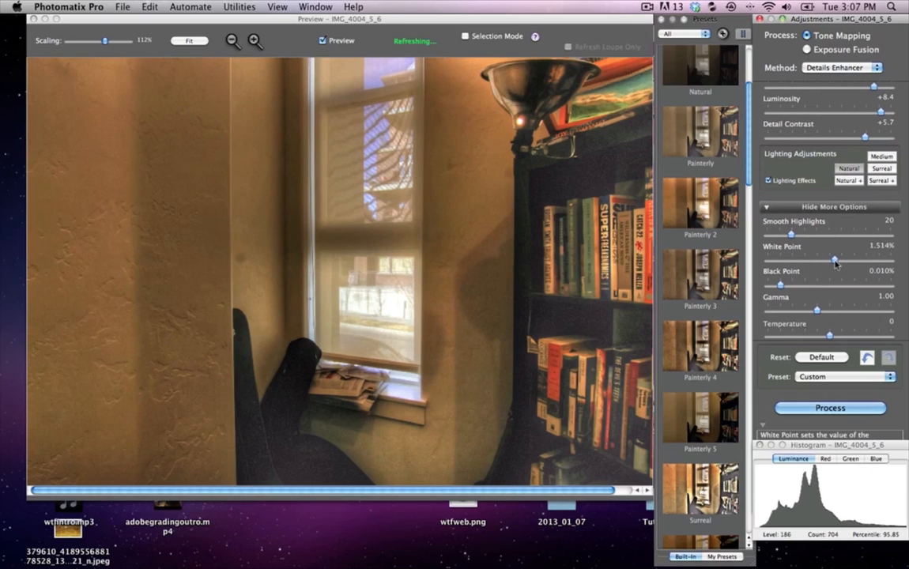
left_click_drag(781, 282, 803, 282)
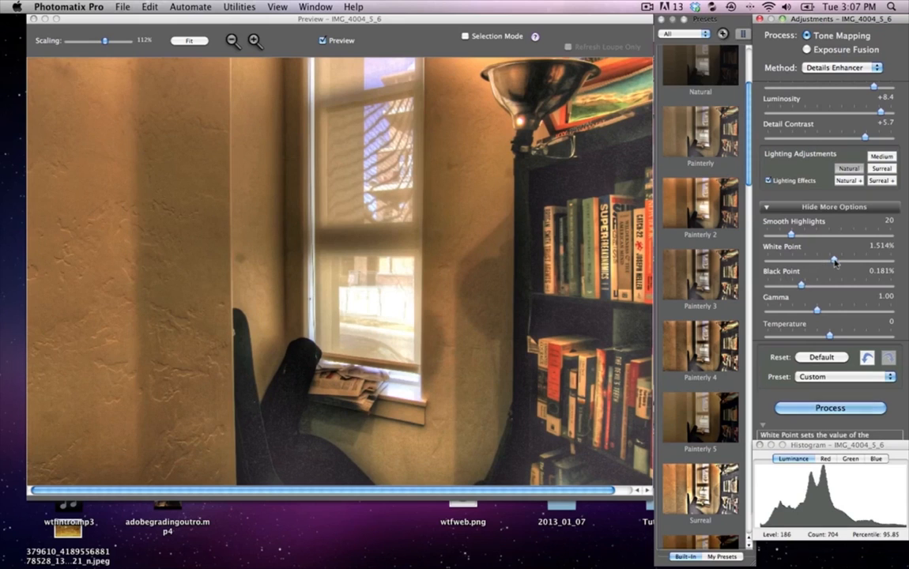
left_click_drag(835, 259, 819, 259)
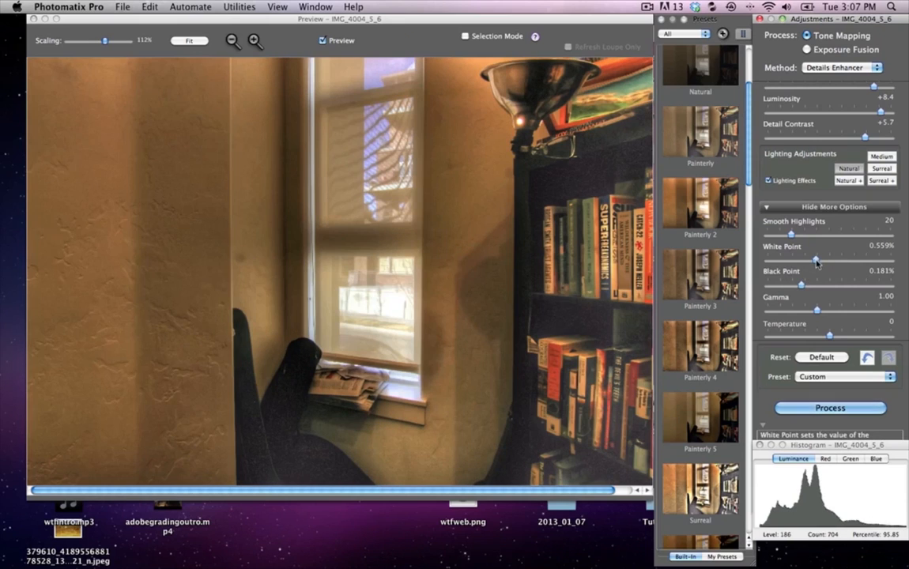
left_click_drag(818, 259, 805, 259)
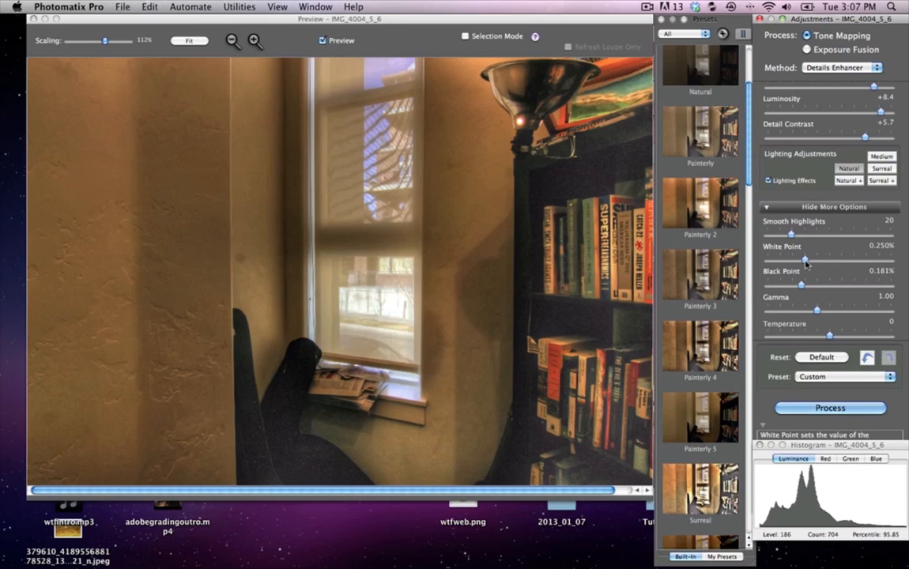
left_click_drag(805, 259, 791, 259)
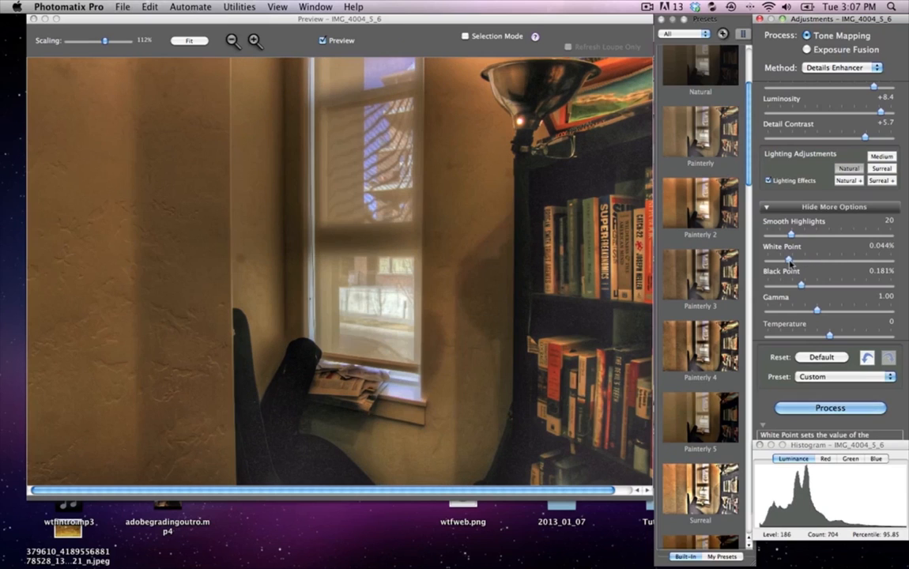
left_click_drag(789, 259, 784, 259)
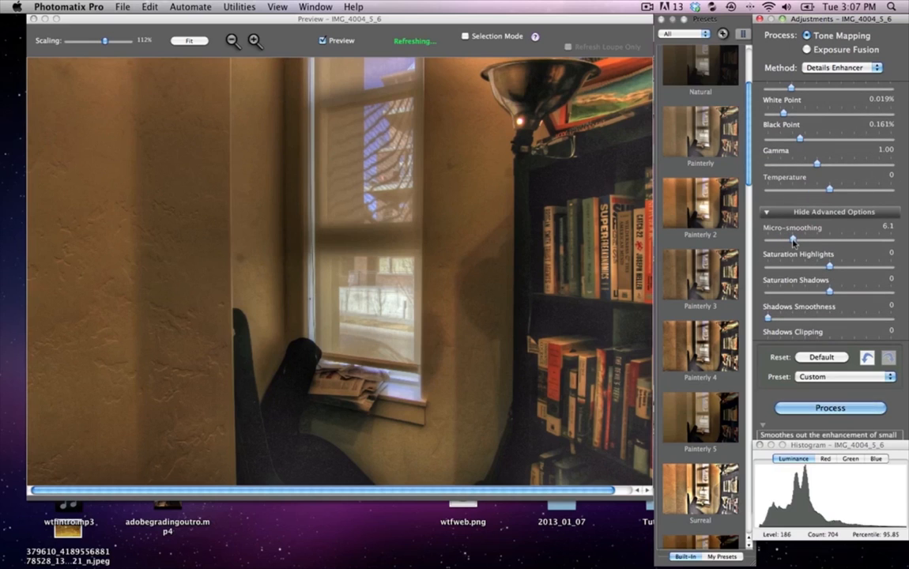
Step: Boost highlight saturation to +9.0 and shadow saturation to +7.4
left_click_drag(794, 240, 791, 240)
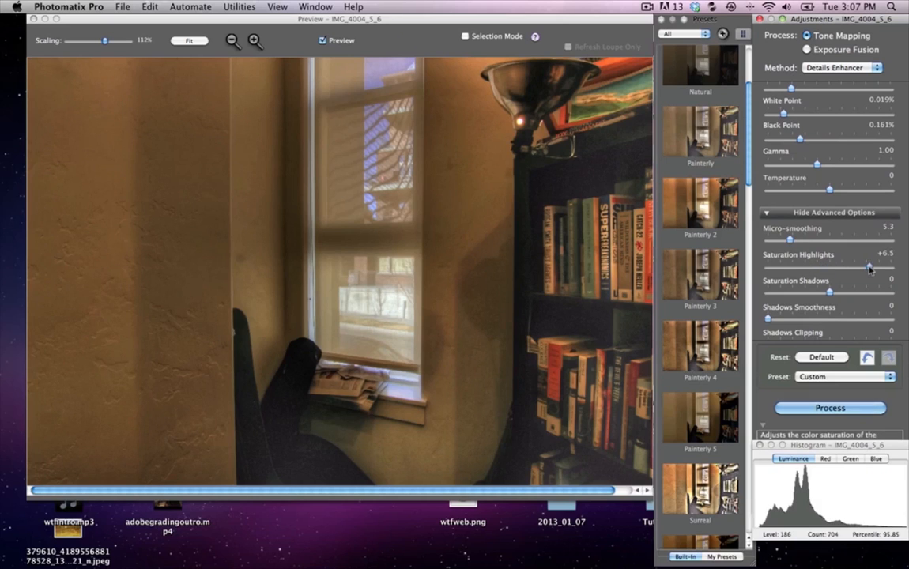
left_click_drag(870, 268, 892, 267)
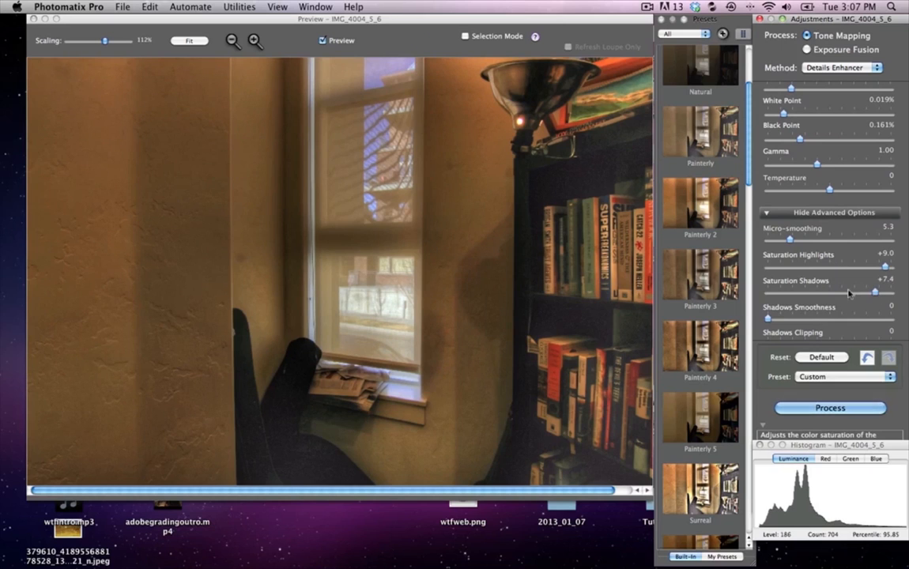
scroll("down", 3)
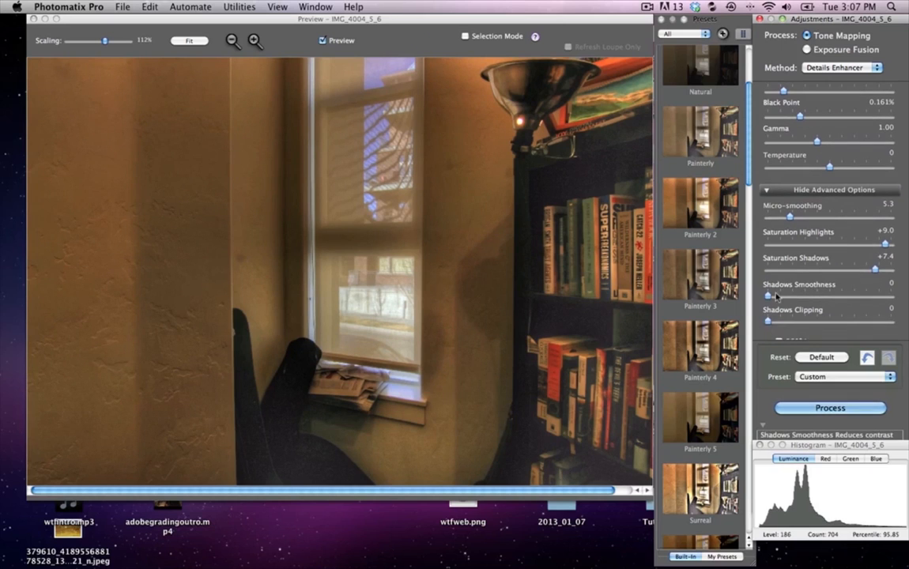
Step: Adjust Shadows Smoothness down to 30, then settle it at 44
left_click_drag(769, 297, 830, 298)
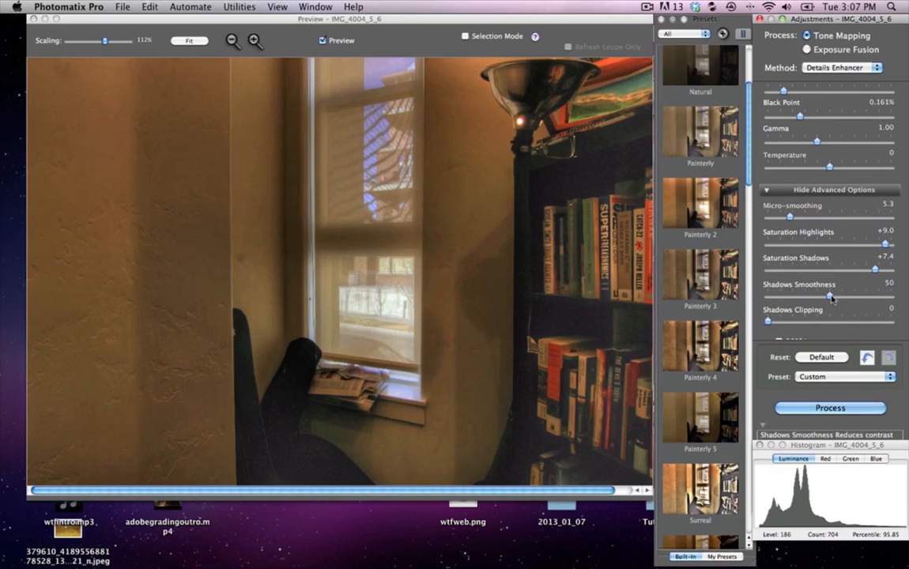
left_click_drag(831, 297, 815, 297)
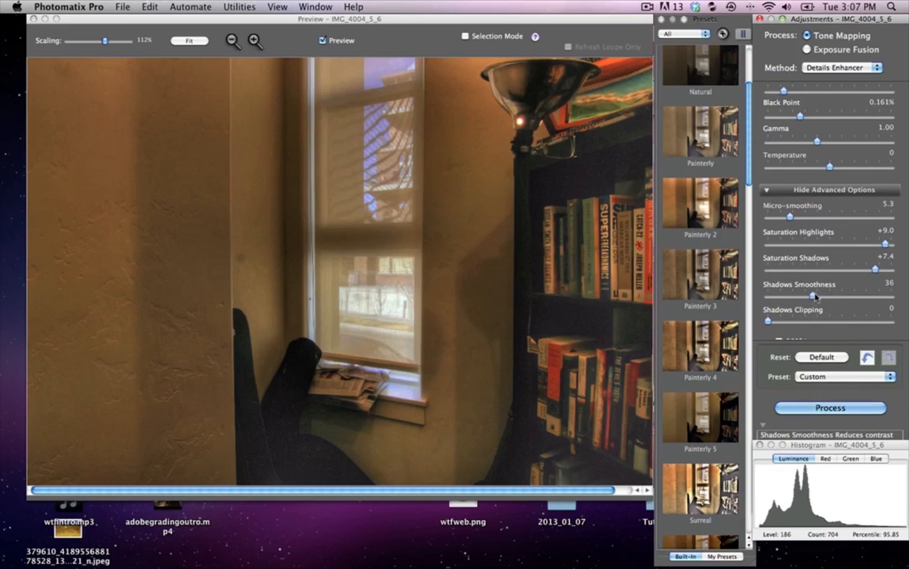
left_click_drag(813, 296, 840, 296)
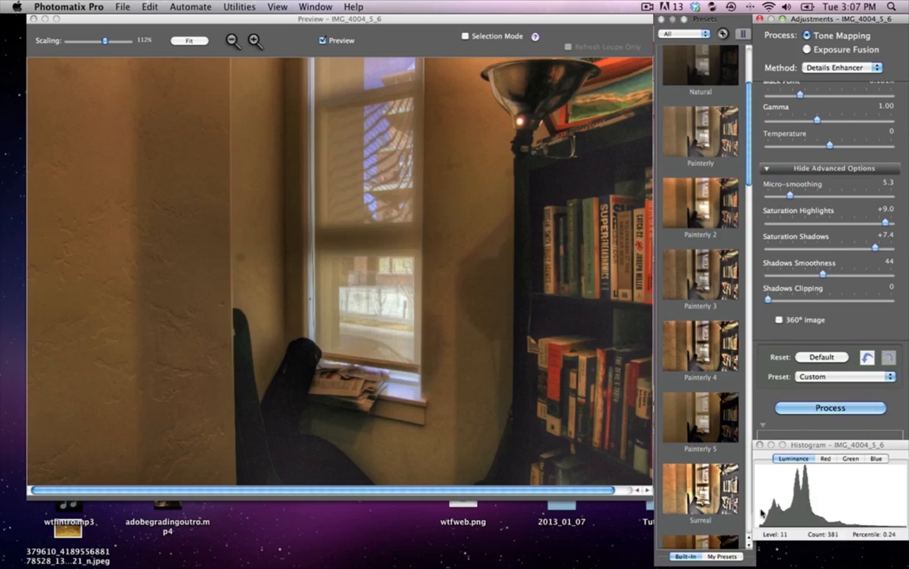
mouse_move(799, 275)
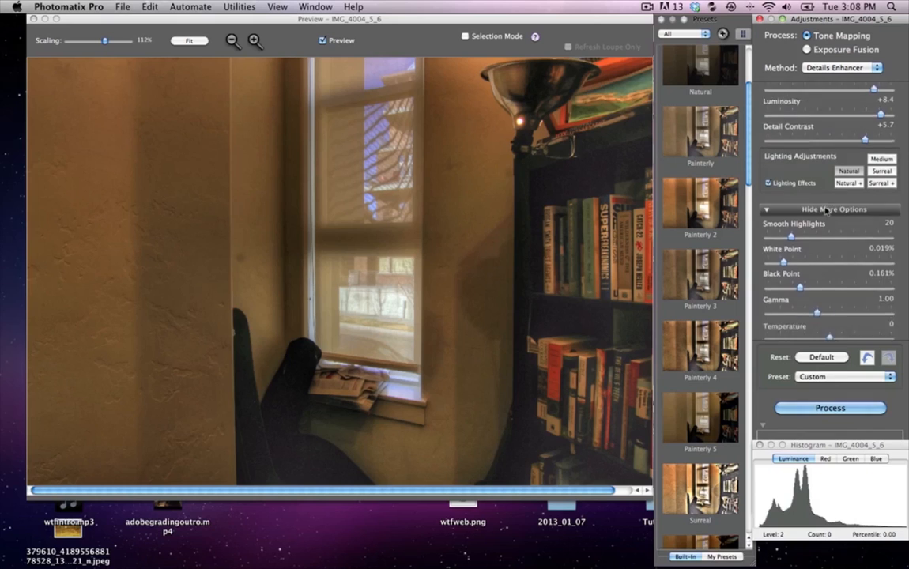
Step: Raise White Point to about 3.97% and lower Black Point to 0.052%
left_click(828, 237)
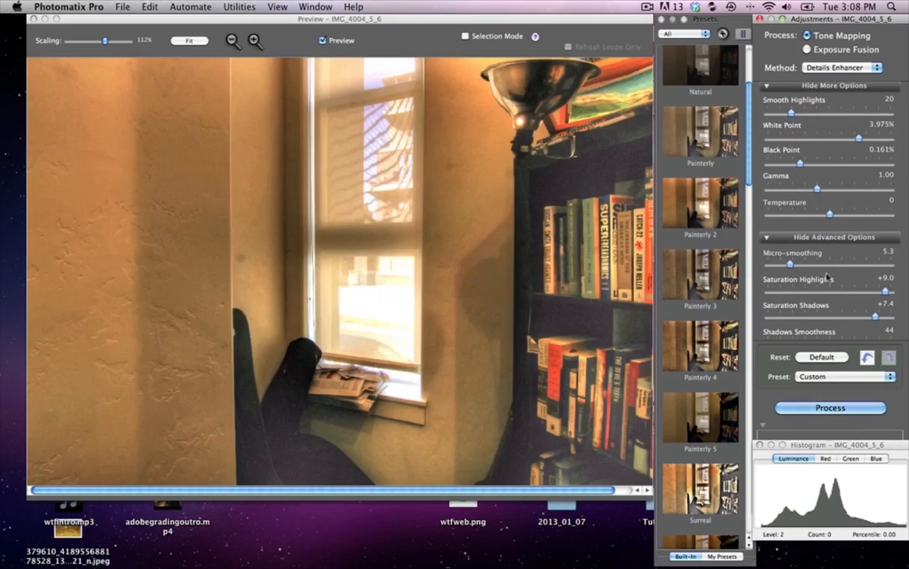
mouse_move(802, 165)
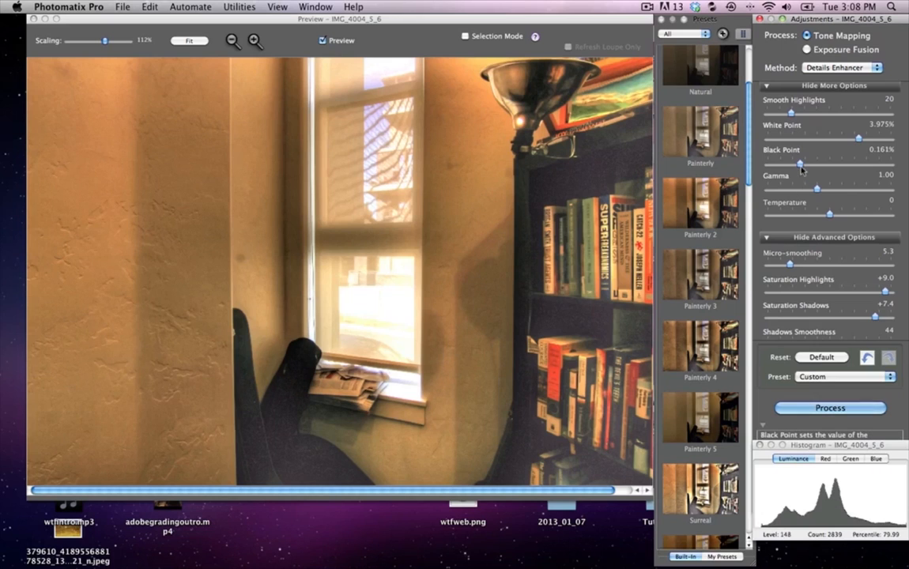
left_click_drag(800, 162, 792, 161)
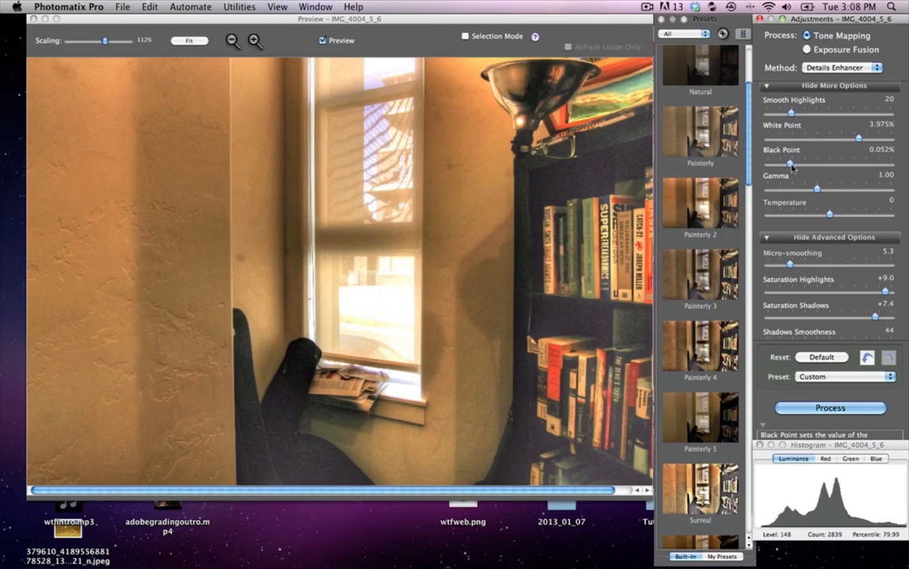
left_click_drag(789, 162, 775, 163)
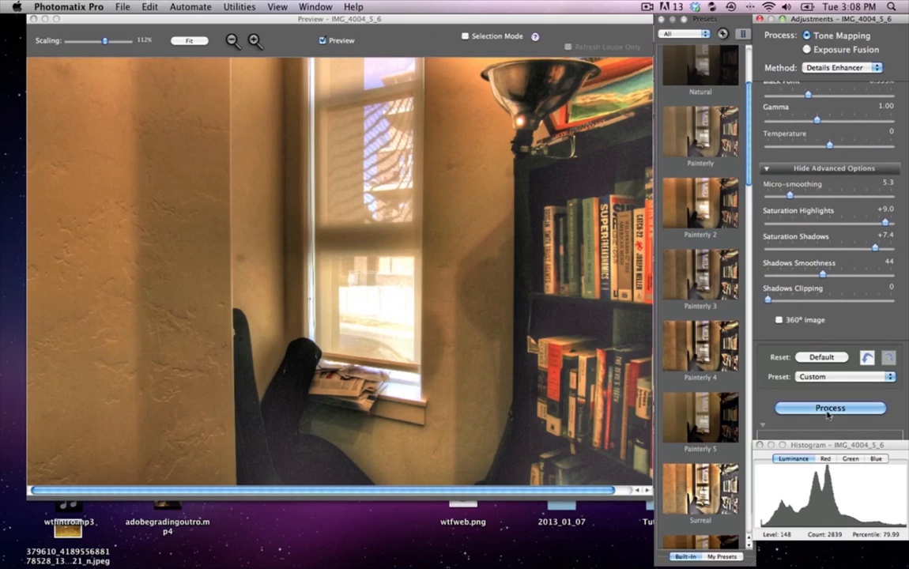
left_click(828, 408)
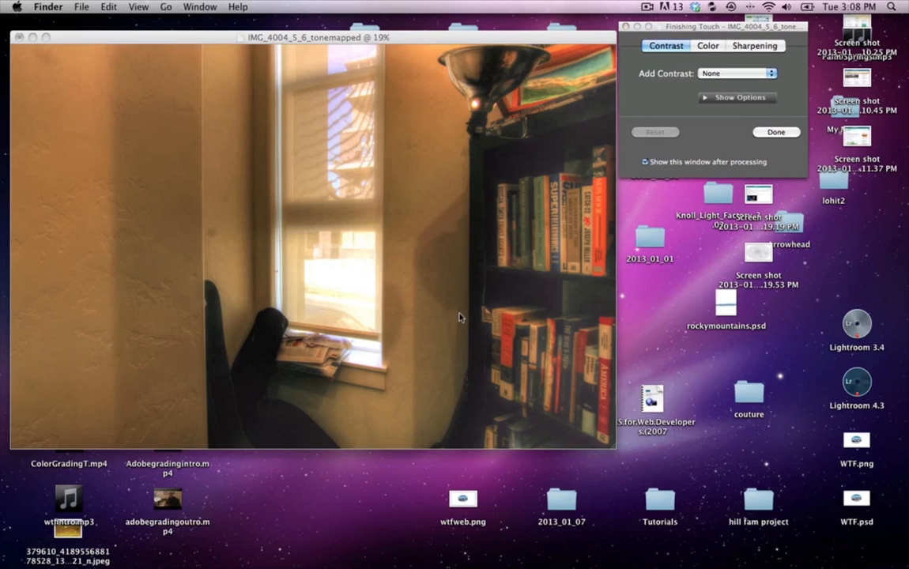
Step: Finish without extra touches and save as 16-bit TIFF 'hdrtutorial' in the HDR folder
left_click(70, 6)
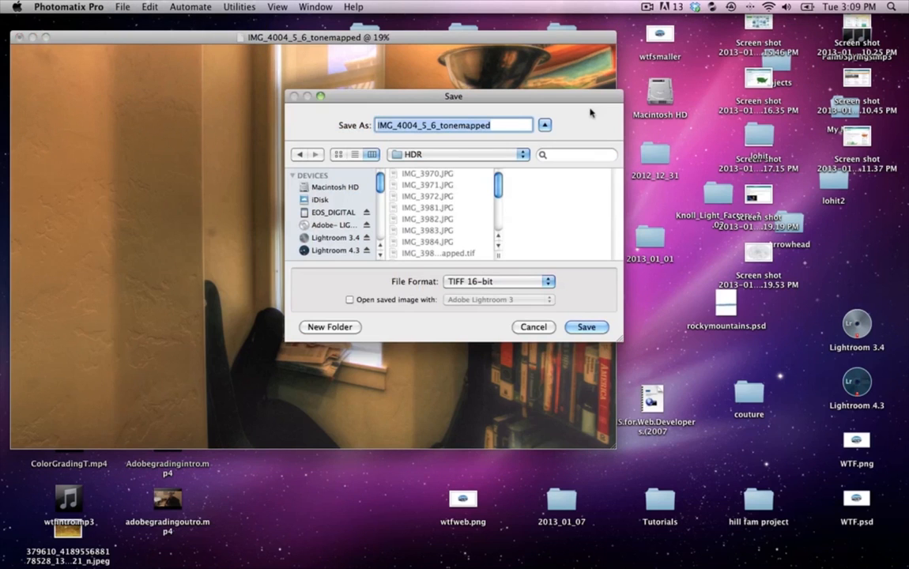
type("hd")
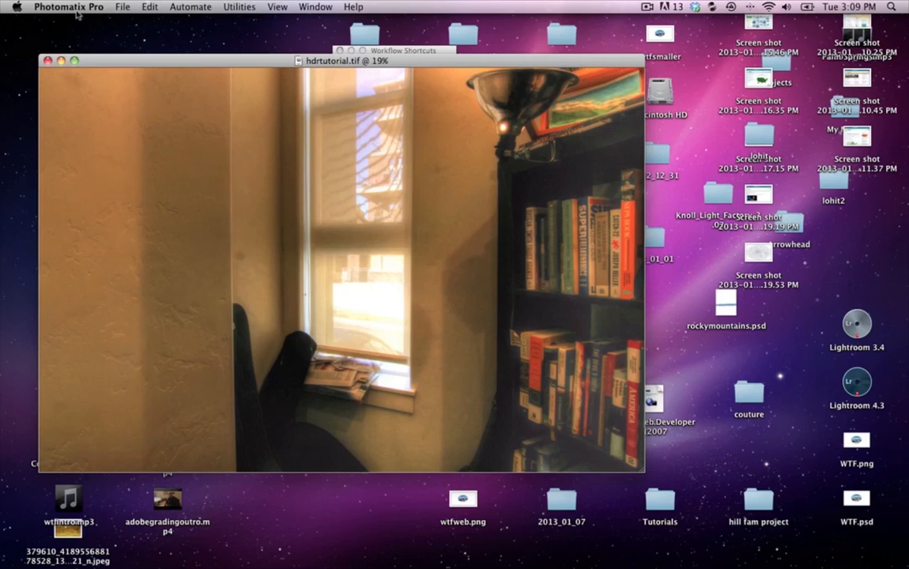
mouse_move(85, 48)
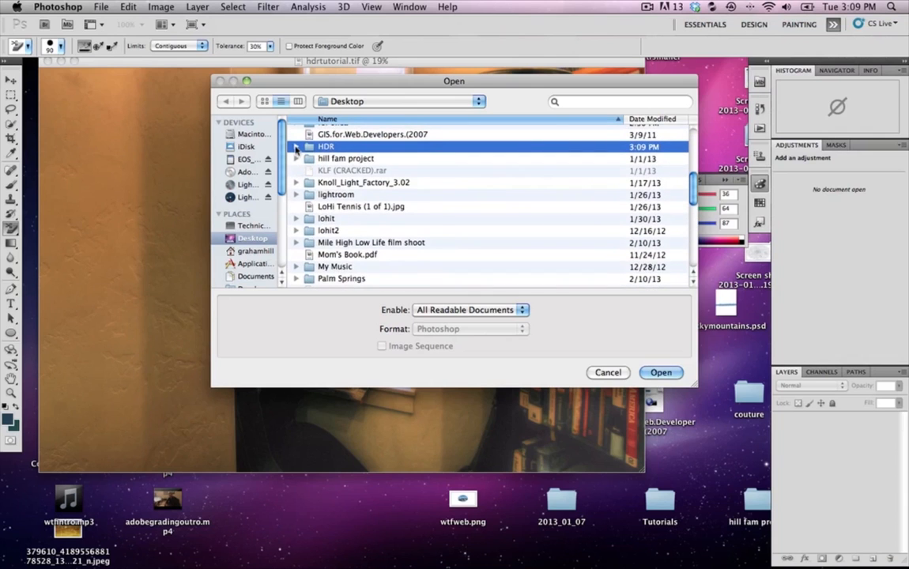
Step: Open hdrtutorial.tif from the HDR folder on the Desktop
left_click(298, 145)
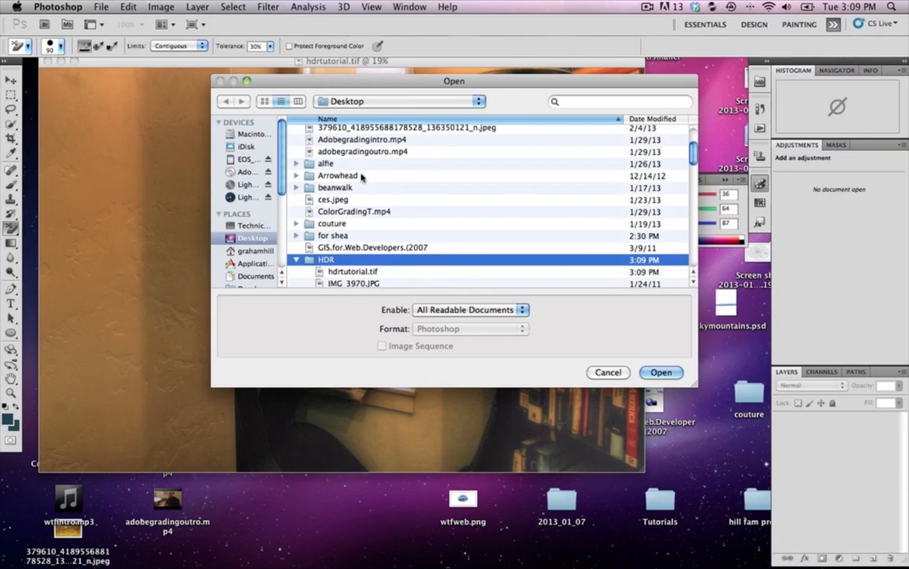
left_click(661, 373)
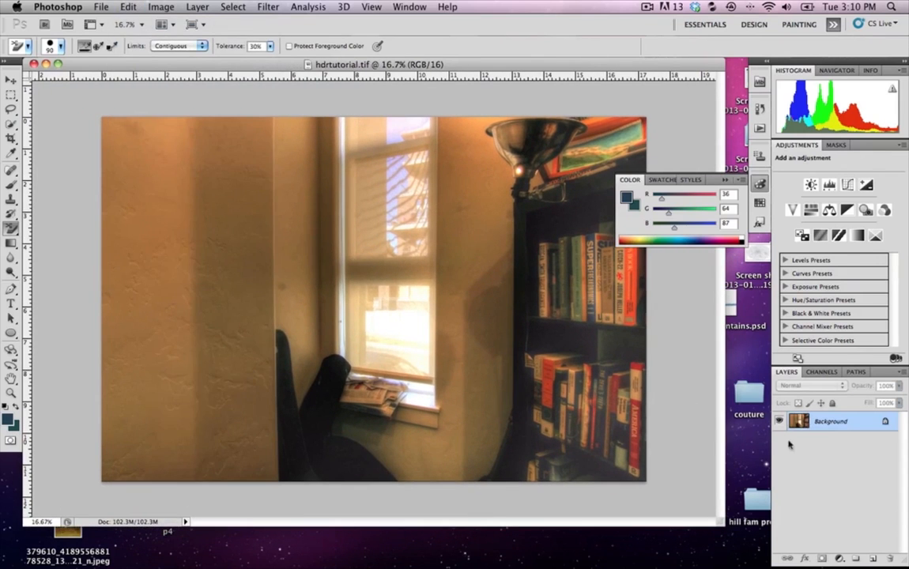
mouse_move(851, 456)
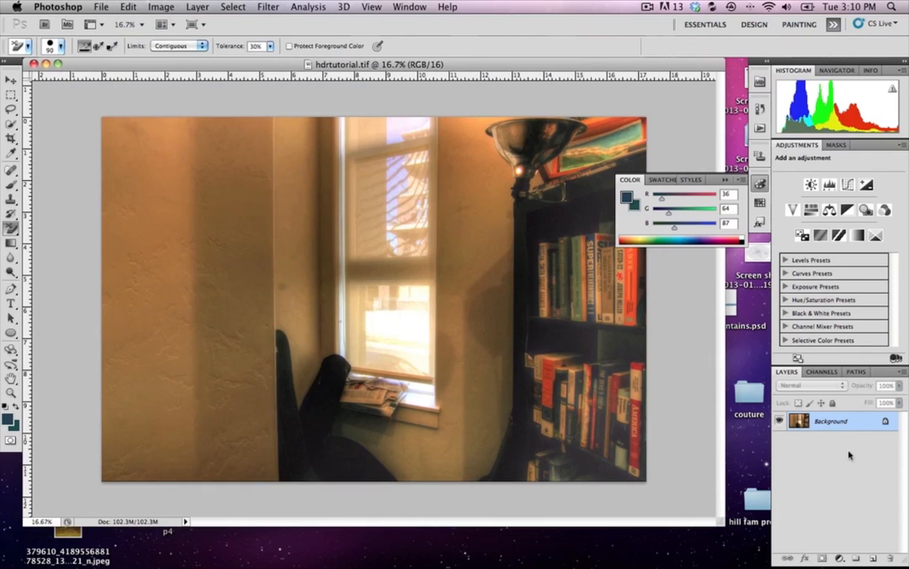
Step: Duplicate the Background layer to create a 'Background copy' layer
right_click(830, 421)
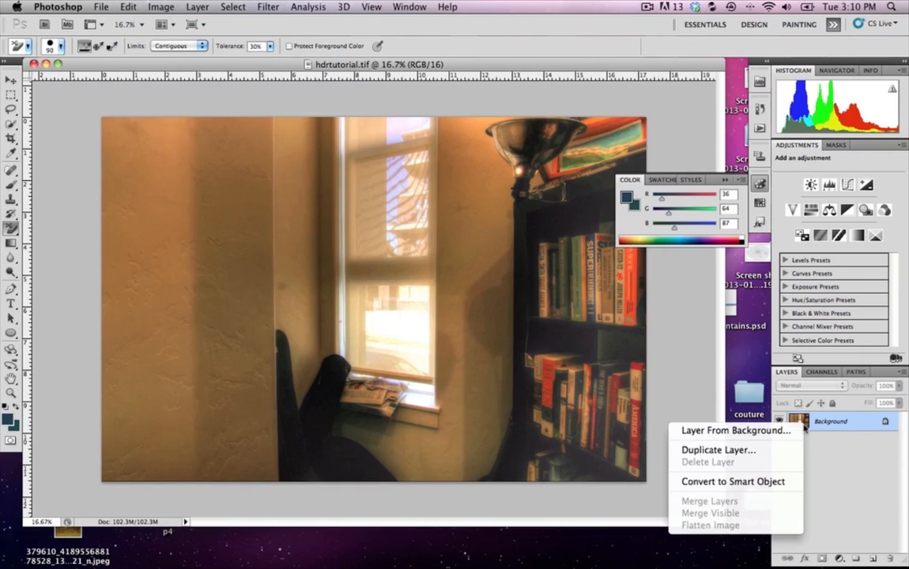
left_click(718, 449)
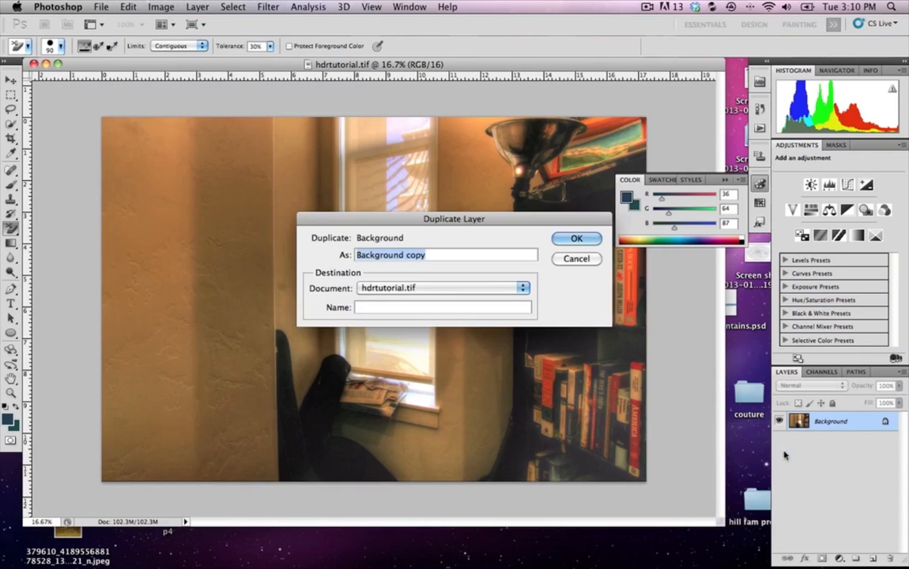
left_click(576, 237)
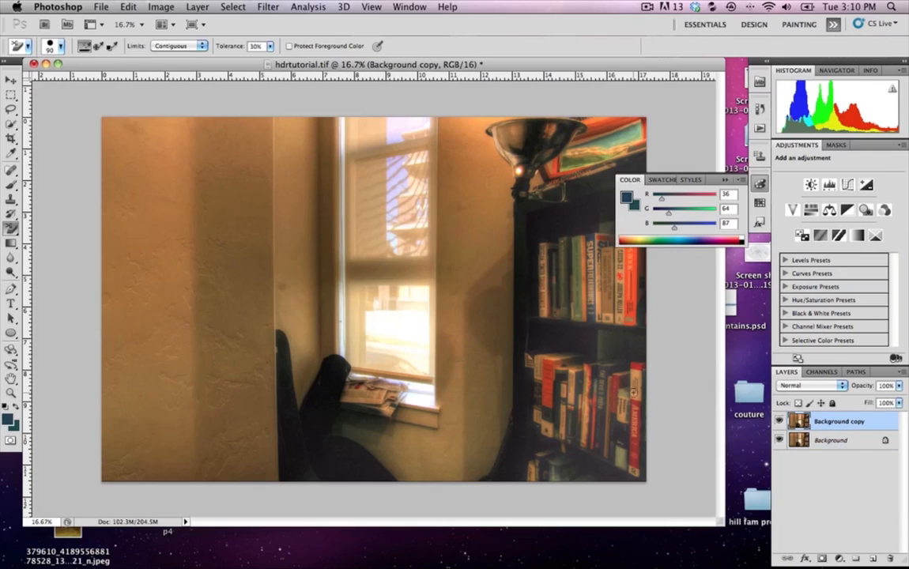
mouse_move(690, 272)
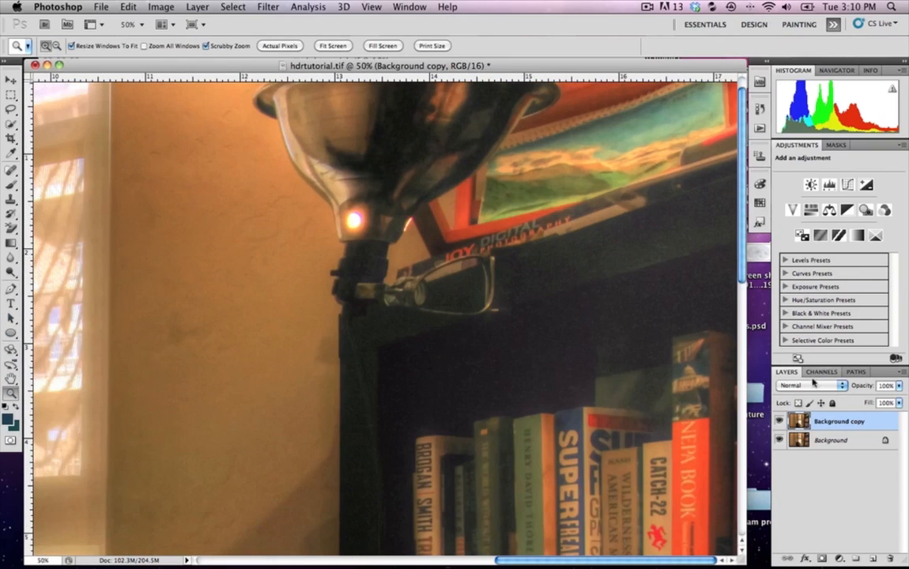
Step: Bring up the Reduce Noise filter dialog from the Filter > Noise menu
left_click(267, 6)
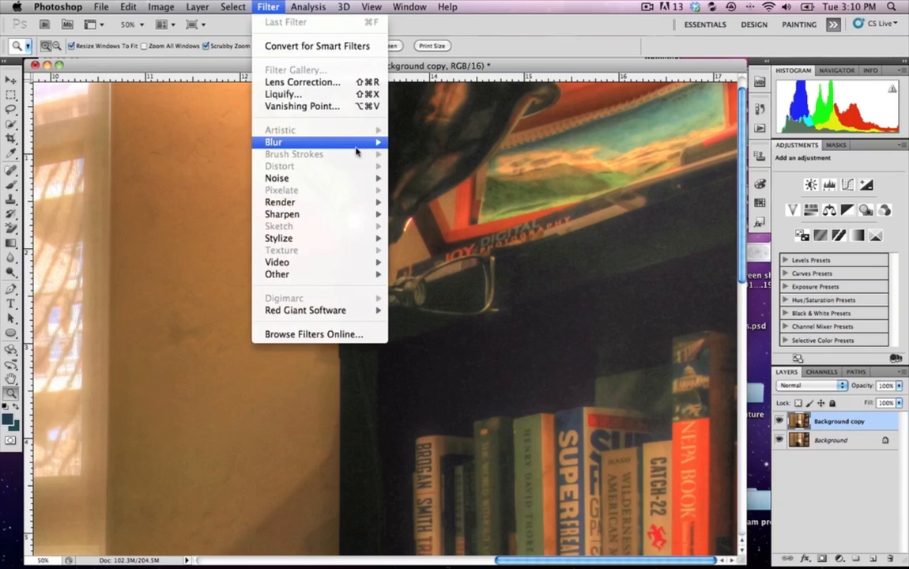
mouse_move(297, 177)
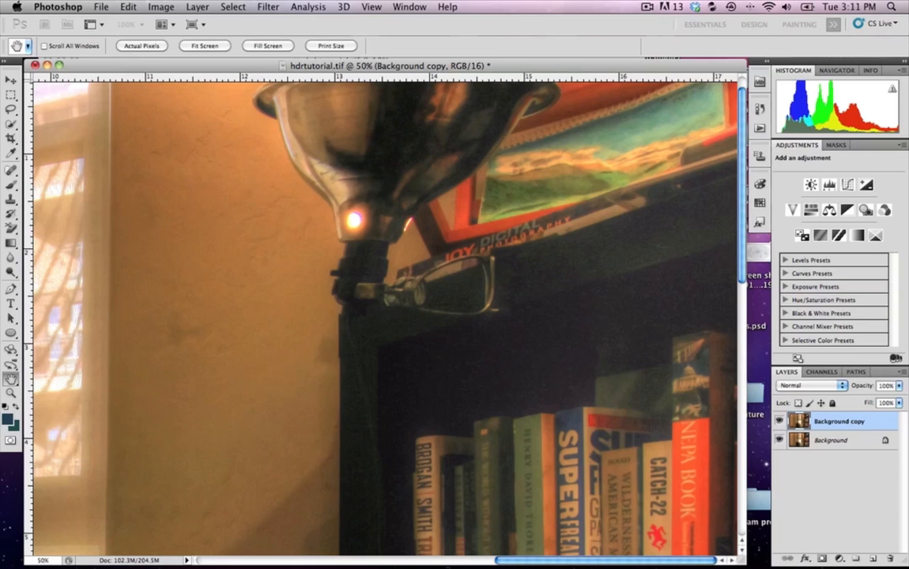
left_click(267, 6)
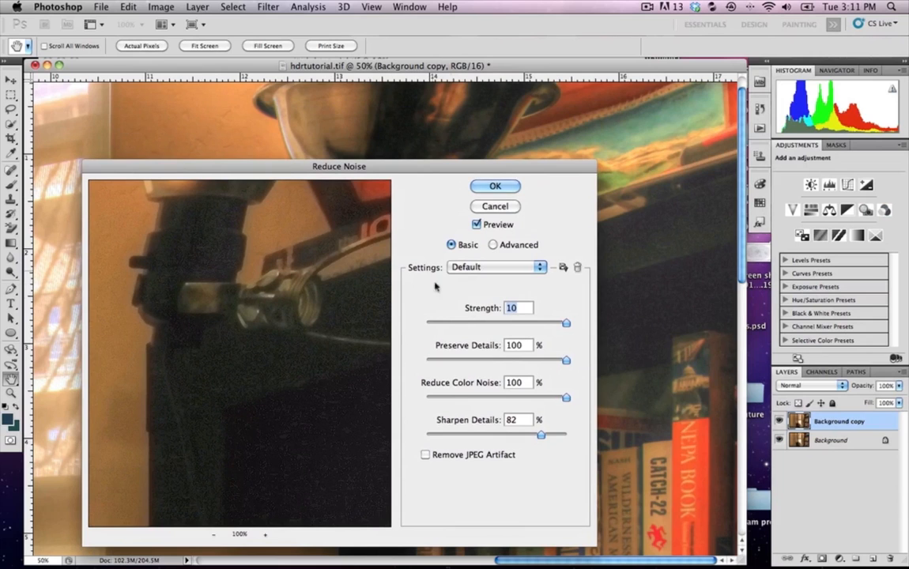
Step: Set Reduce Noise to Strength 10, Preserve Details 14% and Reduce Color Noise 34%
left_click_drag(339, 167, 514, 85)
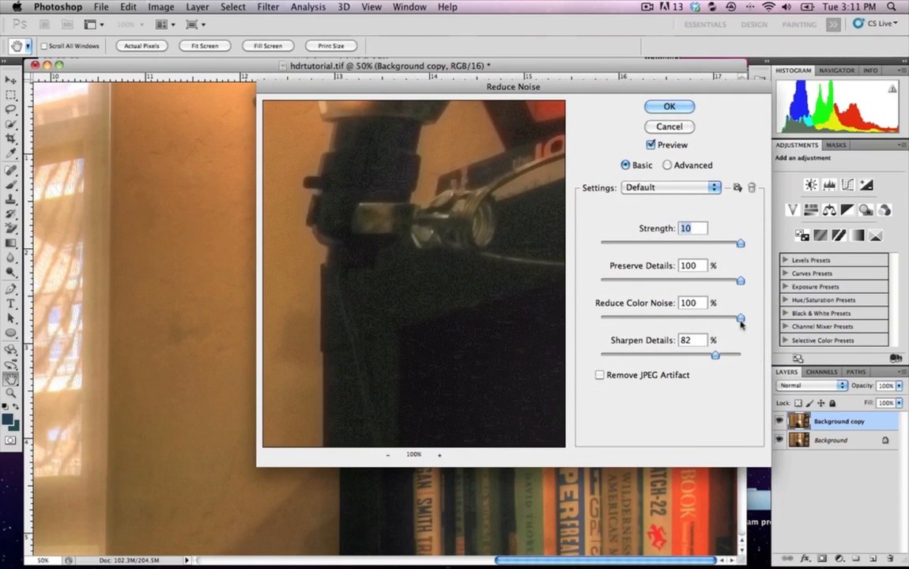
left_click_drag(740, 318, 649, 318)
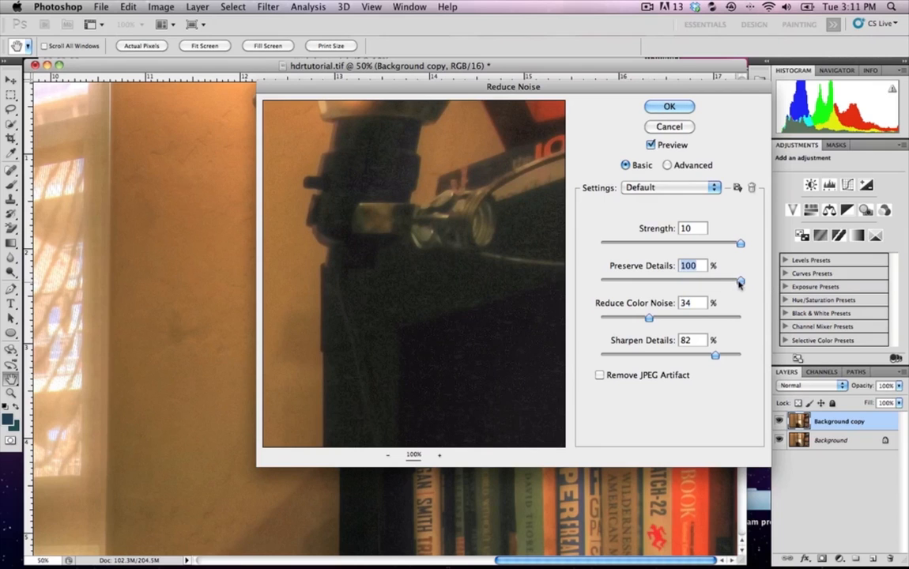
left_click_drag(740, 282, 620, 282)
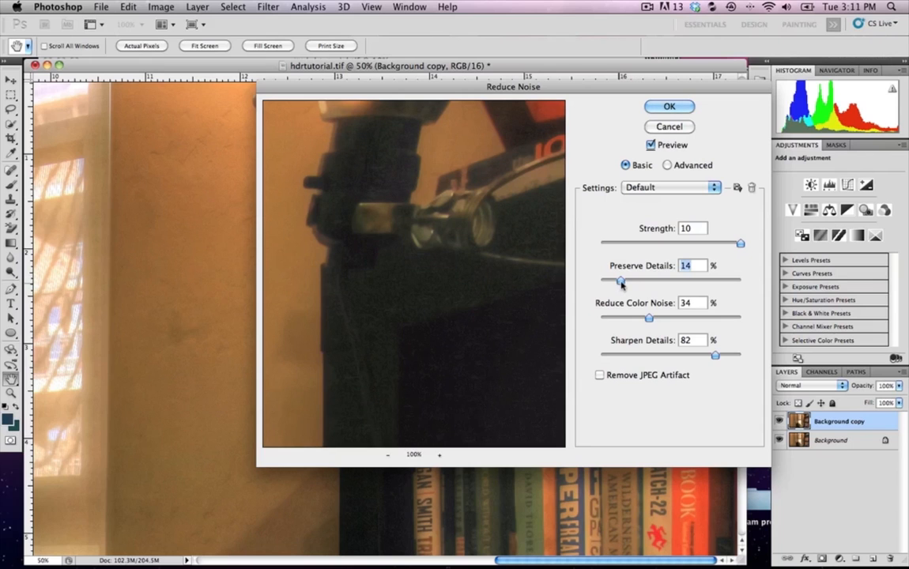
left_click_drag(740, 244, 640, 243)
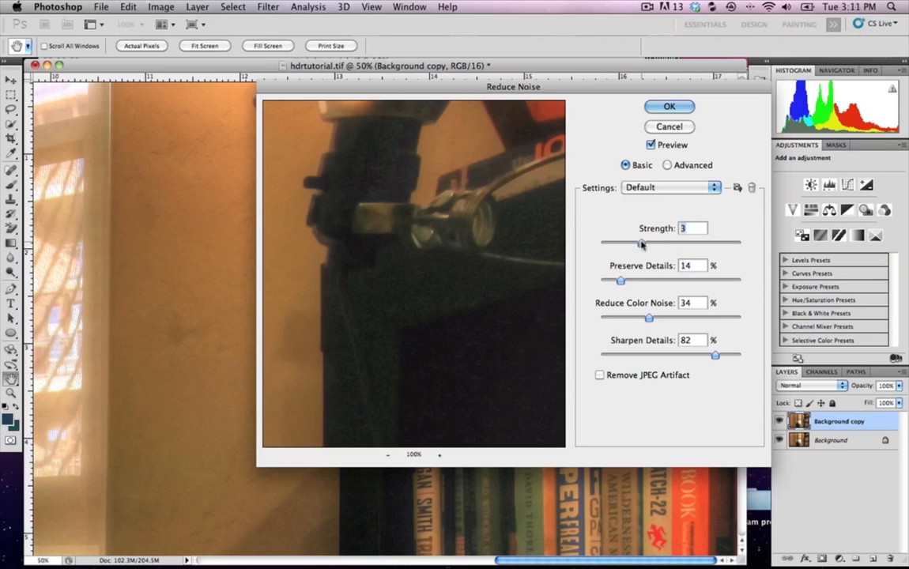
left_click_drag(640, 244, 740, 243)
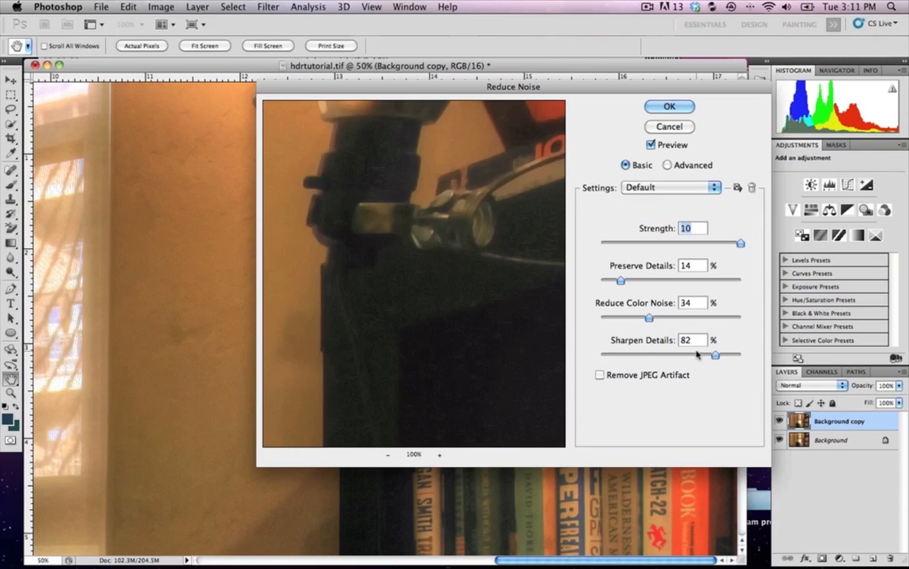
Step: Settle Sharpen Details at about 32% and apply the noise reduction
left_click_drag(714, 356, 702, 356)
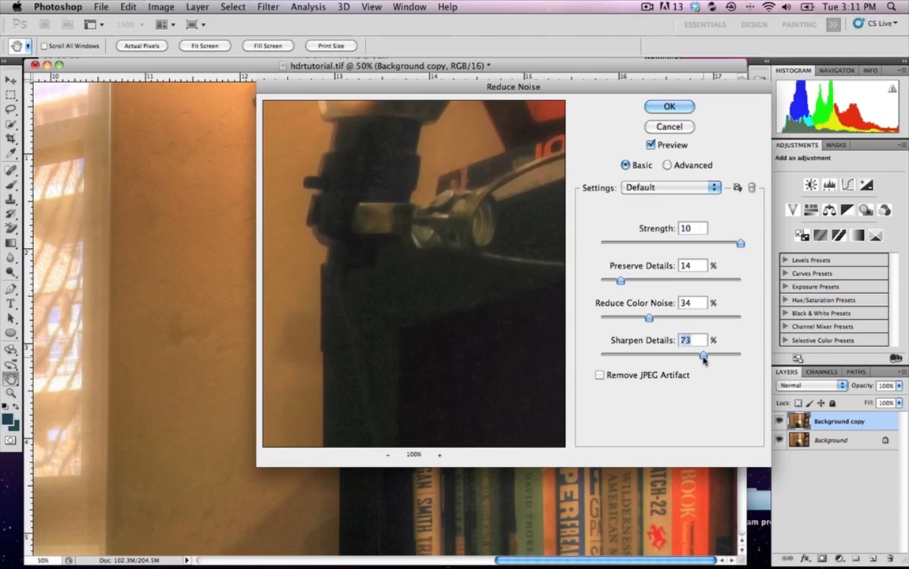
left_click_drag(702, 356, 654, 356)
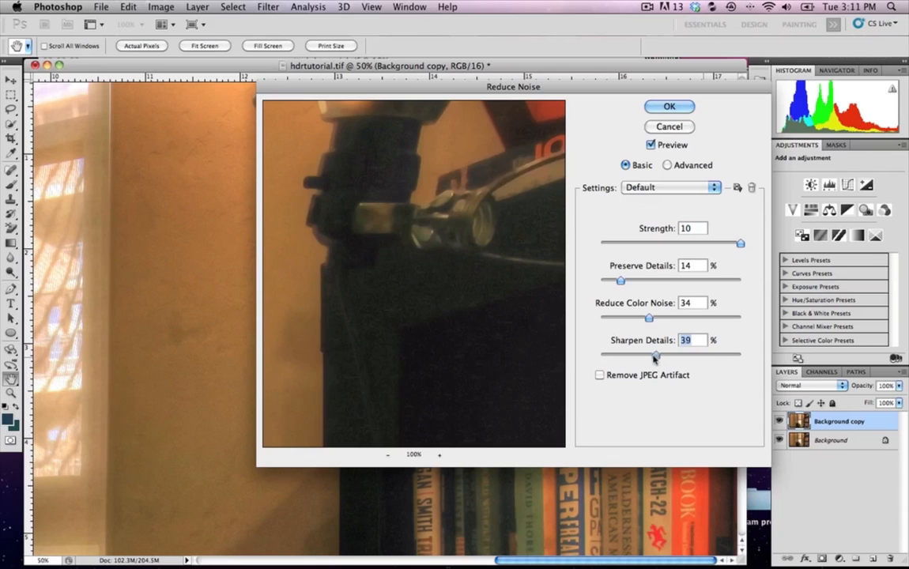
left_click_drag(657, 356, 655, 356)
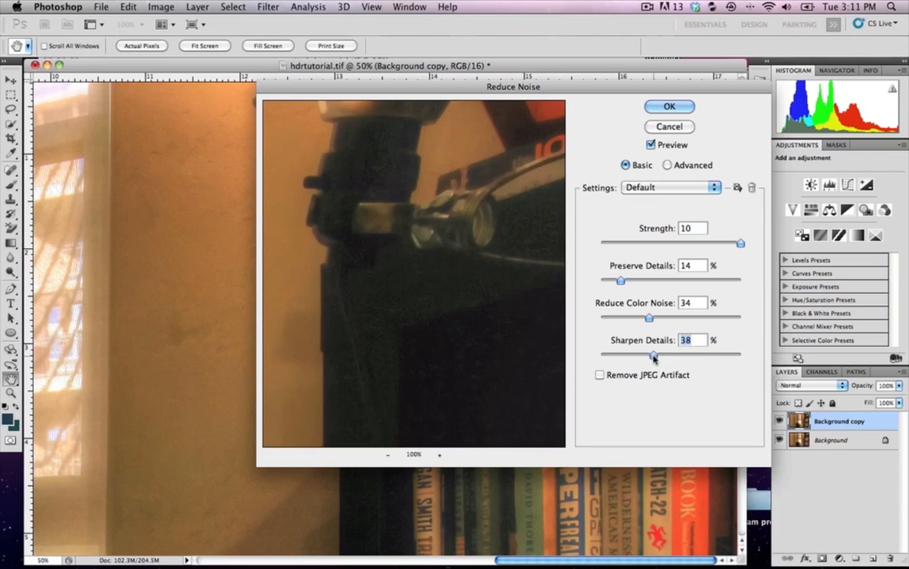
left_click_drag(653, 355, 641, 355)
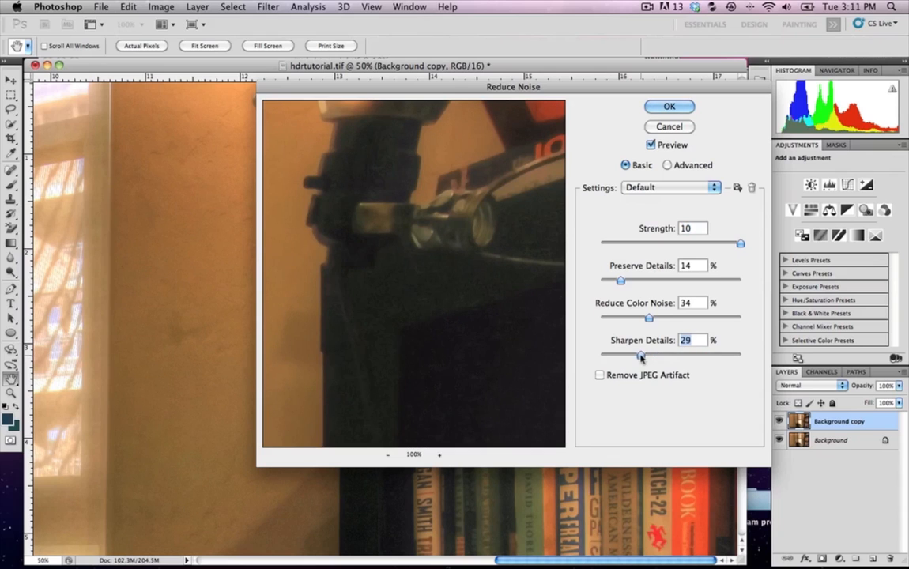
left_click_drag(640, 356, 631, 355)
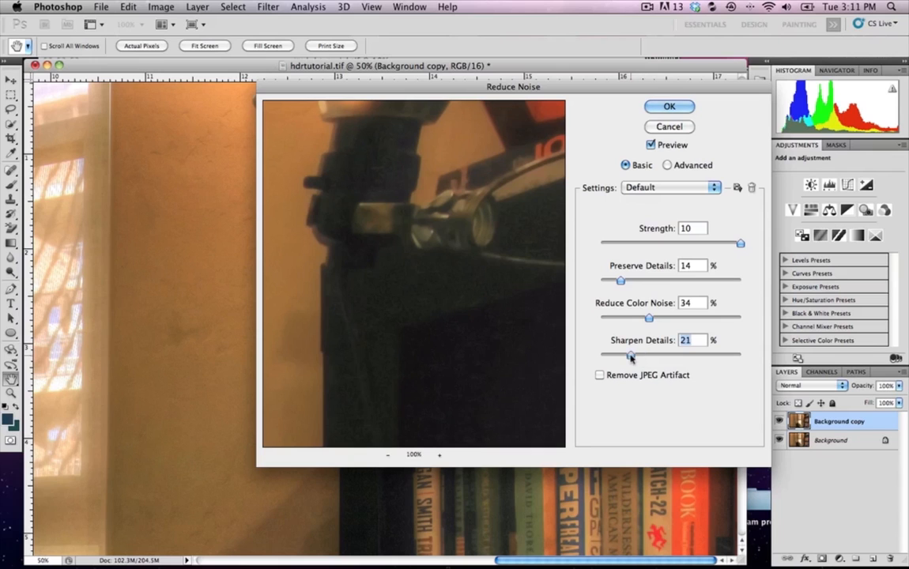
left_click_drag(631, 356, 671, 356)
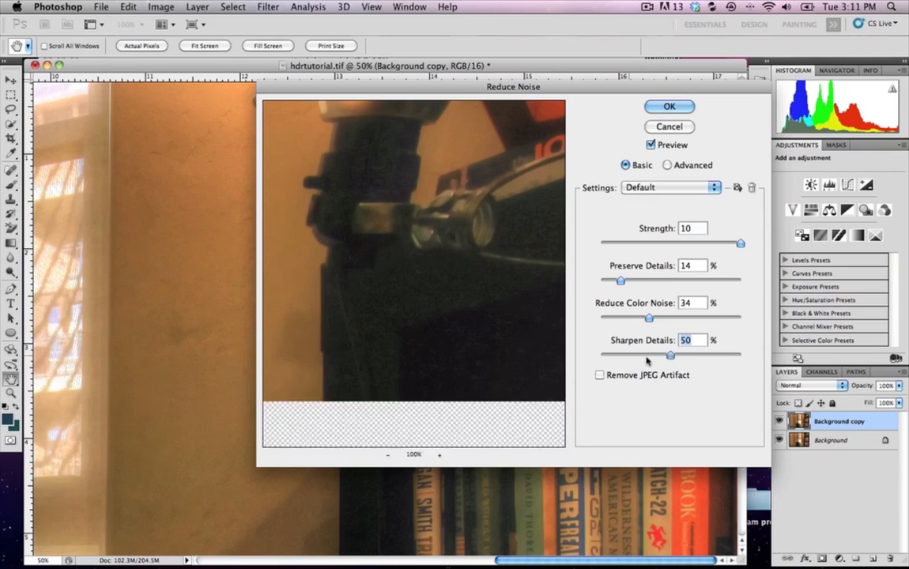
left_click_drag(669, 356, 645, 356)
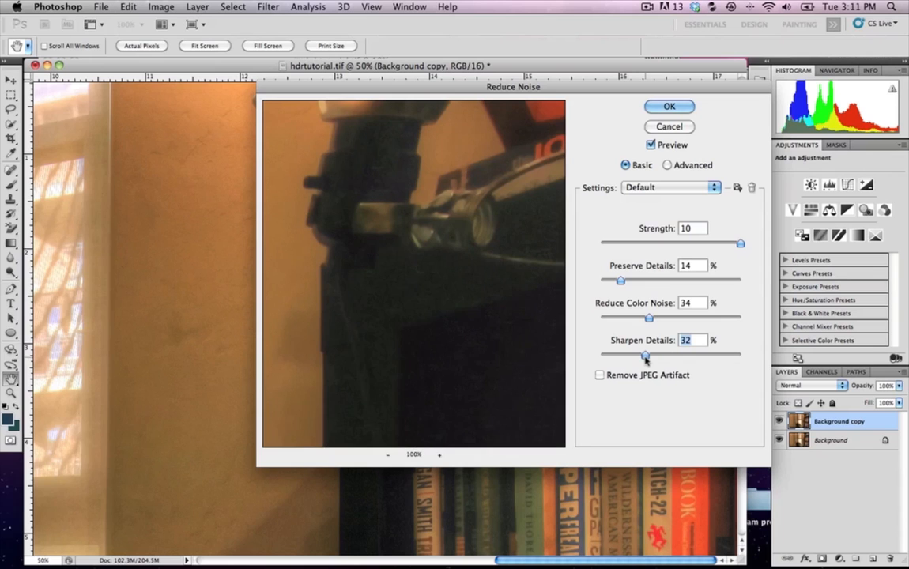
left_click(669, 106)
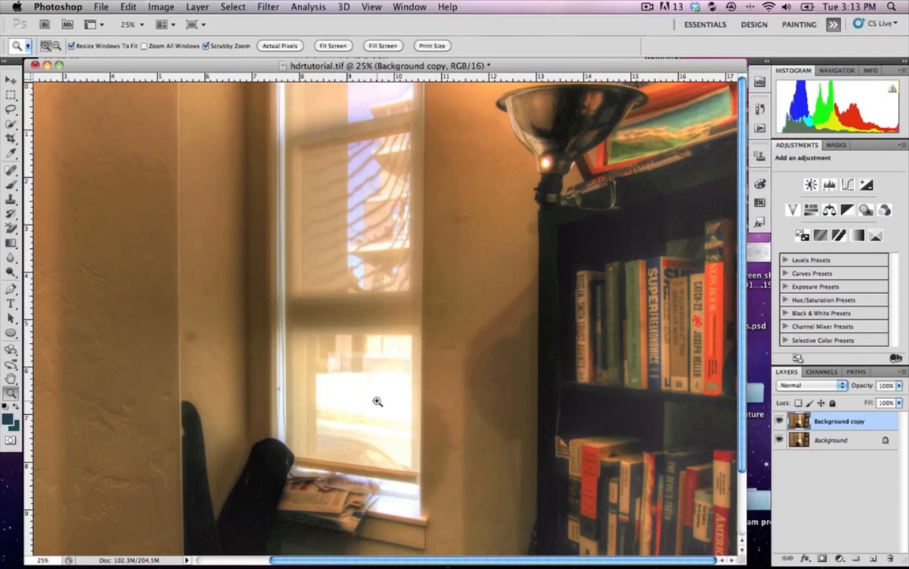
mouse_move(423, 303)
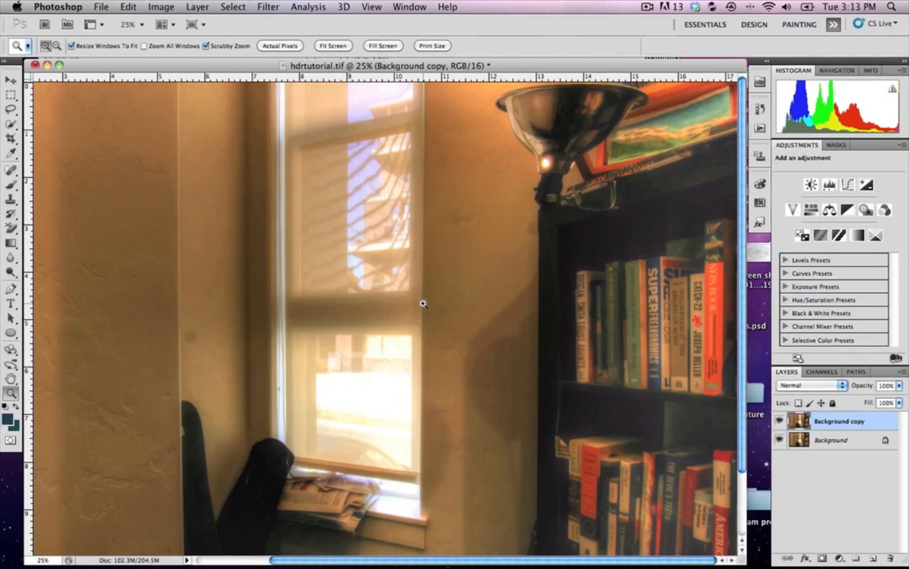
mouse_move(351, 317)
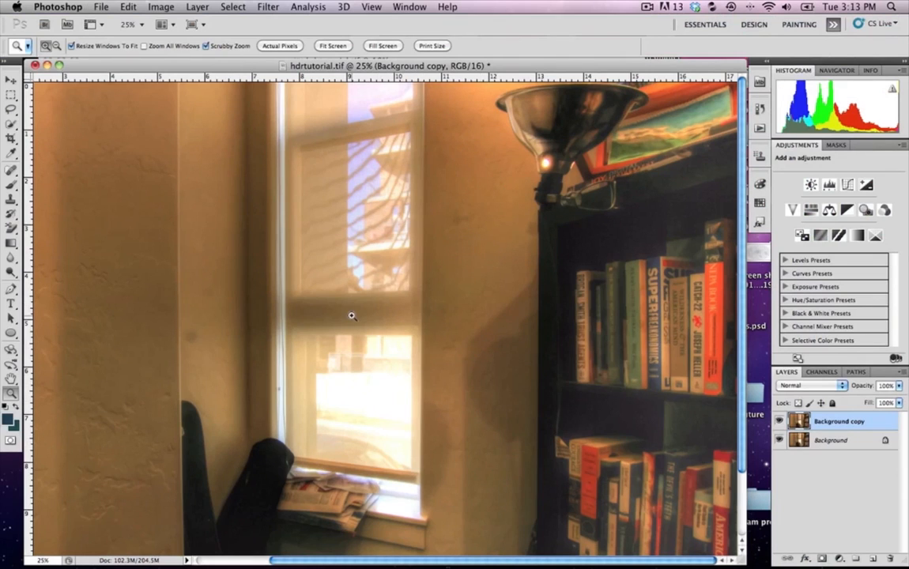
Step: Save the image as hdrtutorial.psd in Photoshop format with Maximize Compatibility
left_click(102, 6)
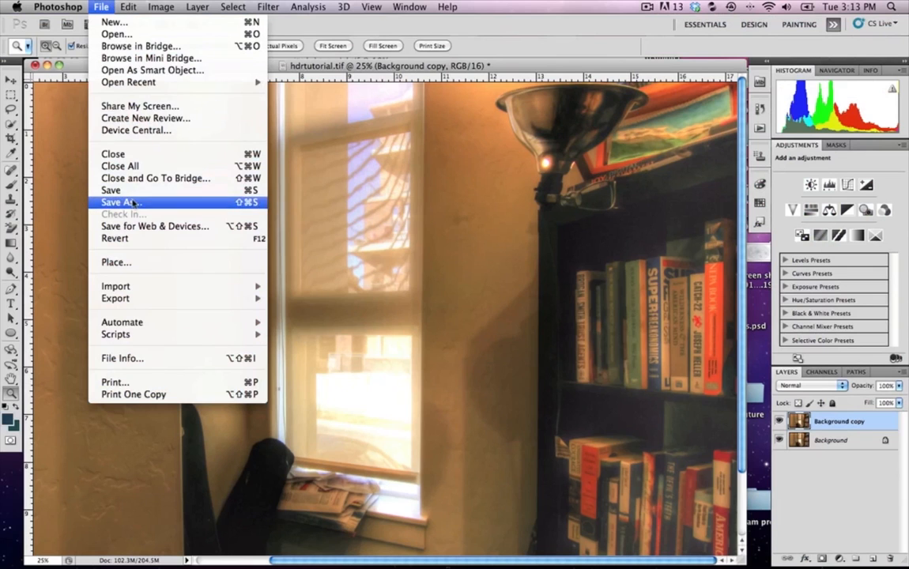
left_click(117, 202)
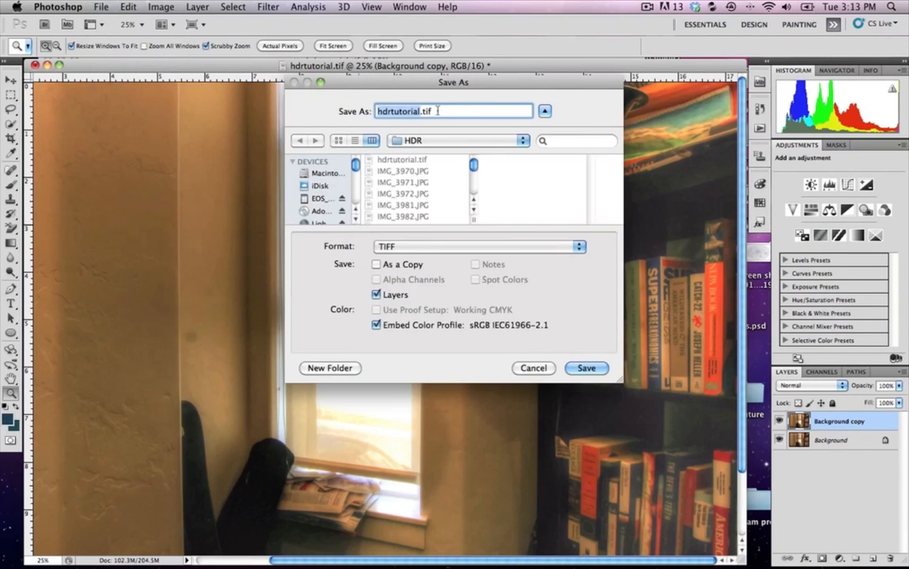
left_click(480, 247)
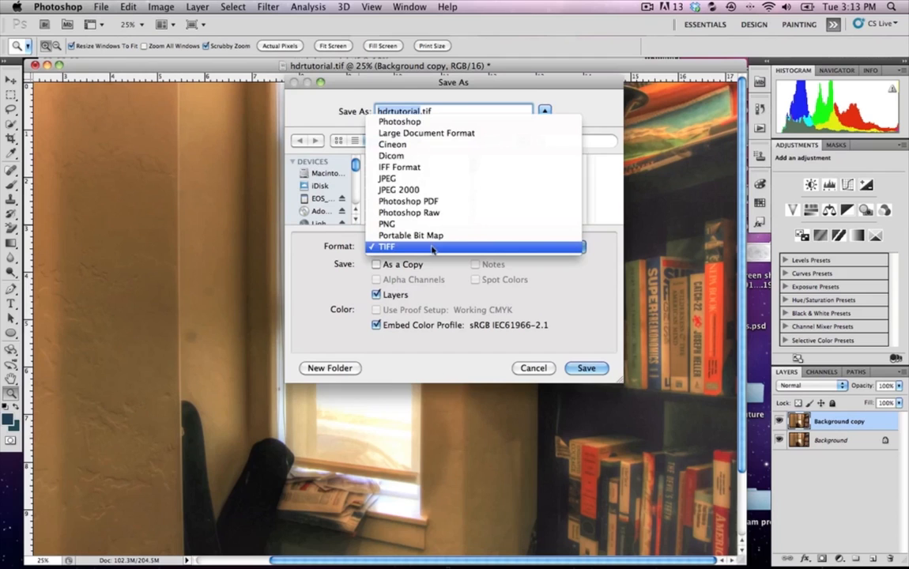
mouse_move(433, 123)
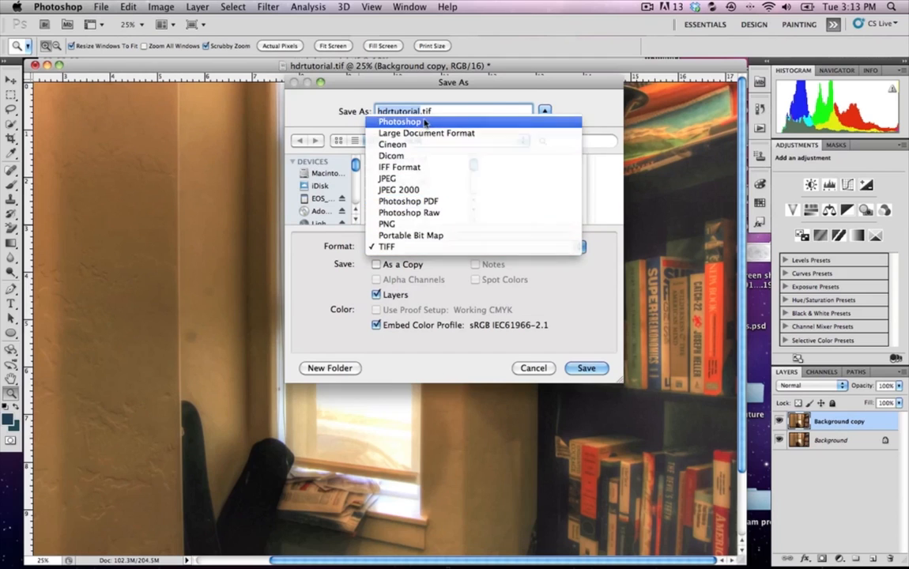
left_click(399, 120)
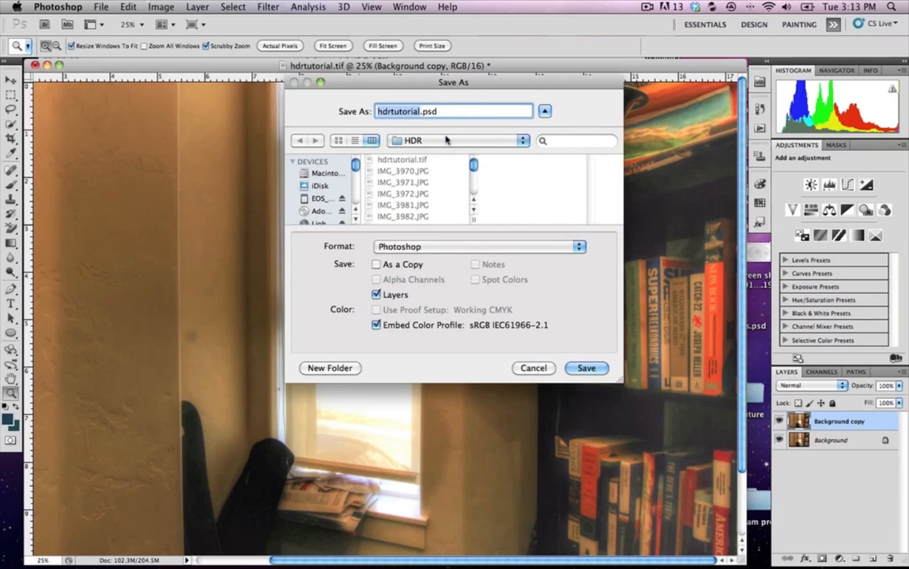
left_click(587, 367)
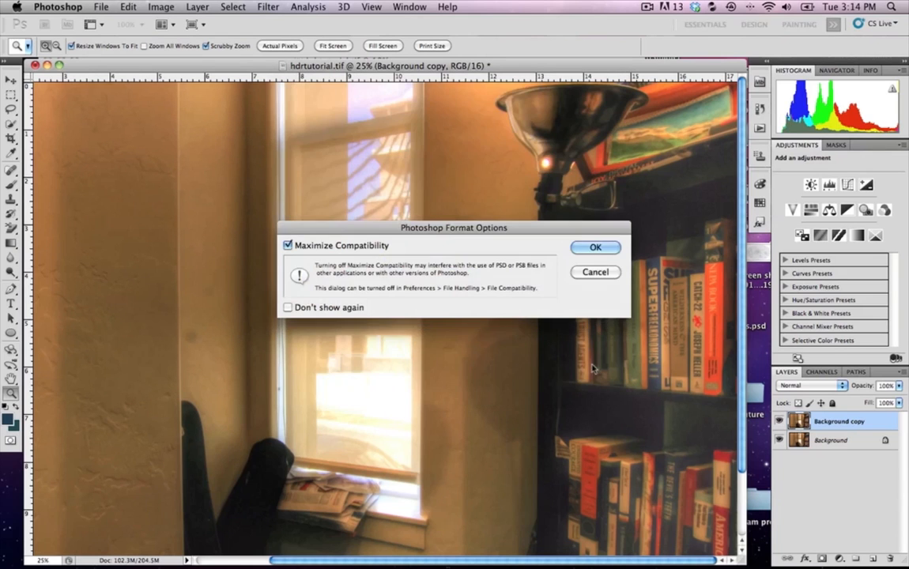
left_click(594, 247)
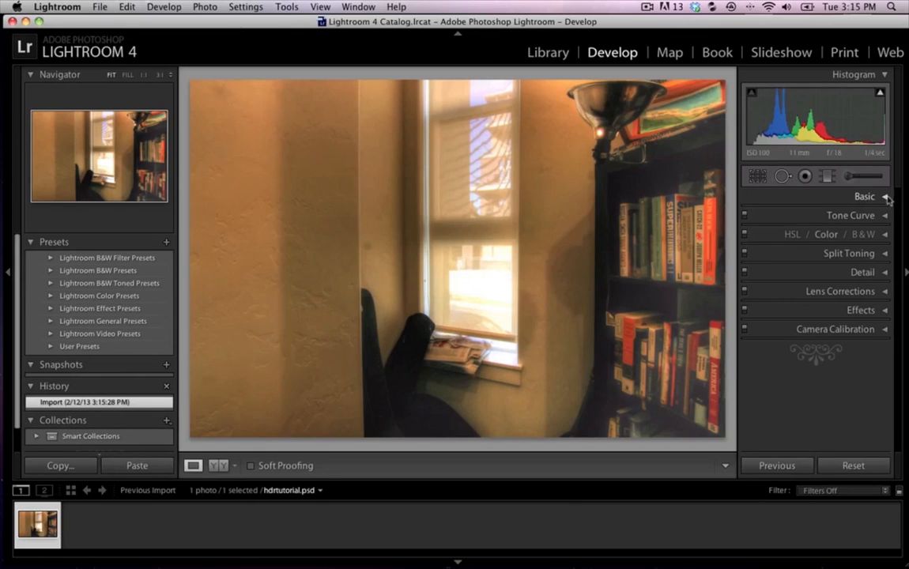
Step: Fine-tune the white balance temperature and tint in the Basic panel
left_click(865, 196)
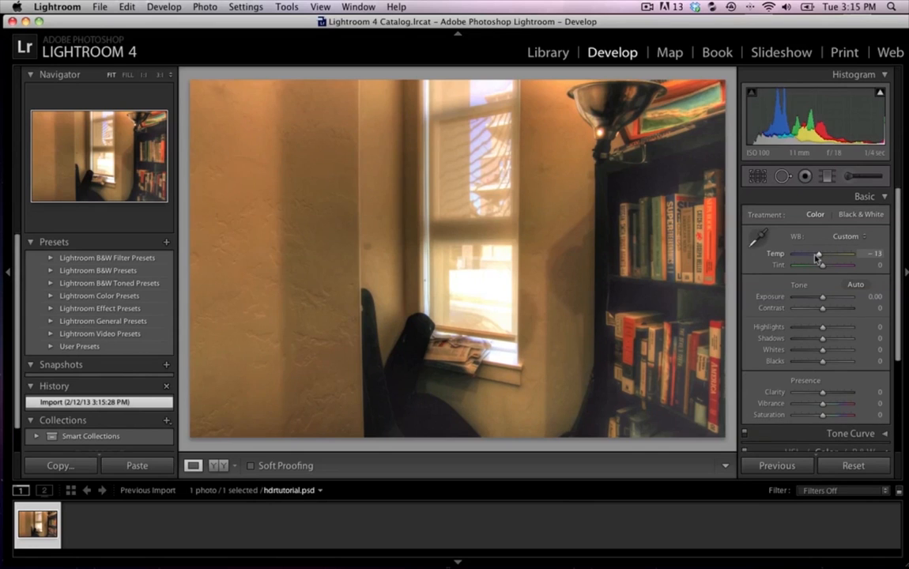
left_click_drag(819, 253, 809, 253)
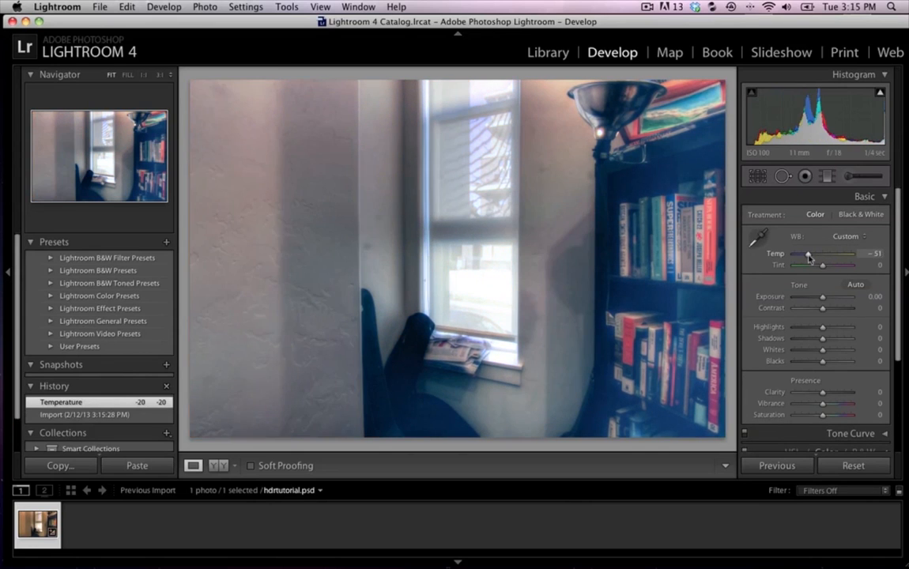
left_click_drag(810, 254, 813, 255)
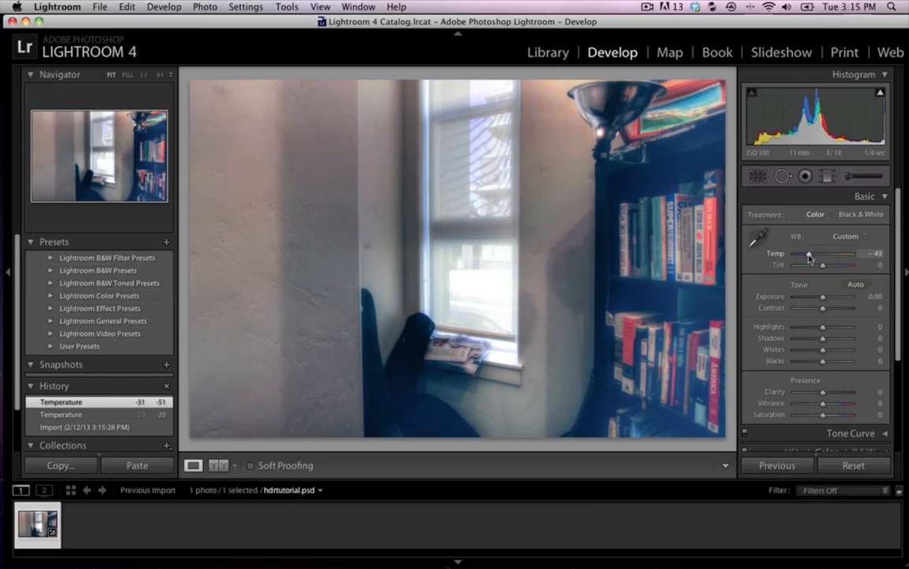
left_click_drag(808, 256, 816, 256)
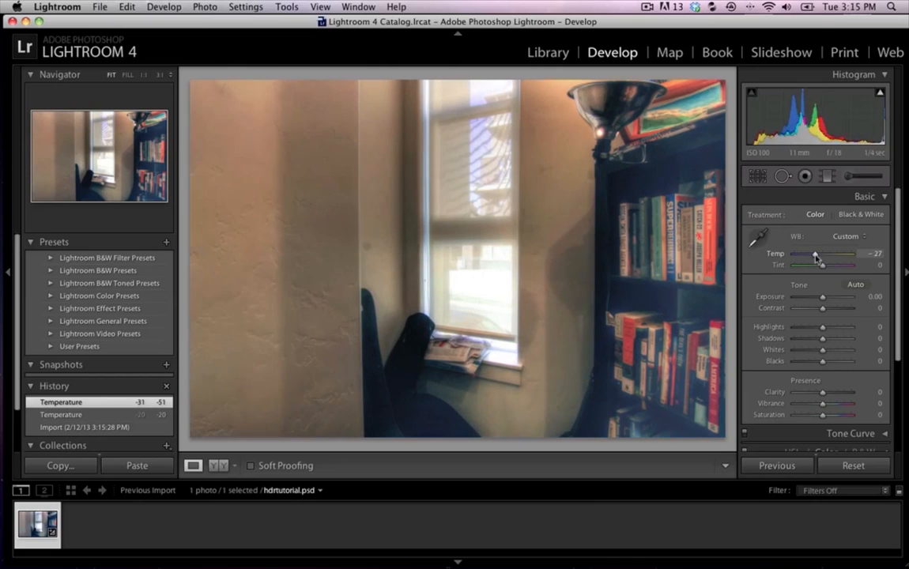
left_click_drag(814, 254, 820, 254)
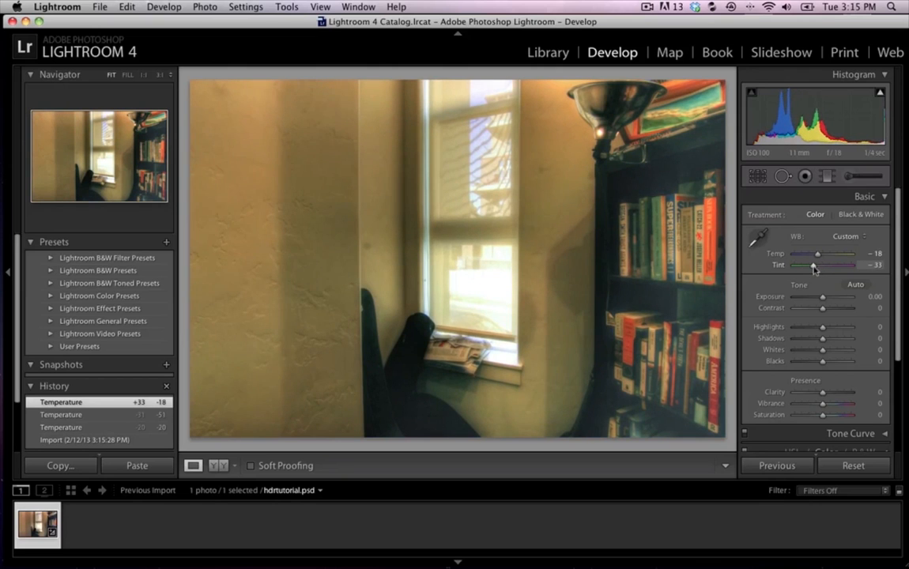
left_click_drag(813, 266, 814, 265)
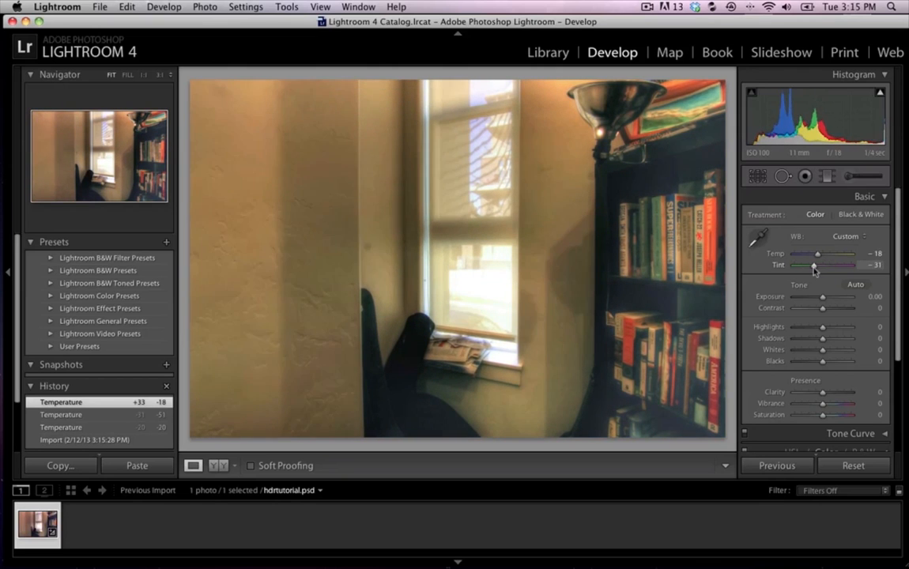
left_click_drag(825, 266, 813, 266)
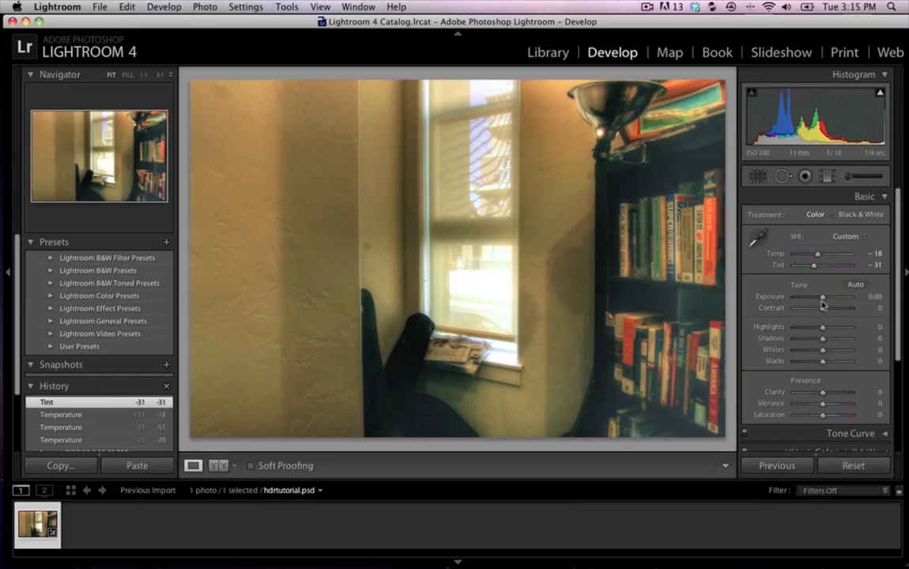
Step: Adjust the exposure toward +1.00 and change the contrast
left_click_drag(822, 297, 816, 298)
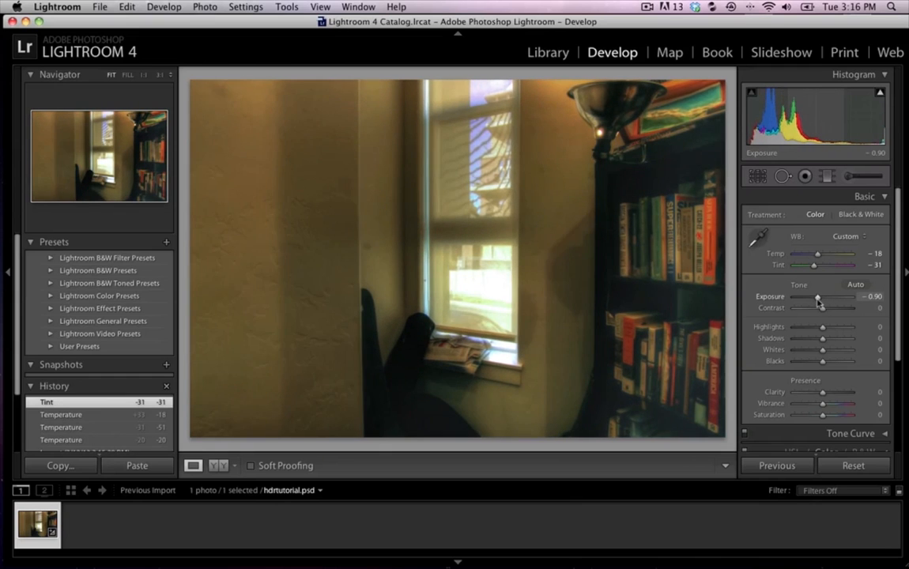
left_click_drag(819, 297, 814, 297)
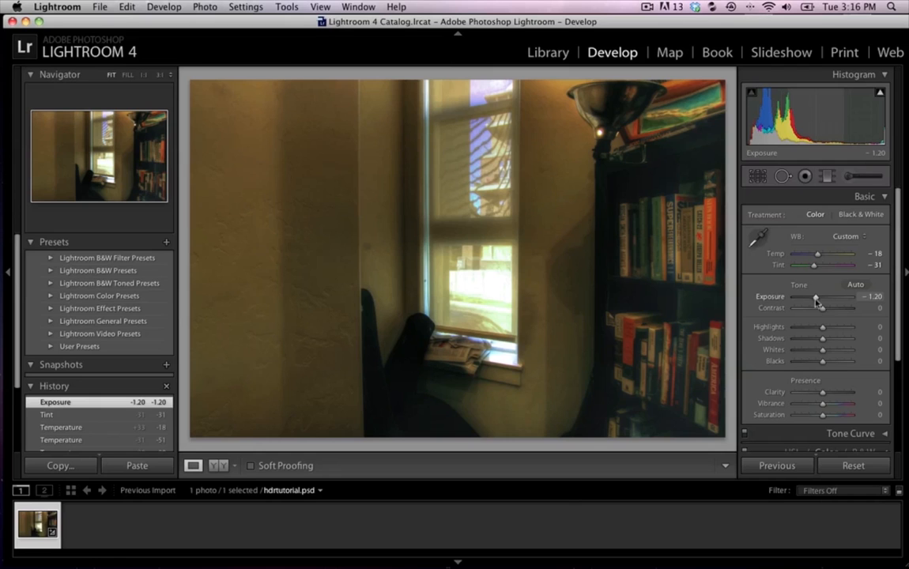
left_click_drag(816, 297, 824, 297)
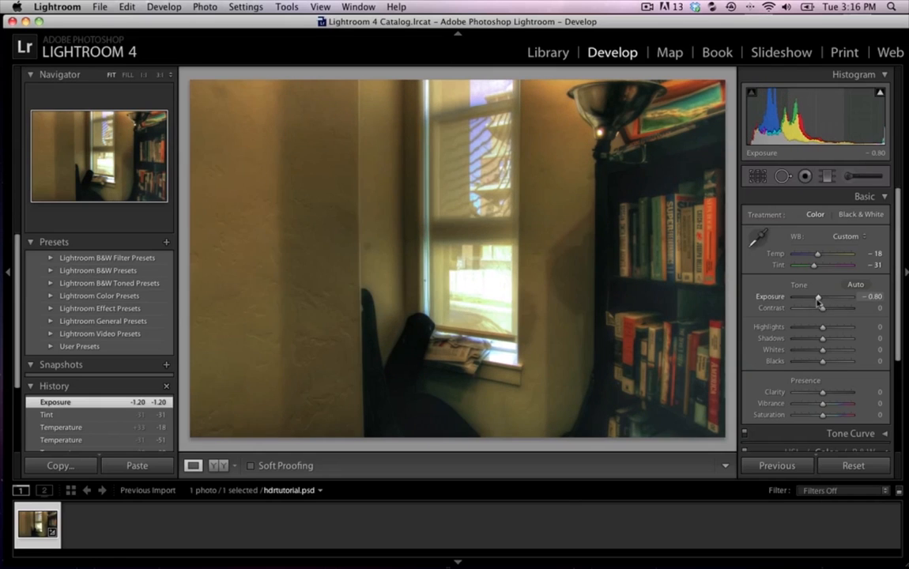
left_click_drag(819, 297, 816, 297)
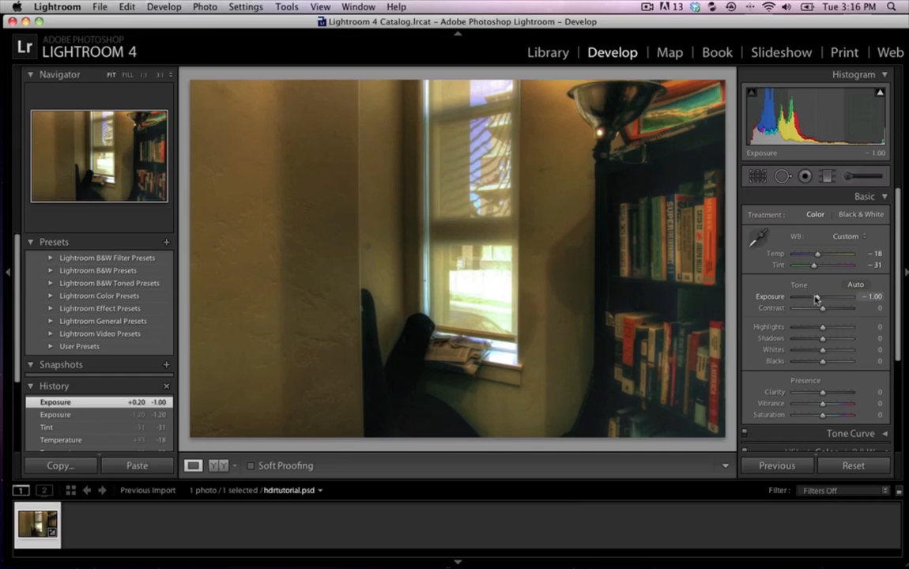
left_click_drag(822, 293, 829, 292)
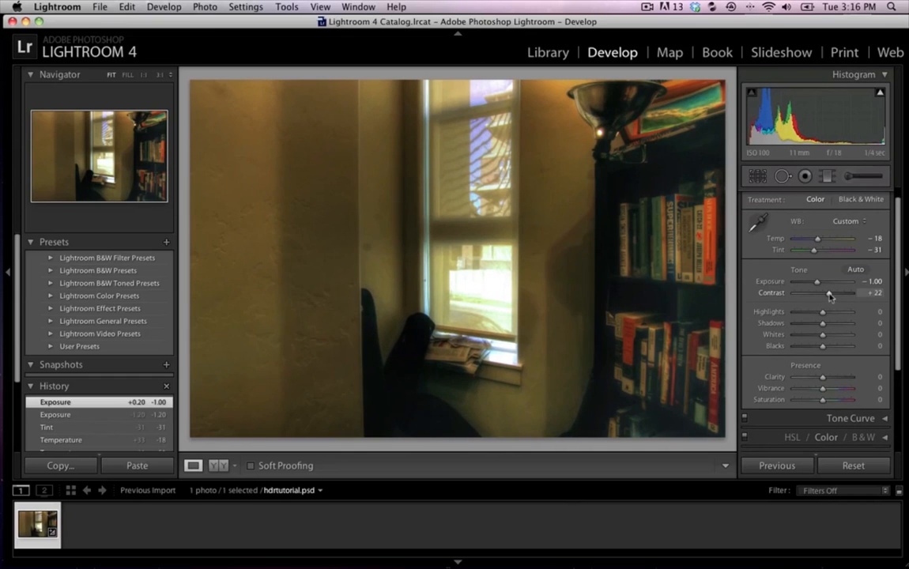
left_click_drag(829, 293, 808, 293)
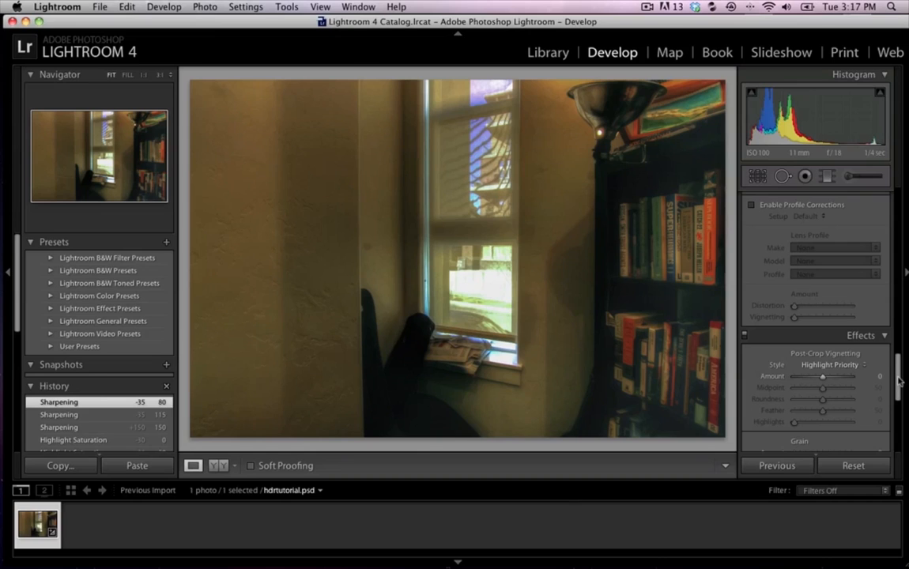
Step: Select the Adjustment Brush and reveal its effect settings
left_click(863, 196)
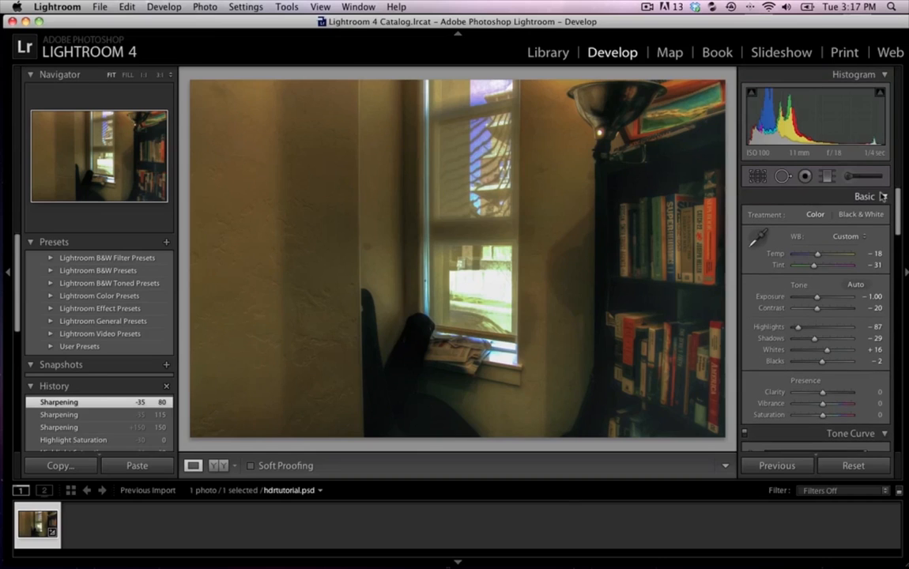
left_click(863, 196)
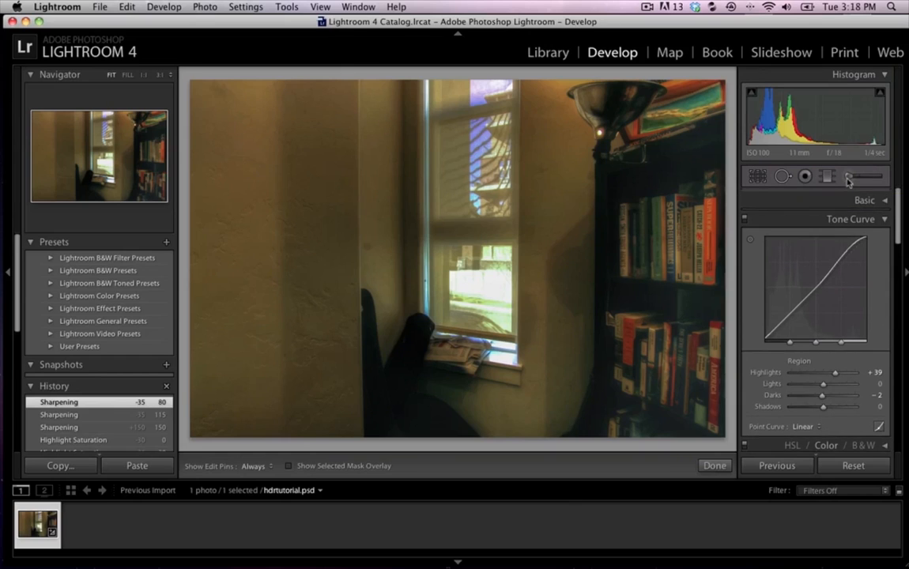
left_click(851, 177)
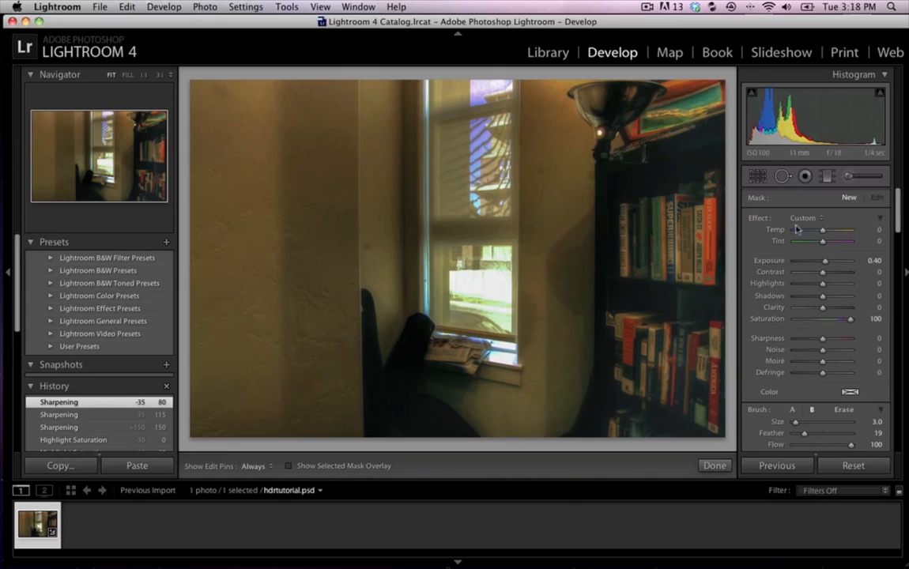
left_click(277, 192)
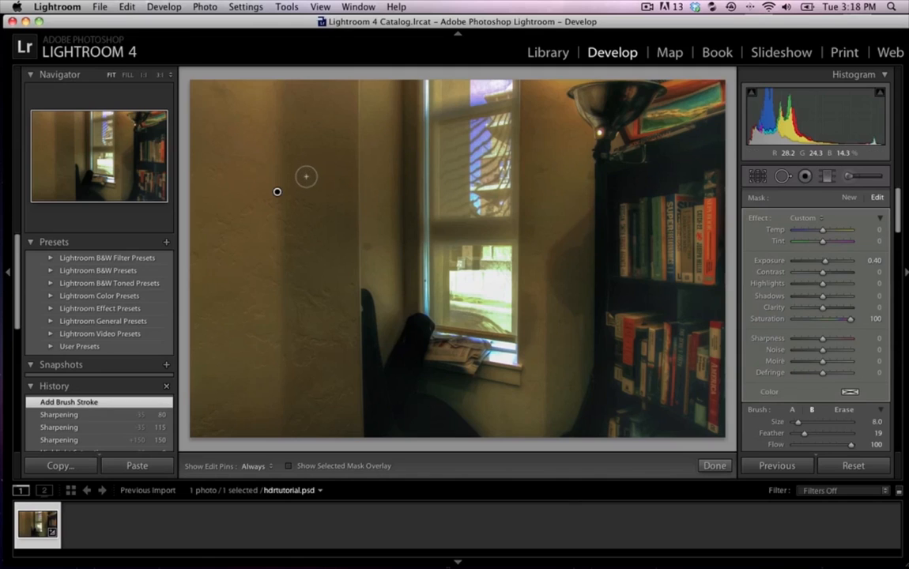
left_click_drag(826, 420, 846, 421)
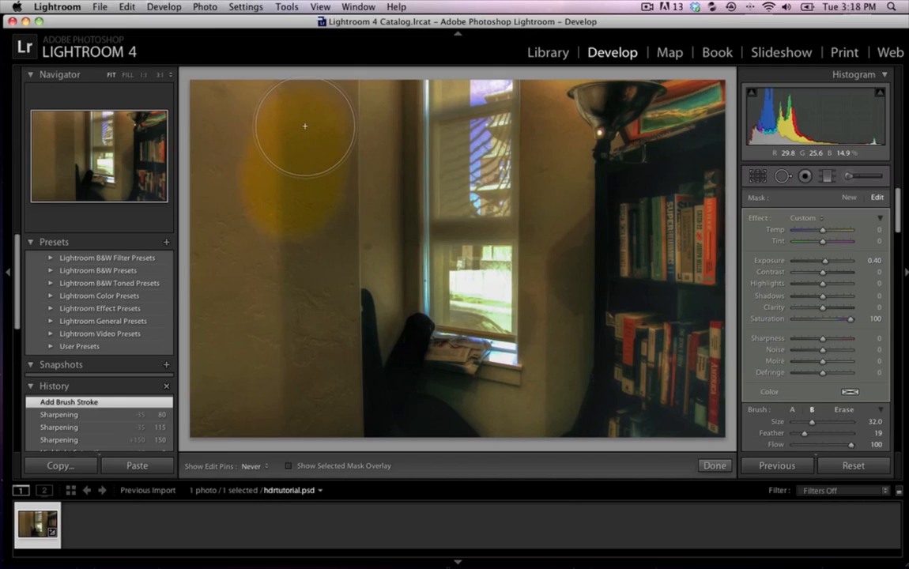
left_click_drag(303, 126, 234, 323)
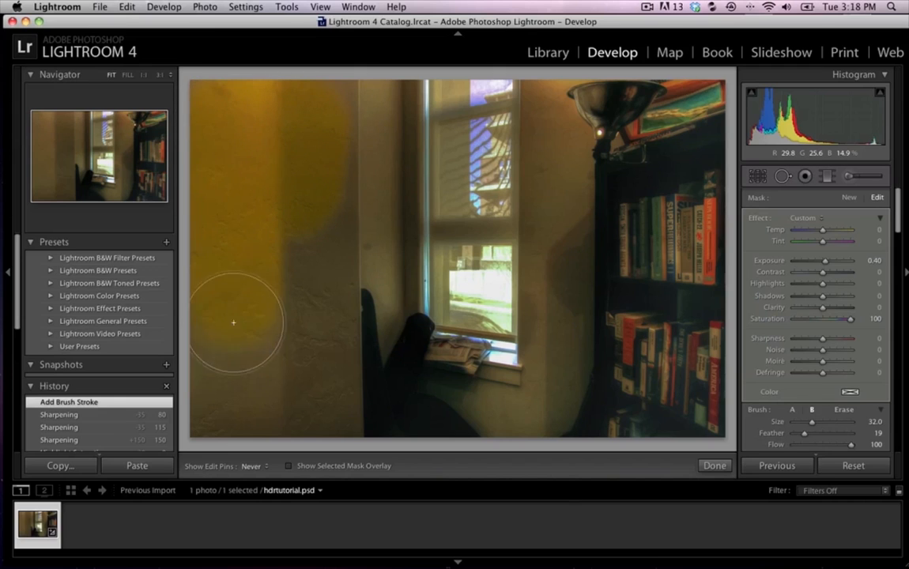
left_click_drag(234, 322, 300, 269)
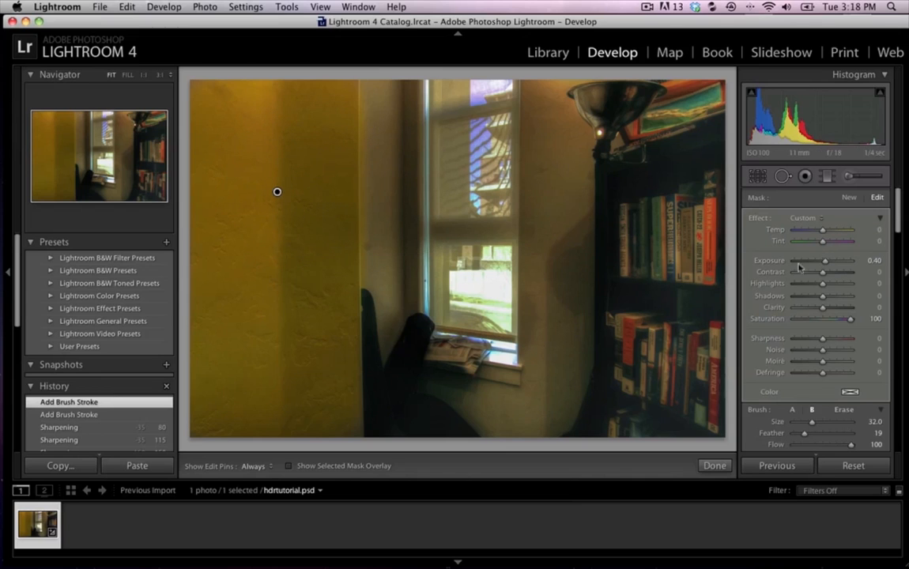
left_click_drag(826, 261, 819, 261)
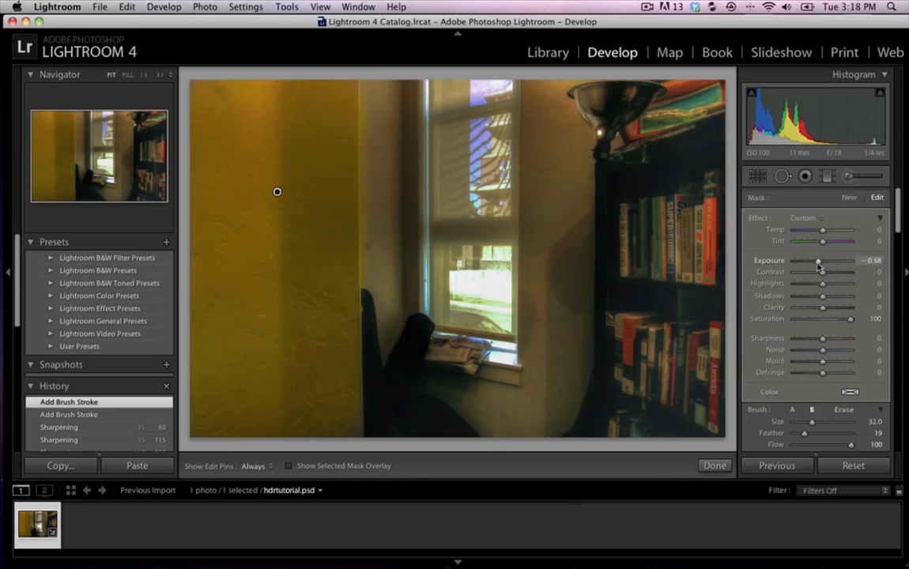
left_click_drag(820, 259, 826, 259)
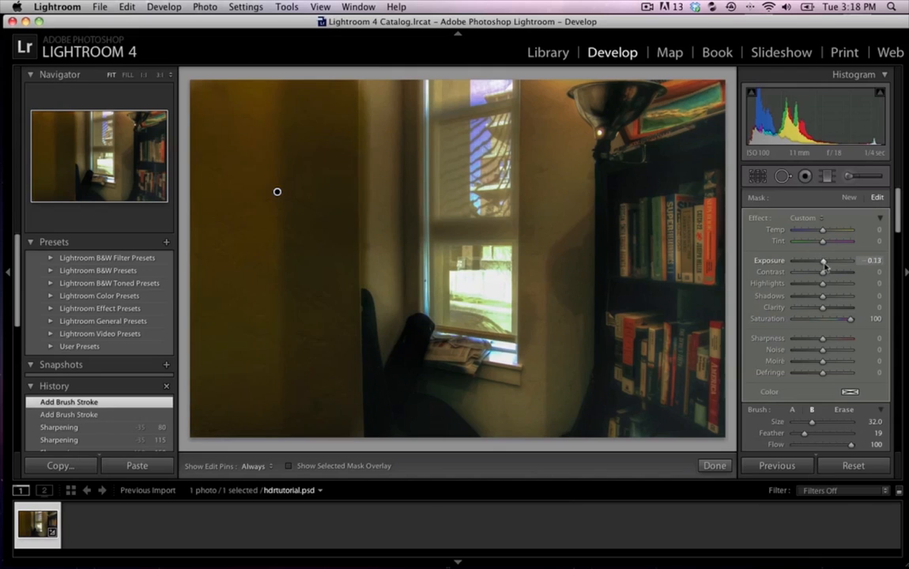
left_click_drag(829, 261, 822, 261)
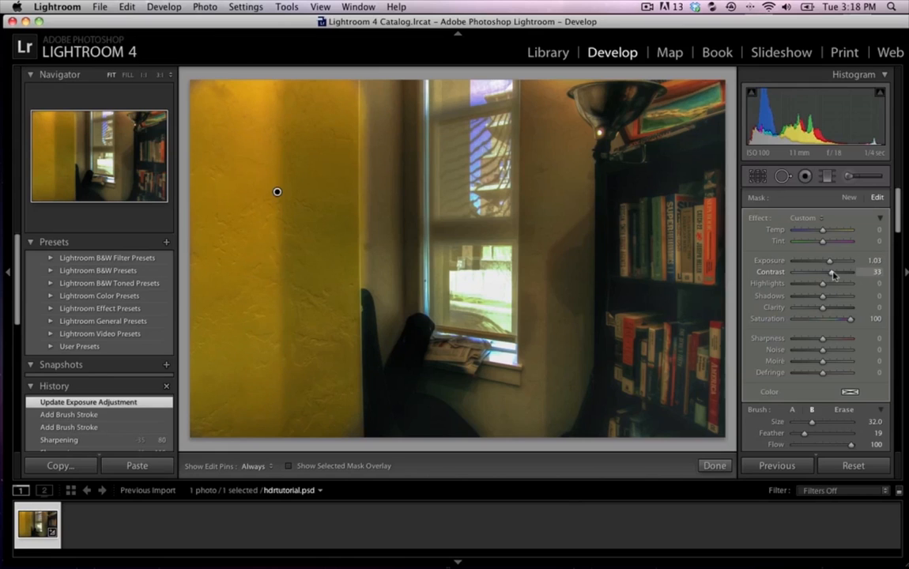
left_click_drag(822, 272, 835, 272)
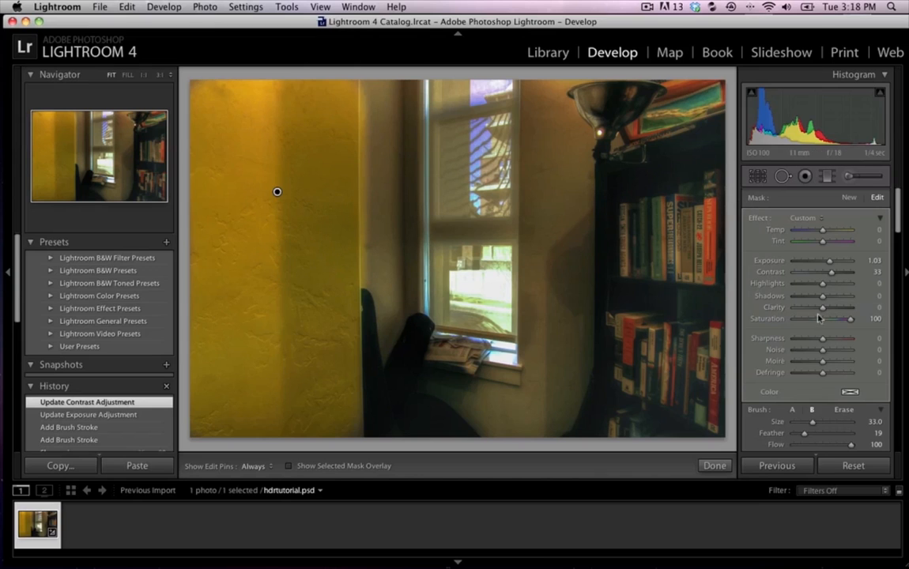
mouse_move(588, 320)
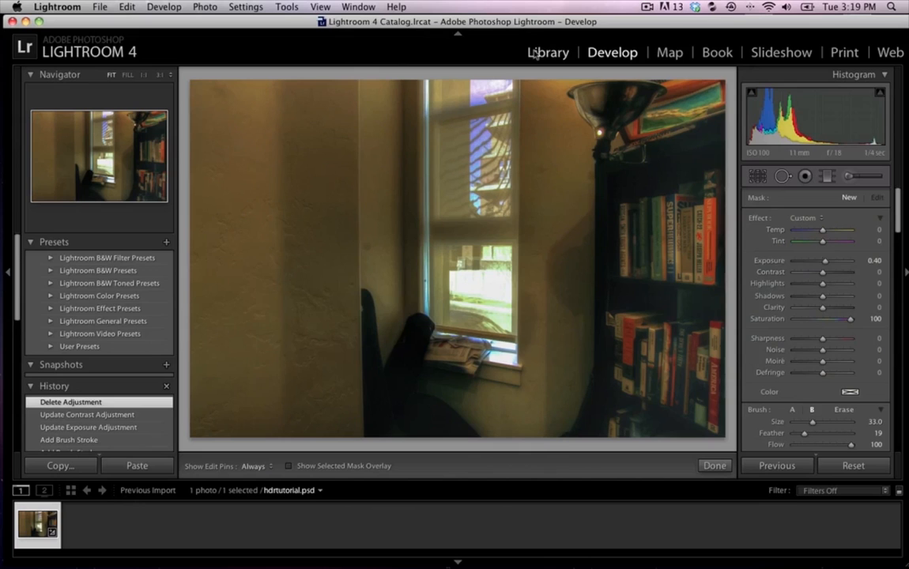
Step: Switch to the Library module and show All Photographs in the catalog
left_click(547, 52)
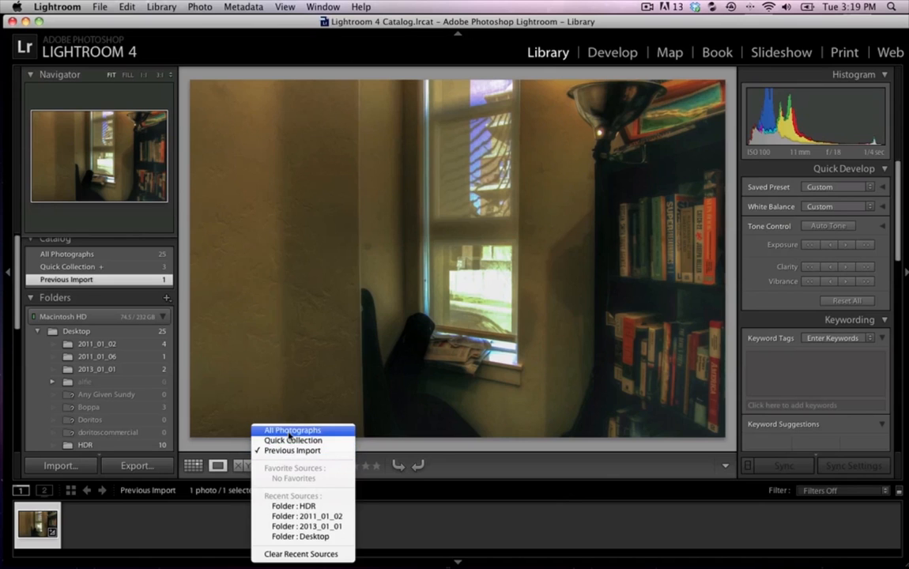
left_click(291, 431)
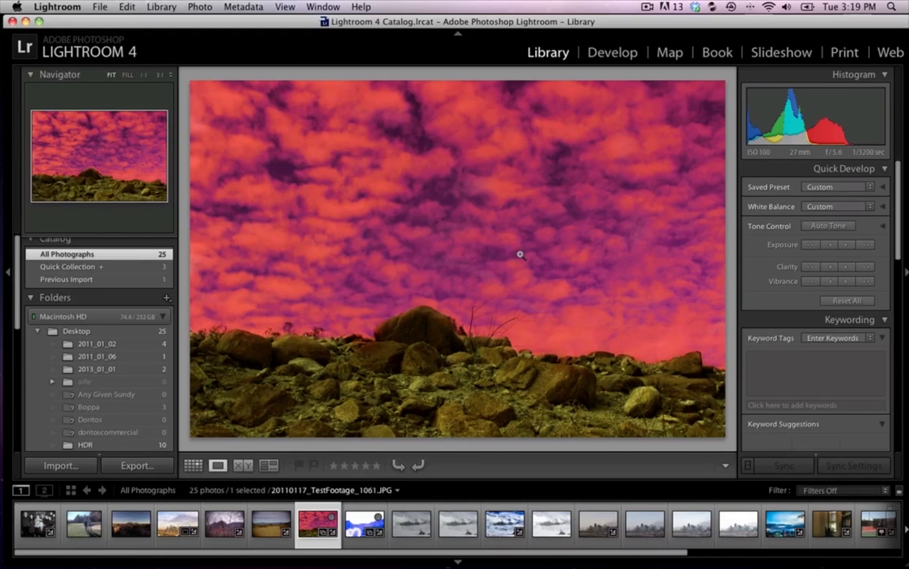
Step: View MountainSky.psd and then LovelandPass.psd from the filmstrip
left_click(225, 523)
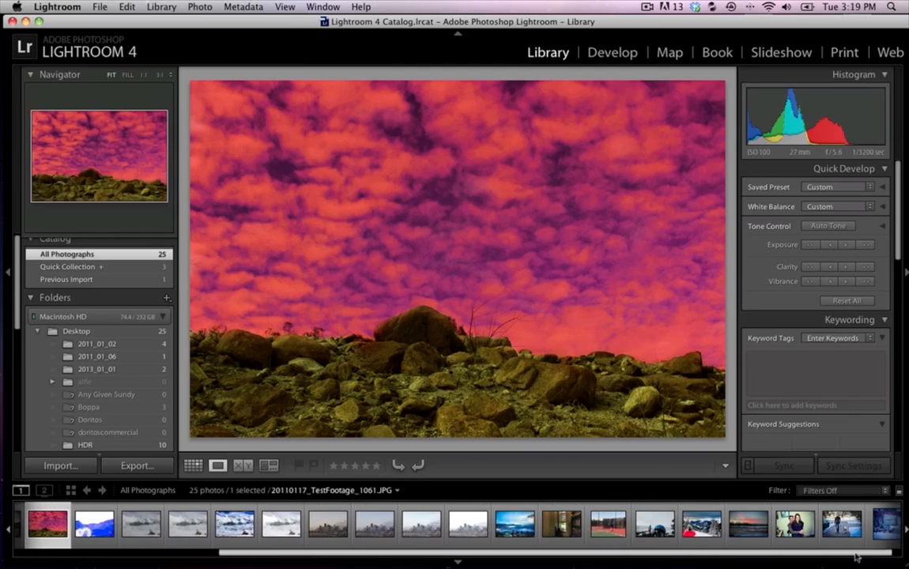
left_click(516, 523)
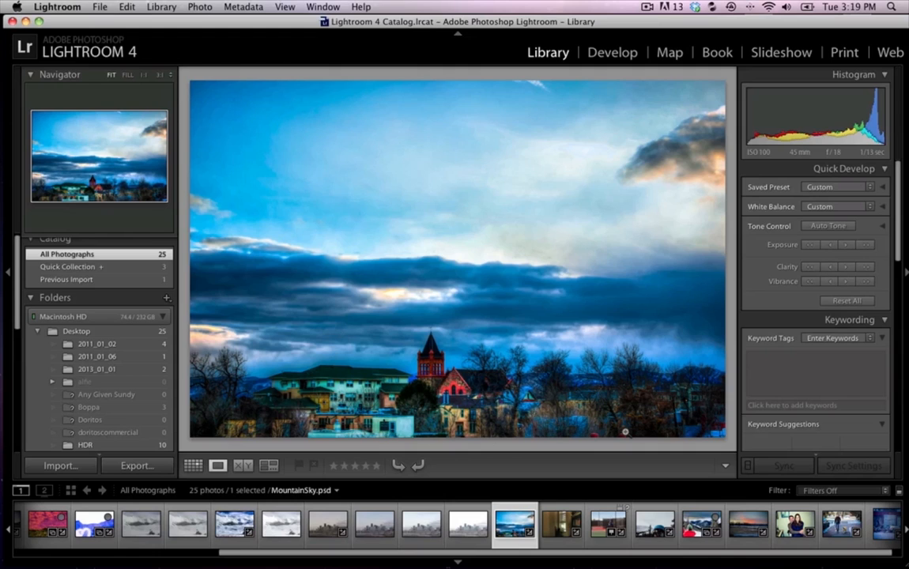
mouse_move(599, 386)
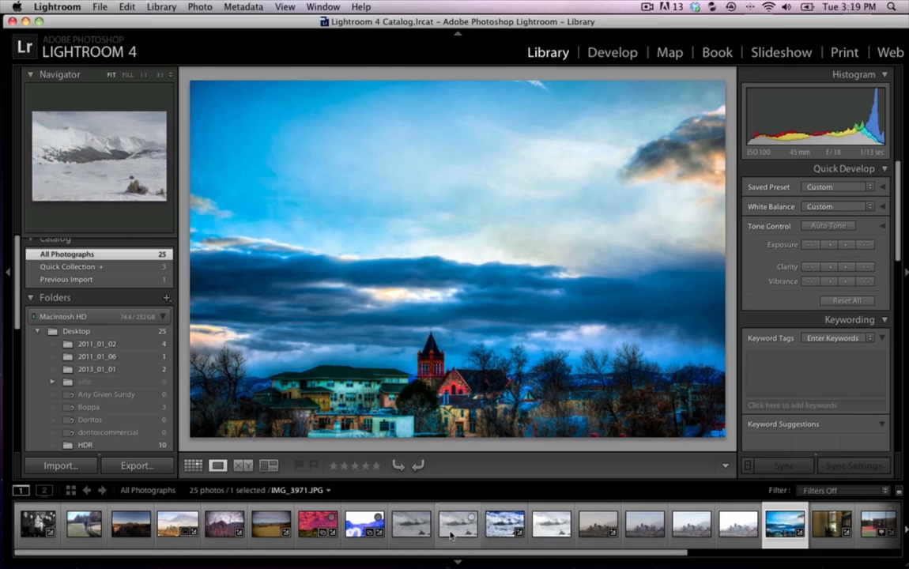
left_click(506, 525)
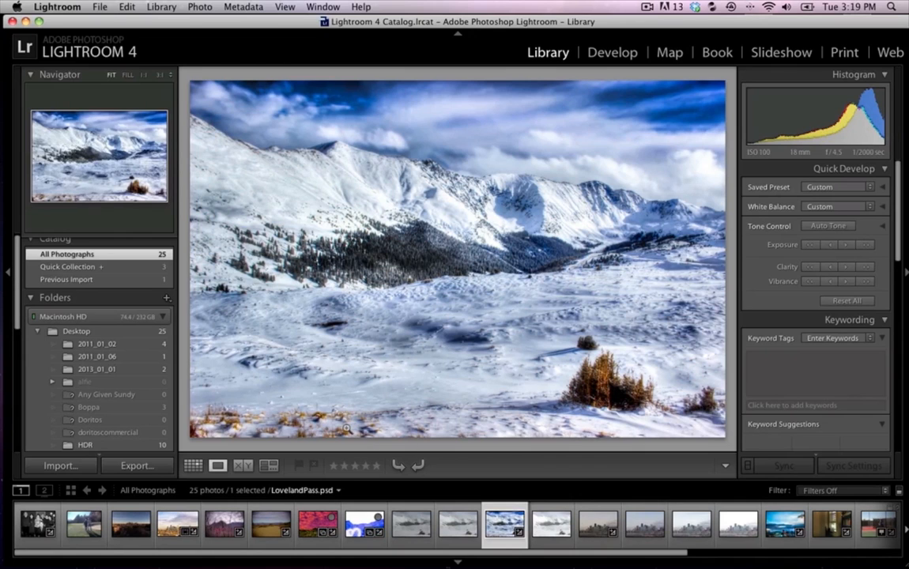
mouse_move(429, 155)
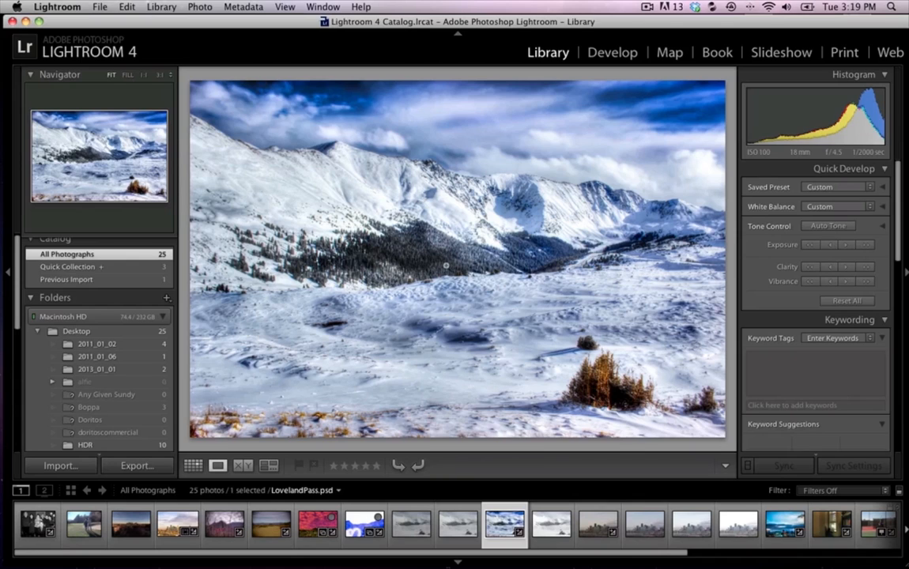
mouse_move(519, 332)
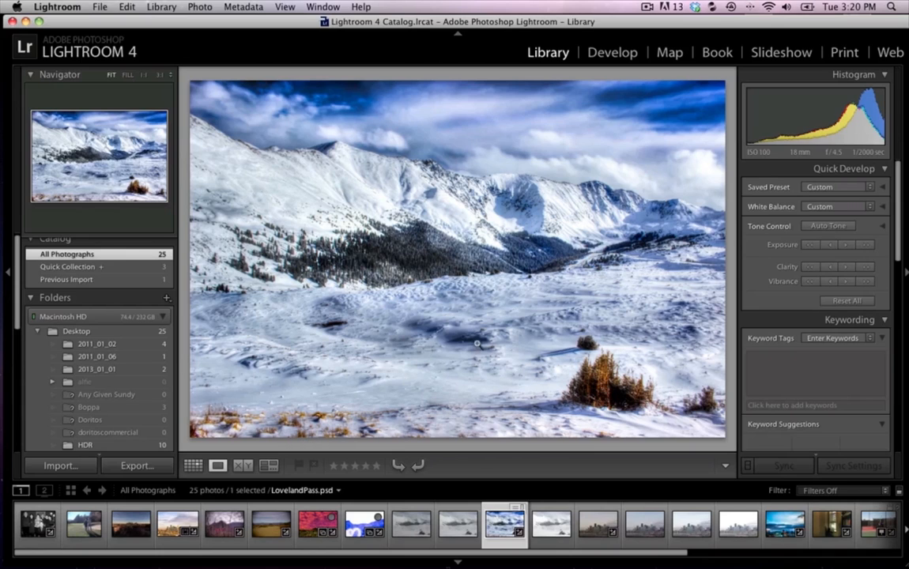
mouse_move(506, 347)
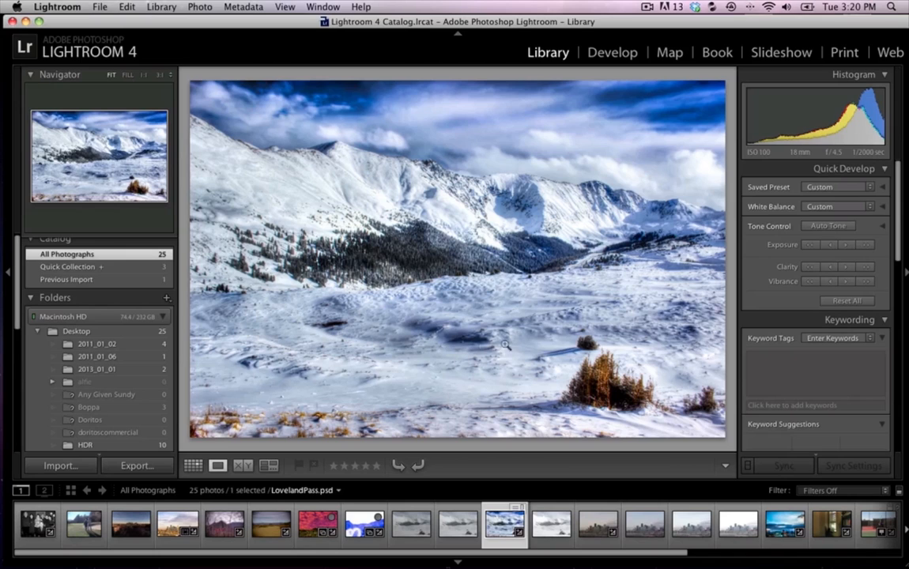
mouse_move(473, 385)
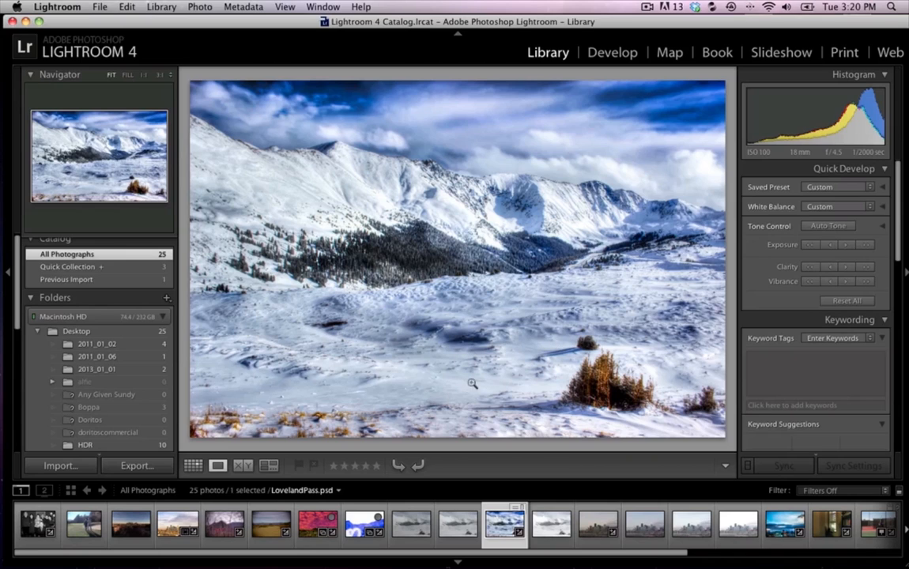
mouse_move(541, 300)
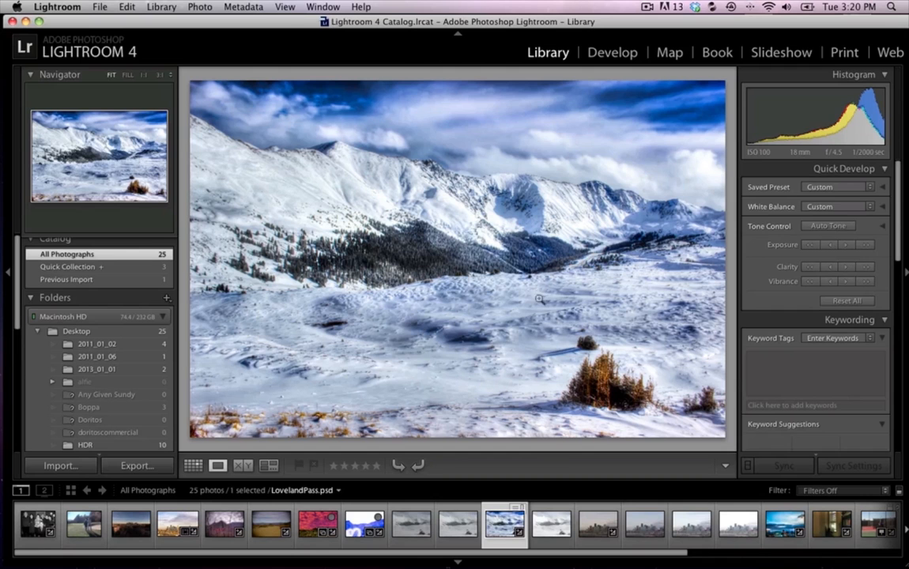